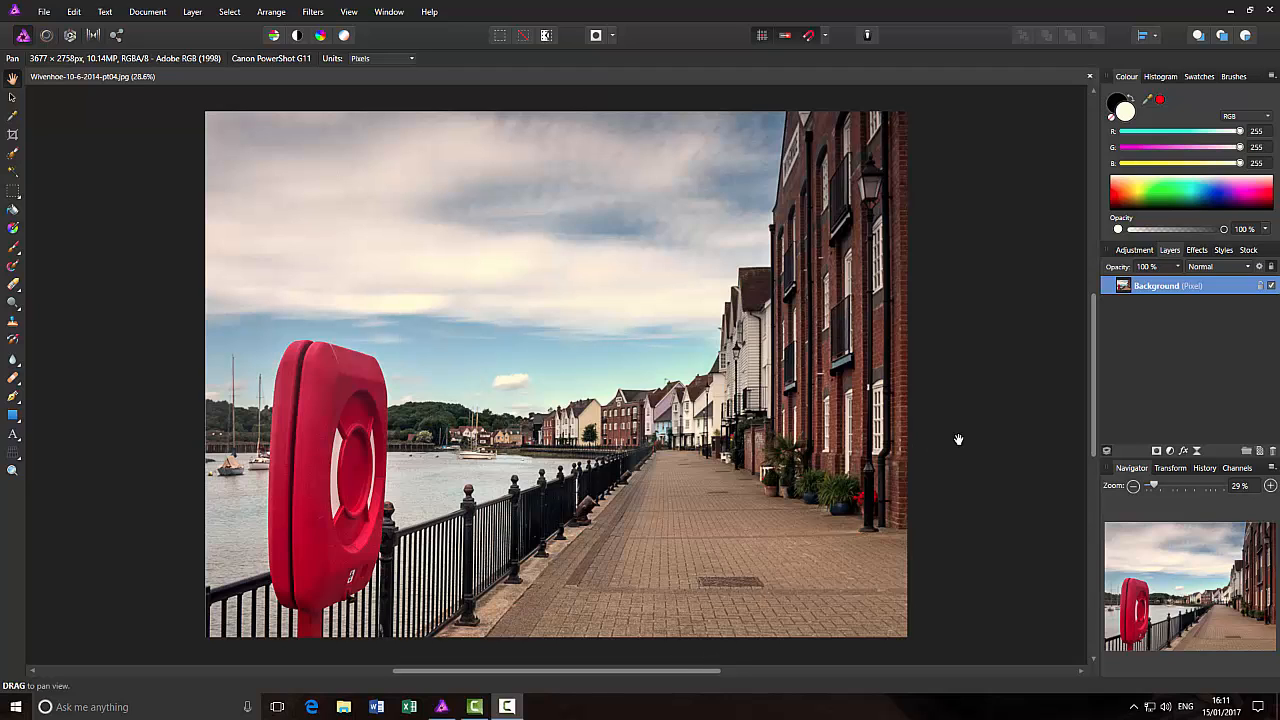
mouse_move(983, 432)
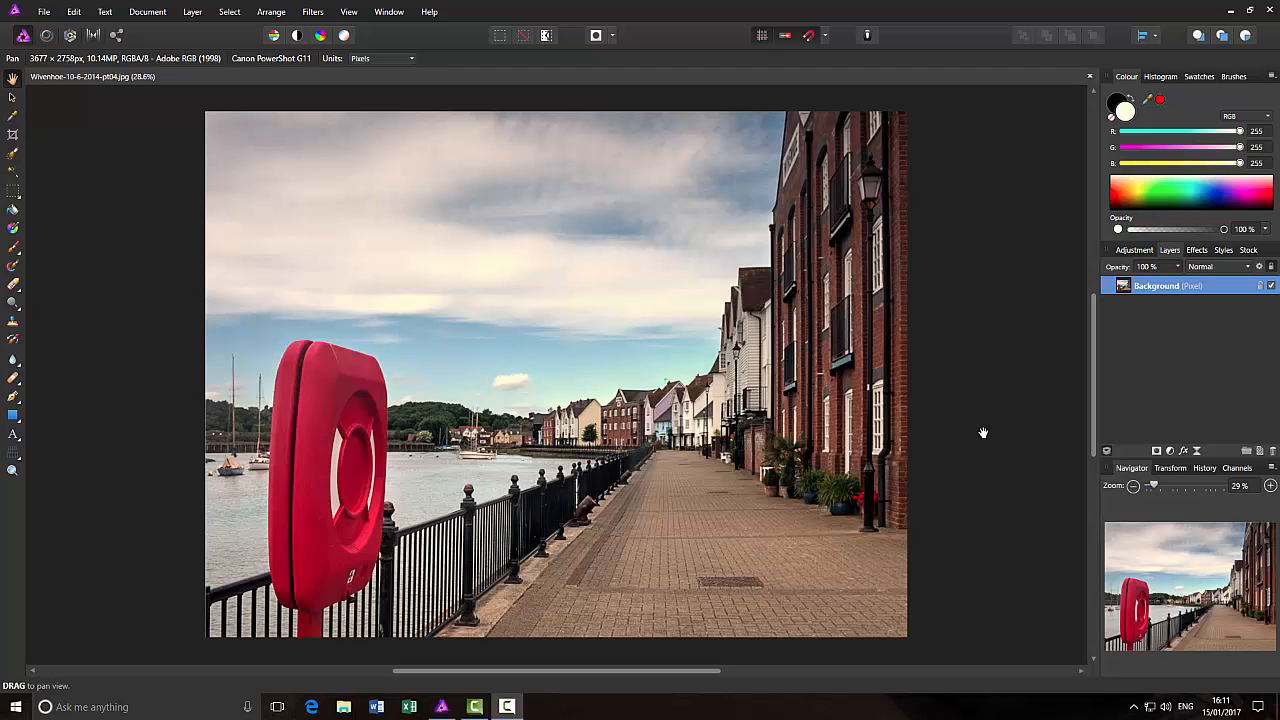
mouse_move(1017, 308)
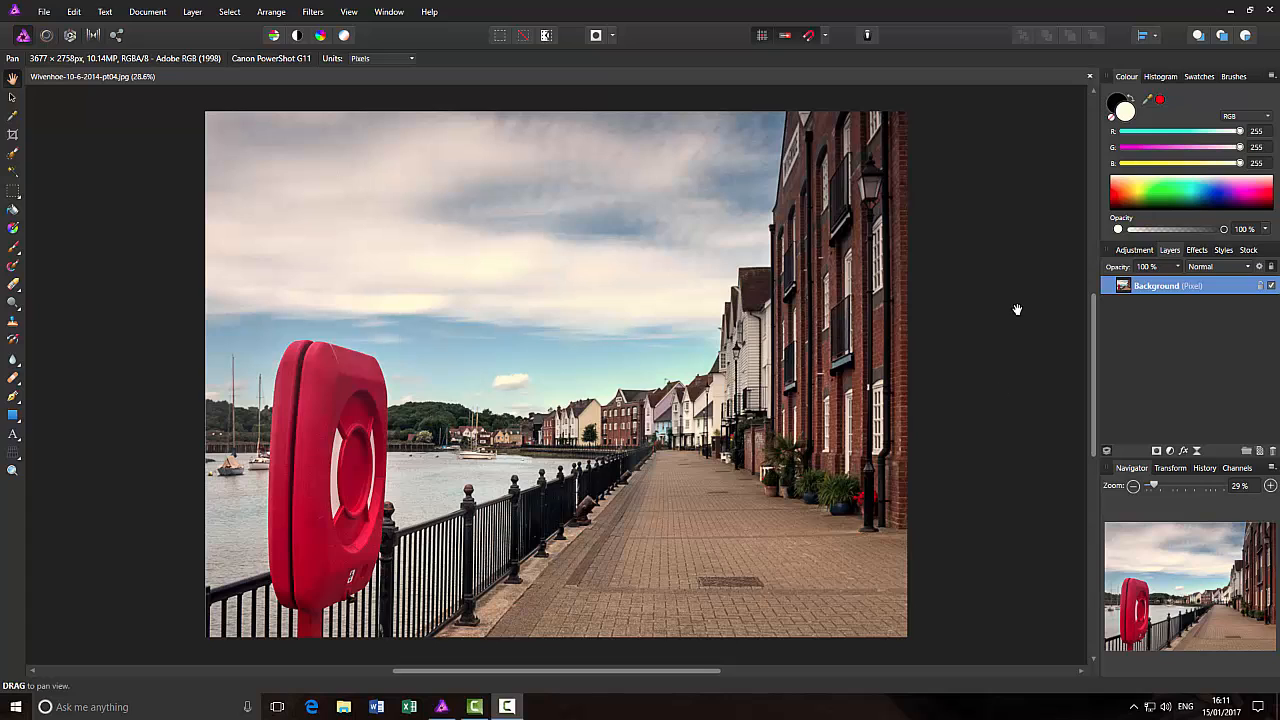
mouse_move(1044, 360)
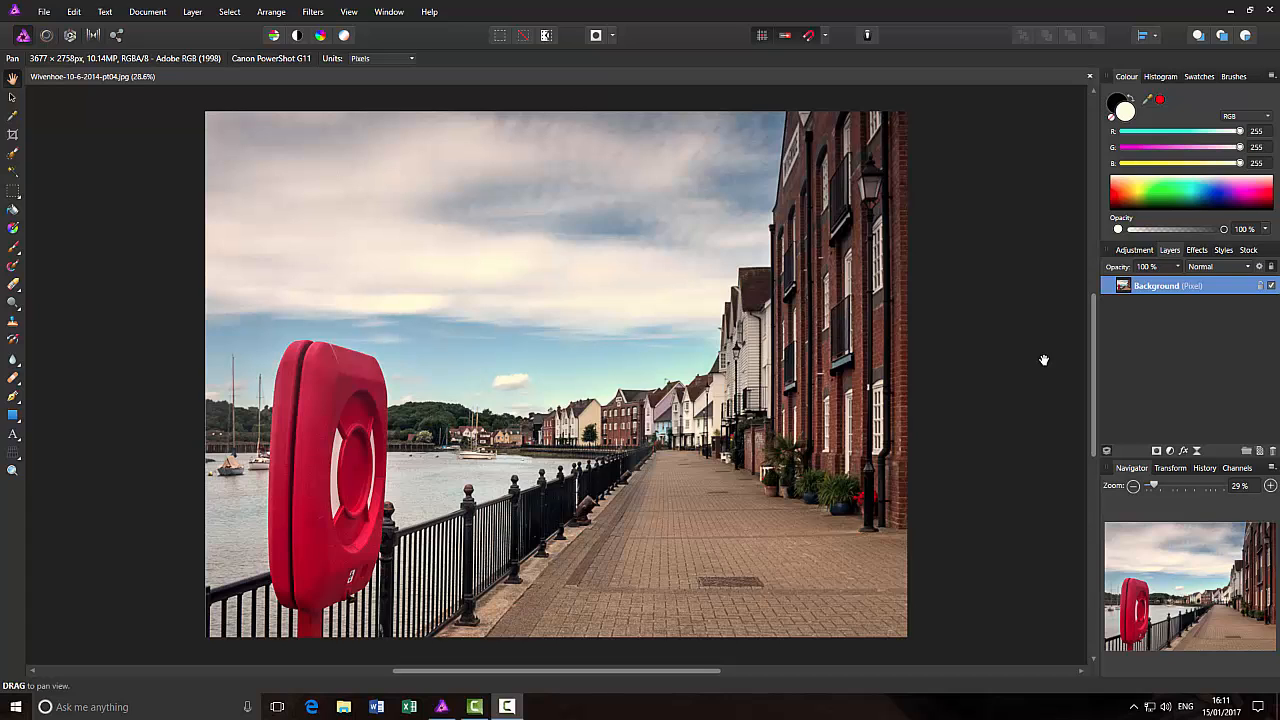
mouse_move(1007, 360)
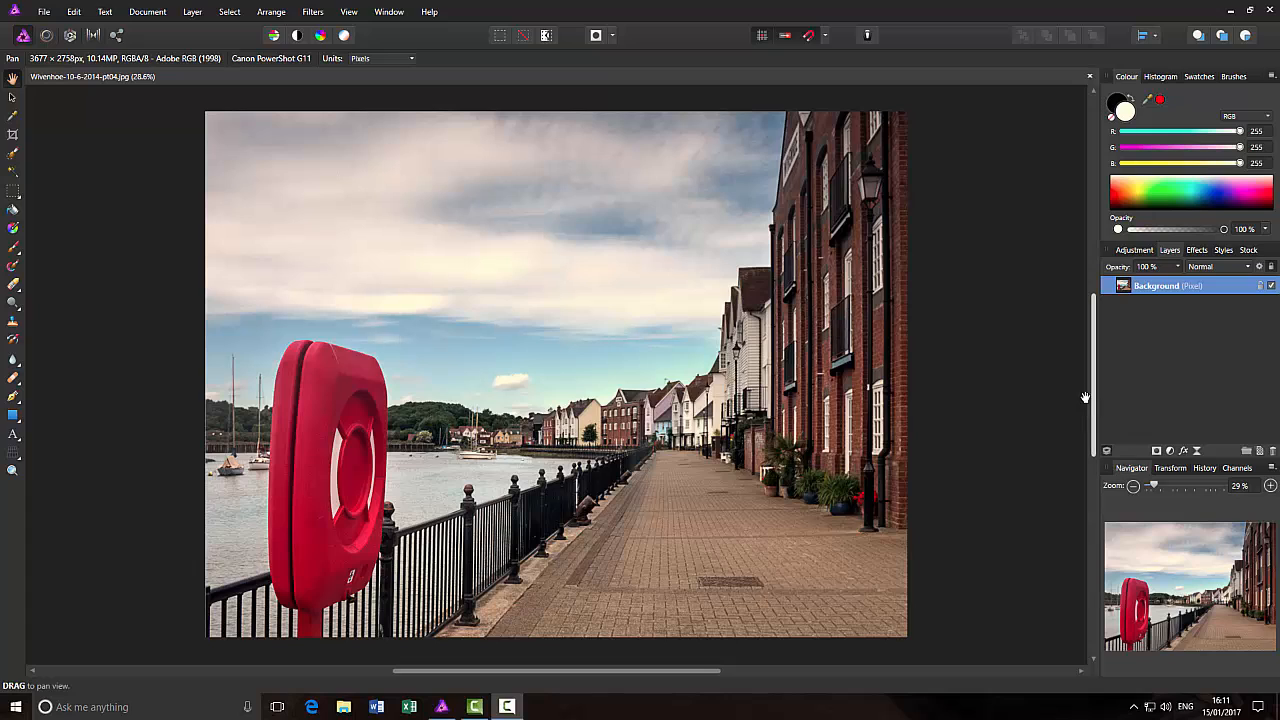
mouse_move(1017, 403)
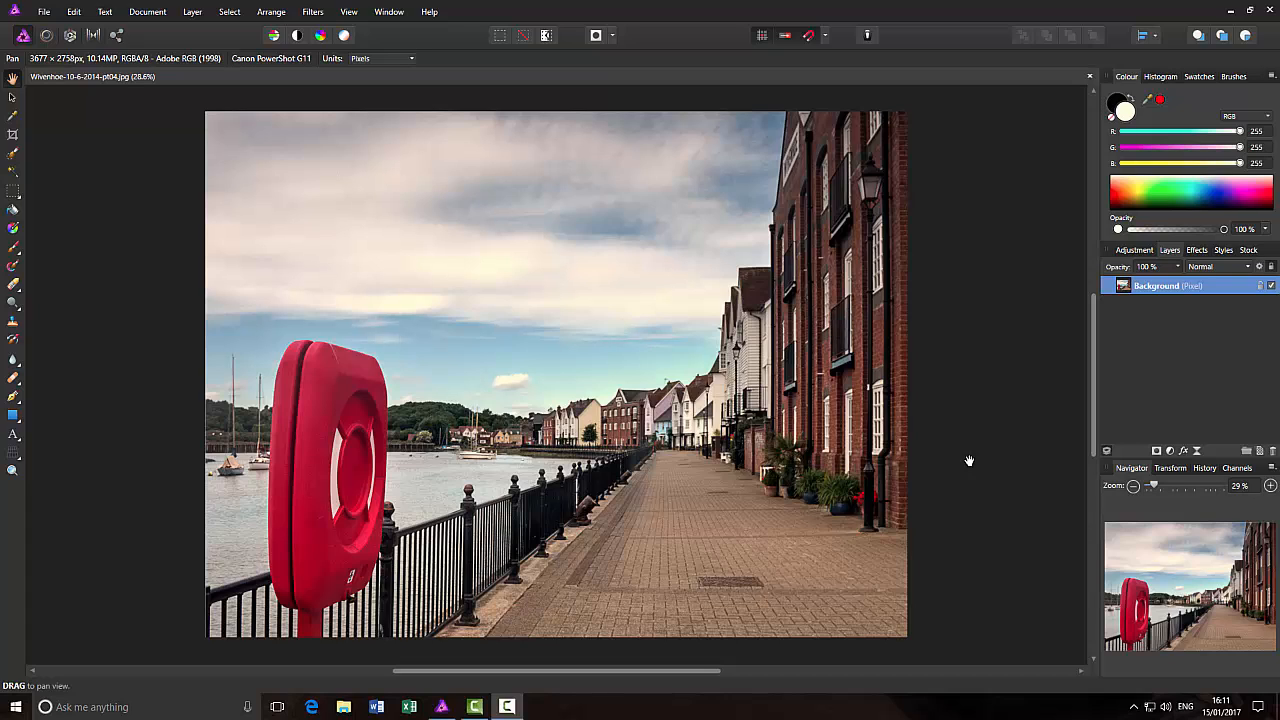
mouse_move(1008, 458)
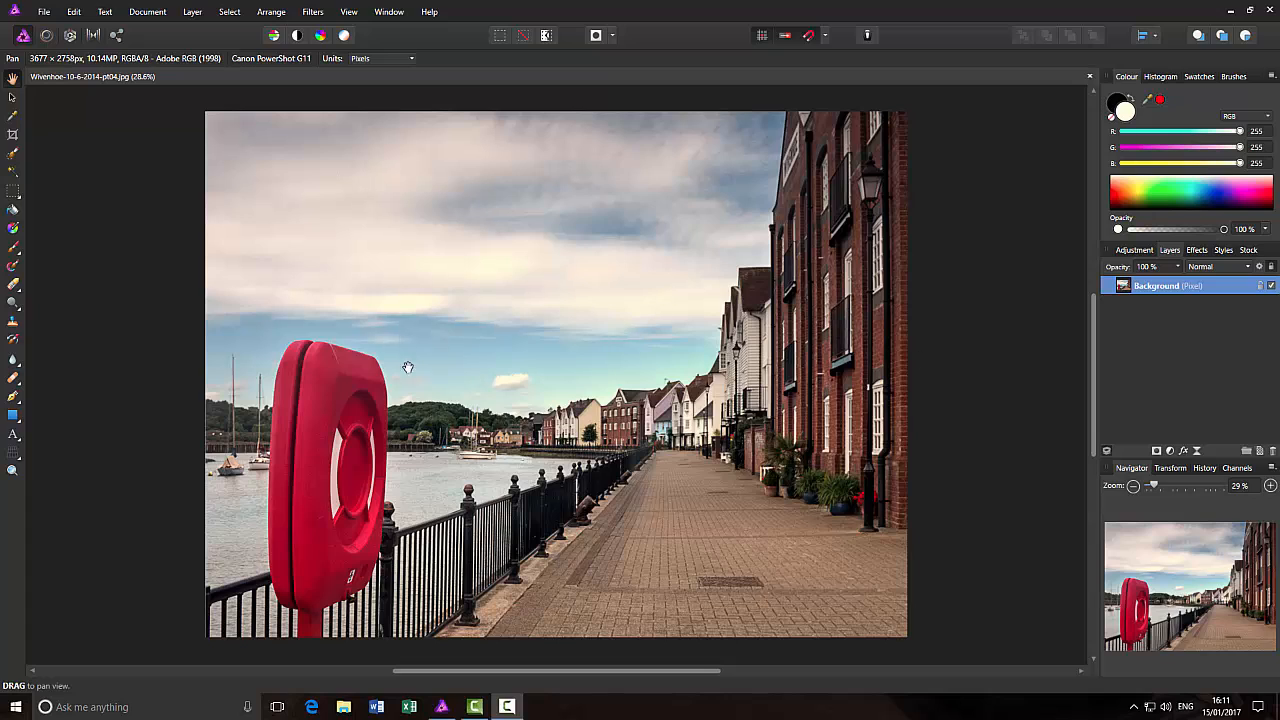
mouse_move(172, 356)
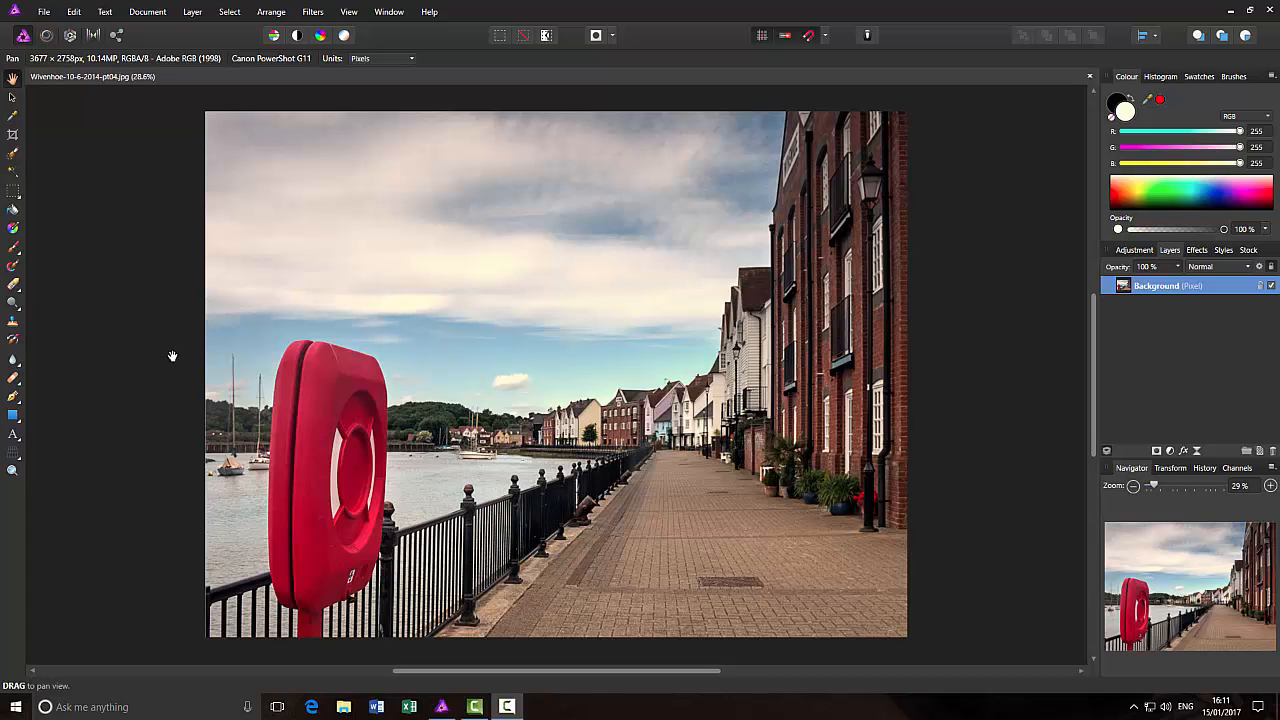
mouse_move(960, 373)
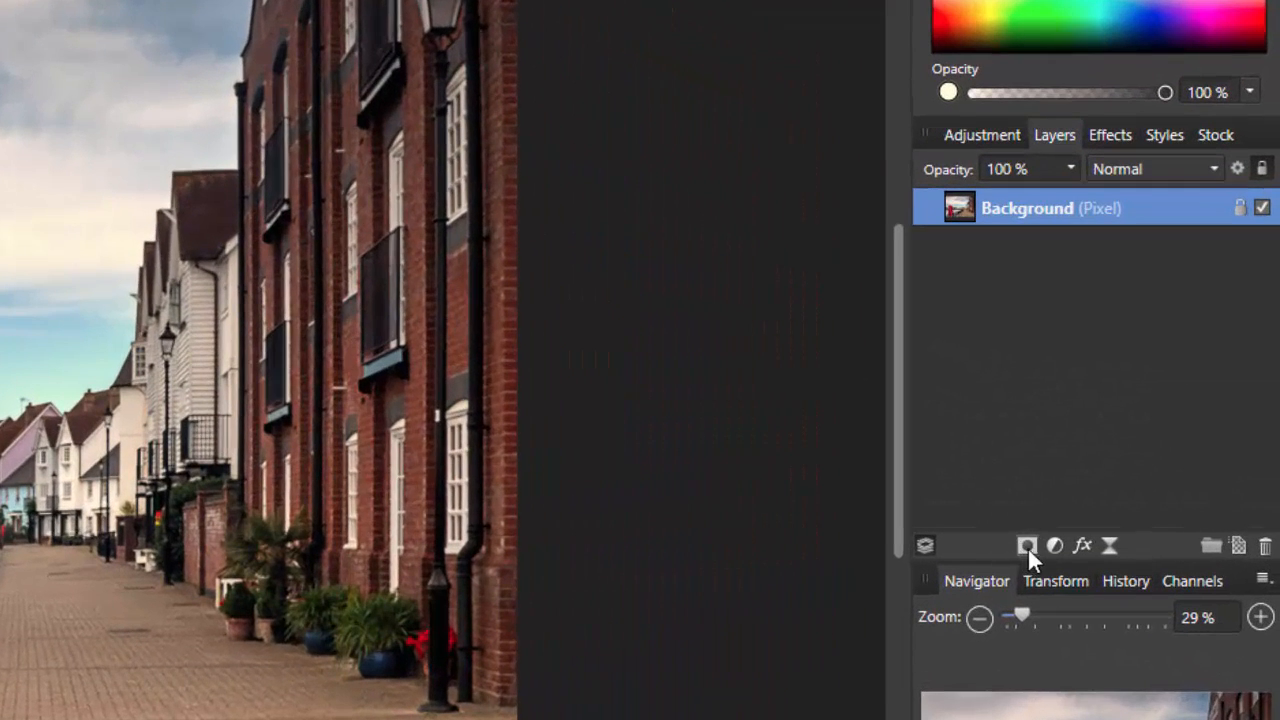
mouse_move(1027, 545)
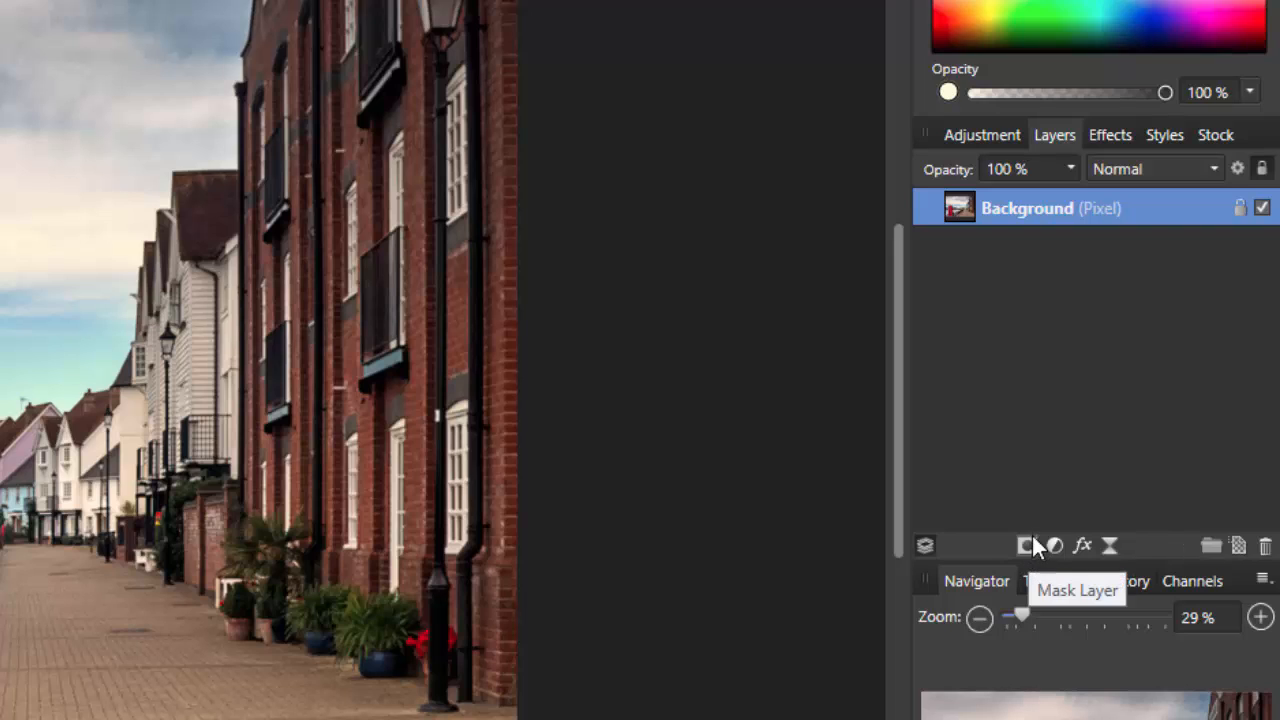
mouse_move(1024, 560)
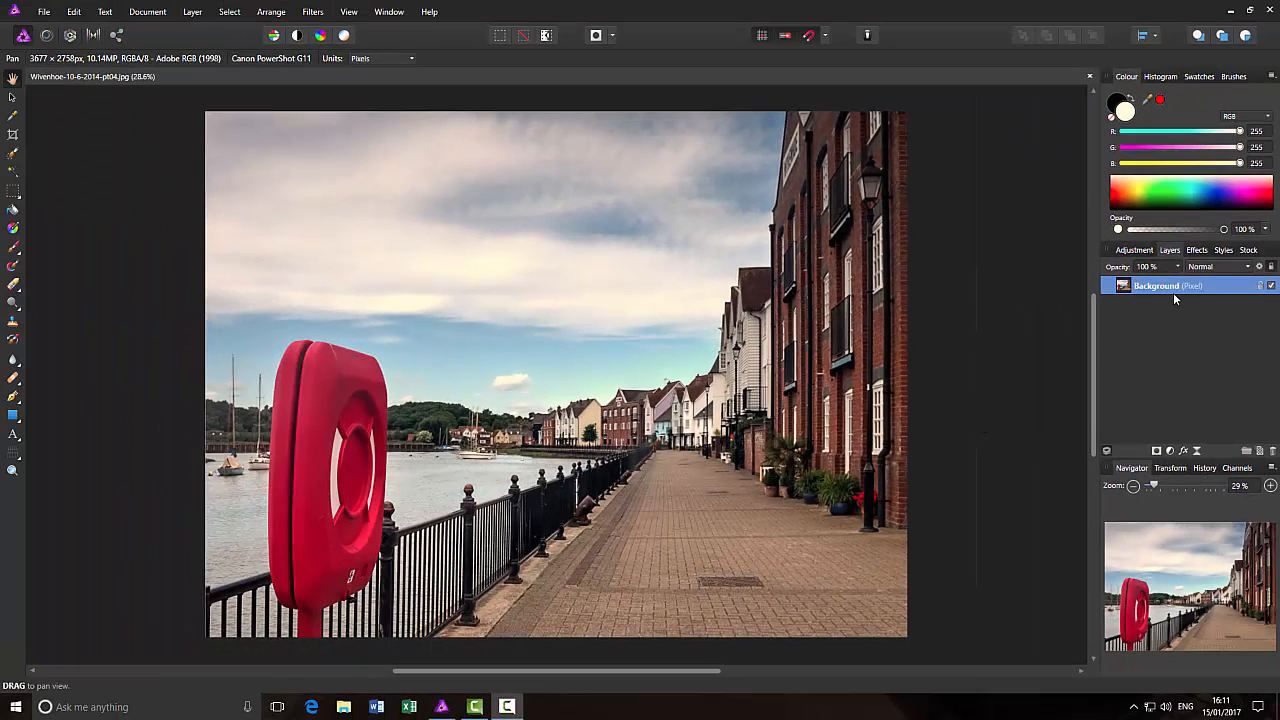
Duplicate the Background layer twice so the riverside photo exists as three identical pixel layers
right_click(1170, 285)
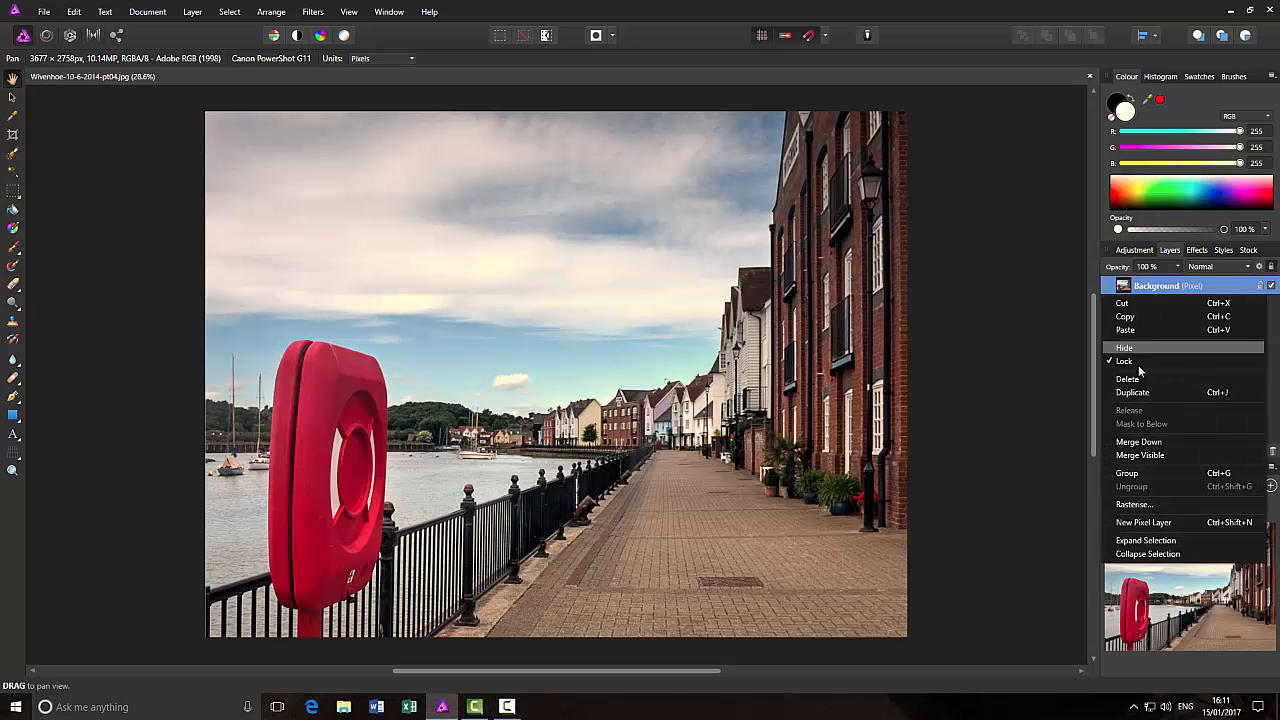
left_click(1132, 392)
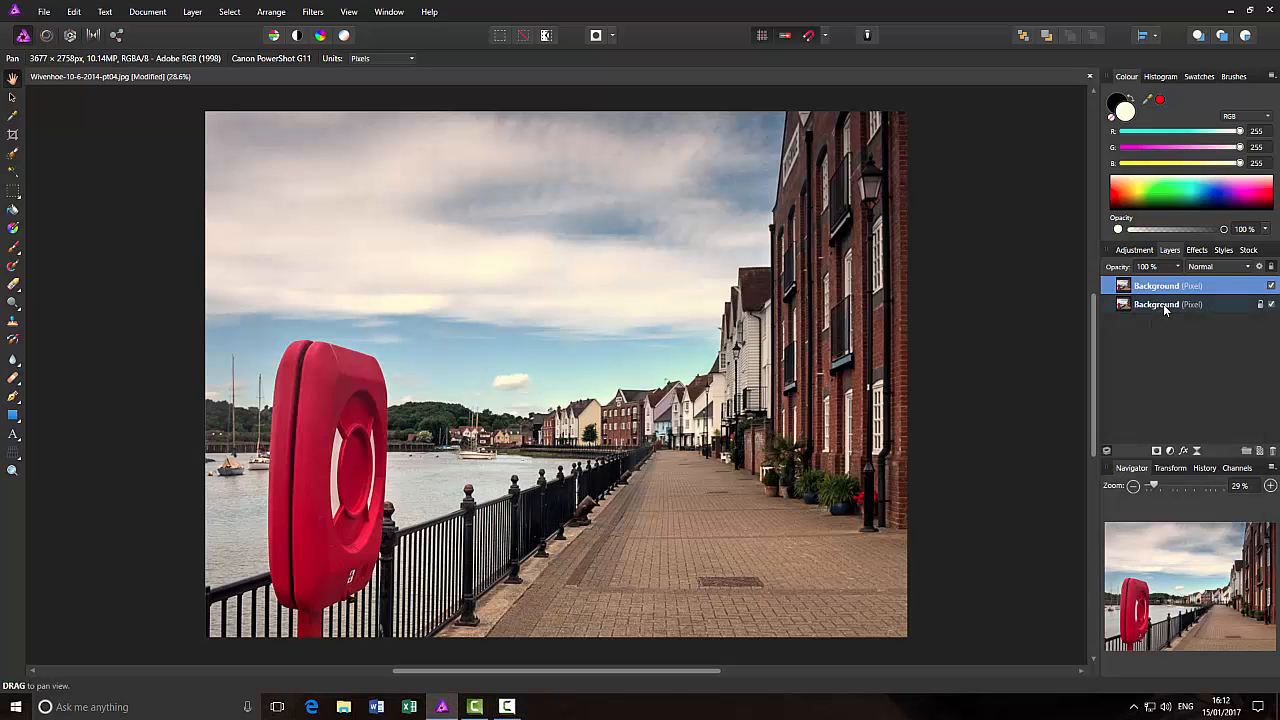
right_click(1167, 304)
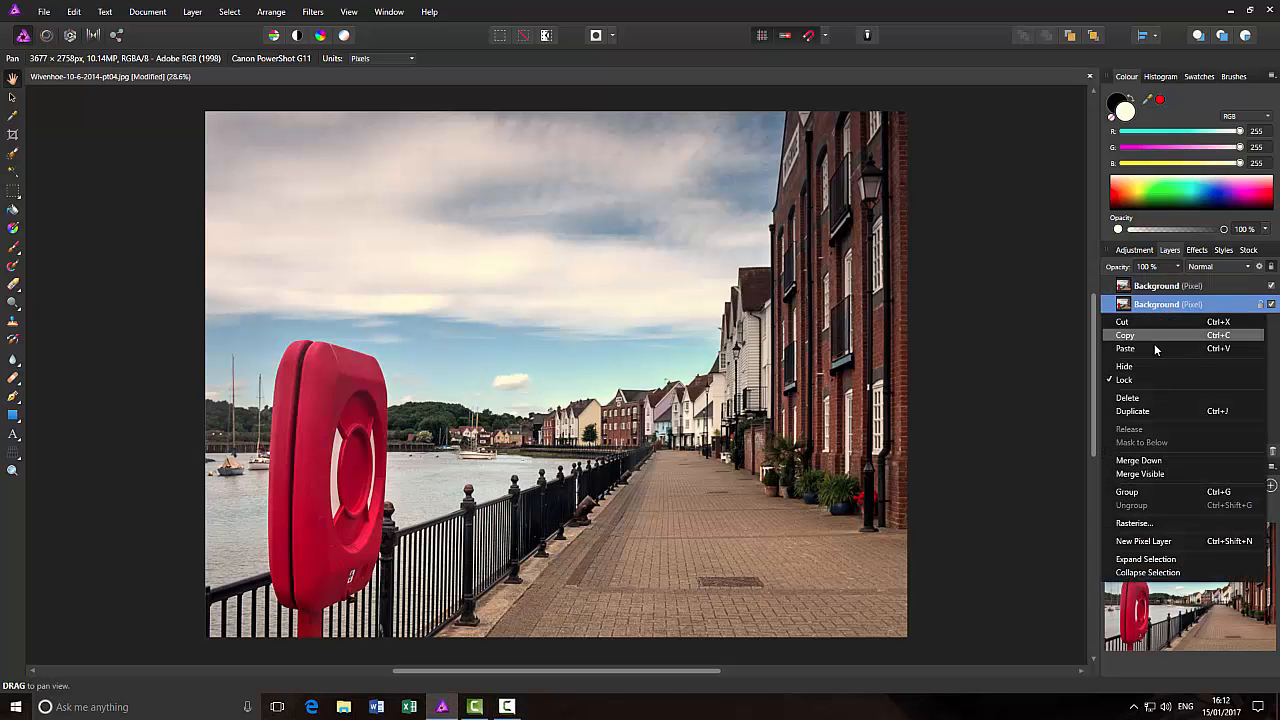
left_click(1133, 411)
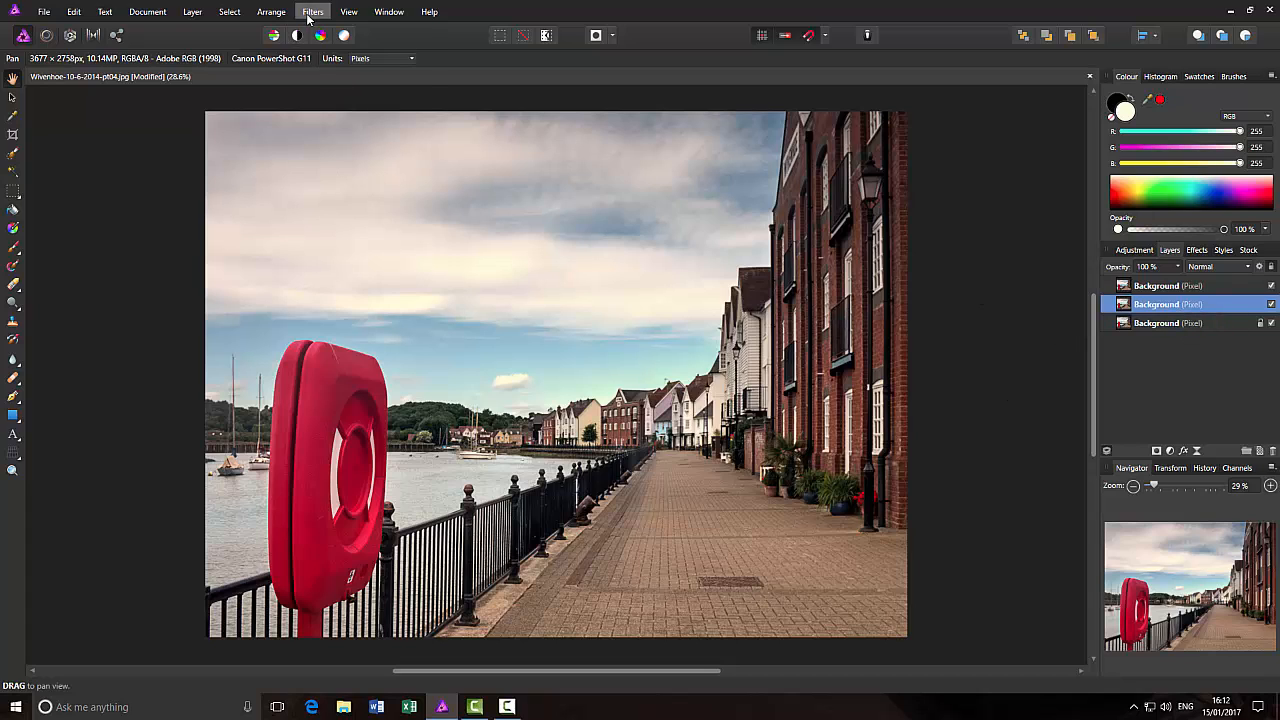
Apply Filters > Colours > Monochrome Dither to the middle background copy
left_click(312, 11)
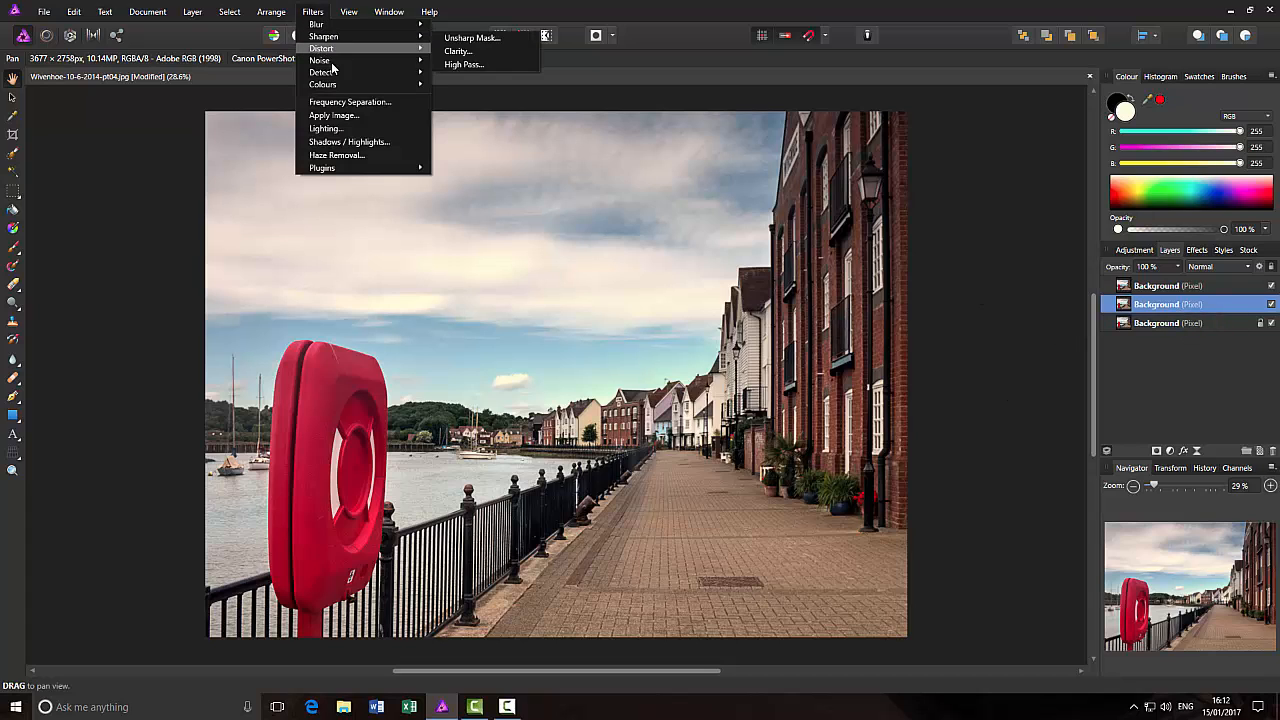
mouse_move(322, 84)
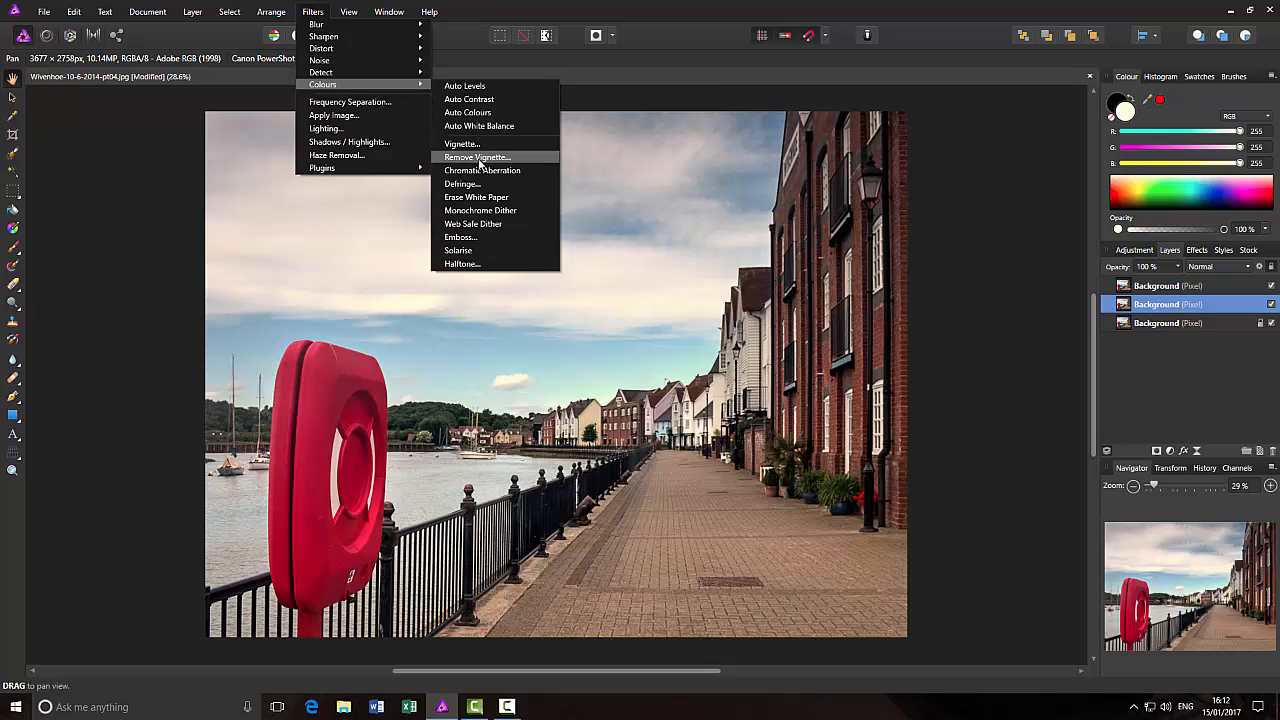
mouse_move(480, 211)
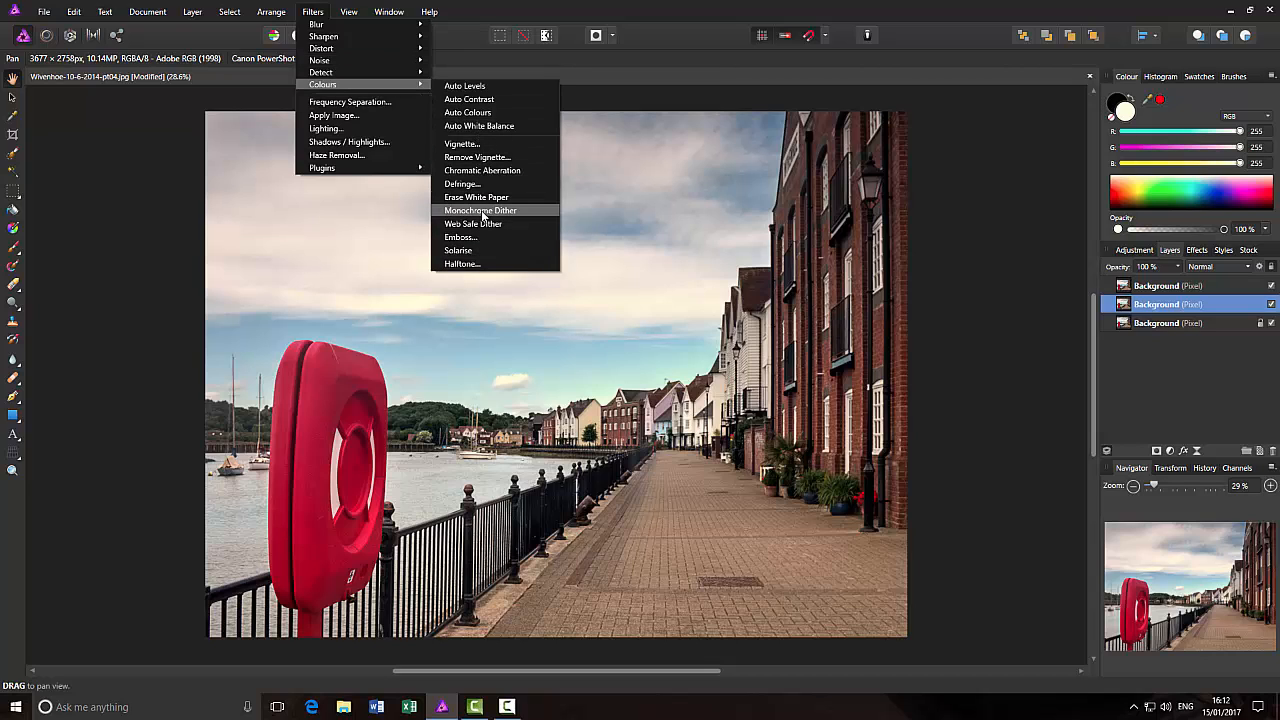
left_click(480, 210)
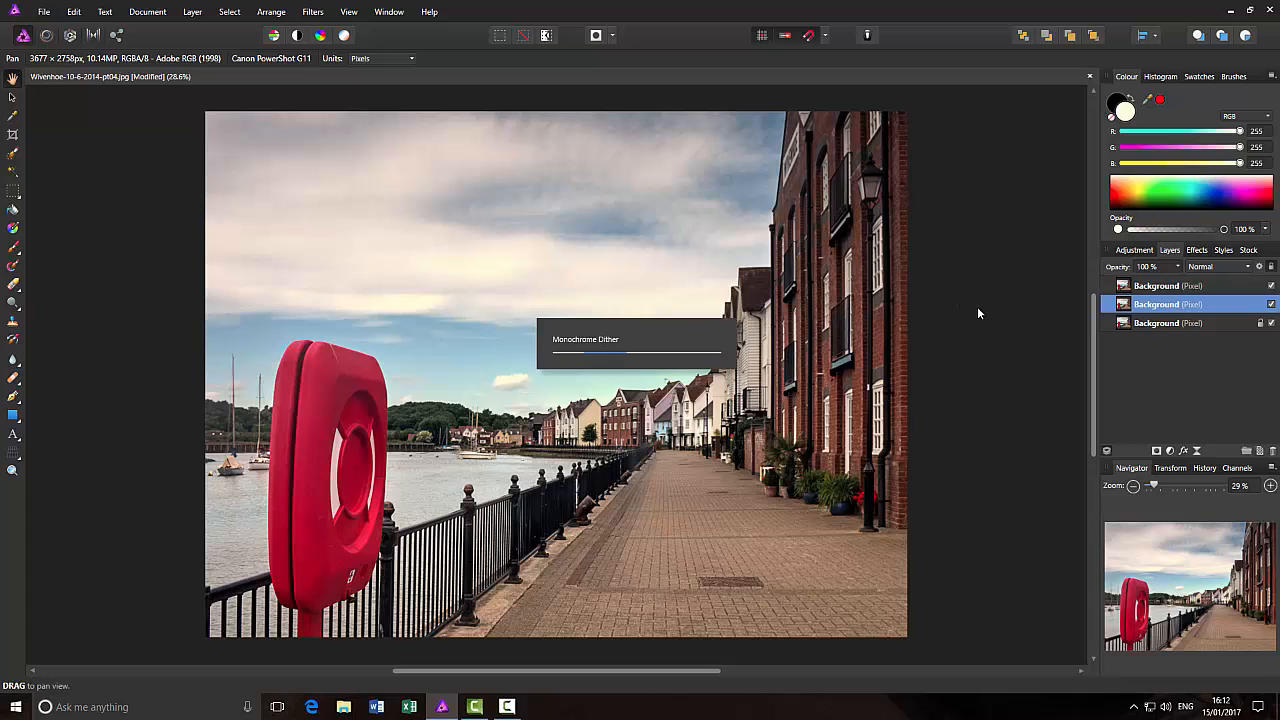
mouse_move(977, 309)
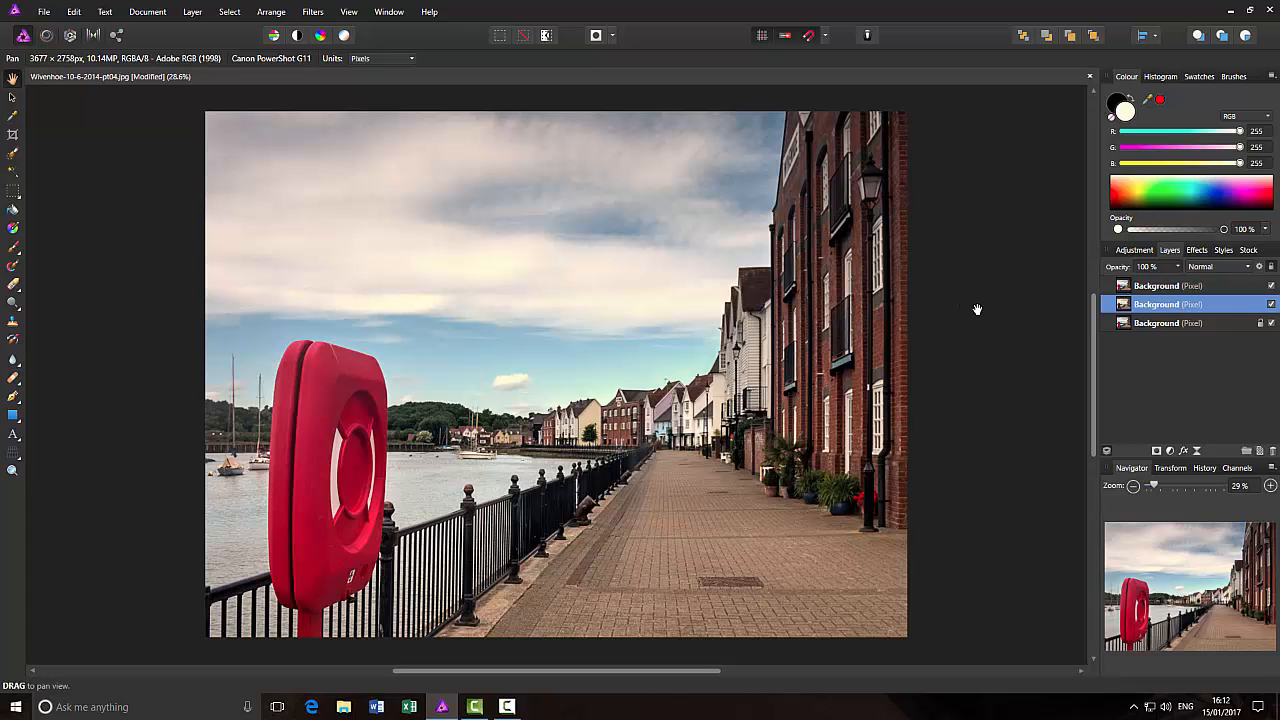
mouse_move(972, 308)
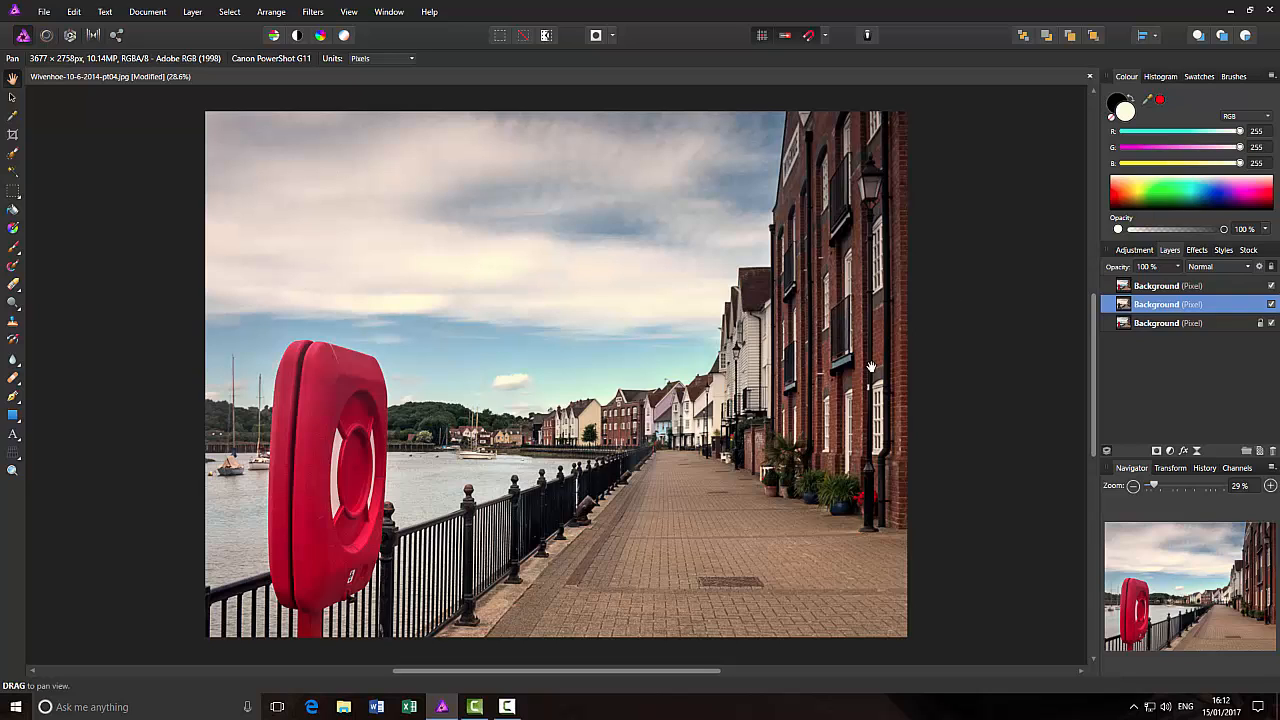
mouse_move(1055, 323)
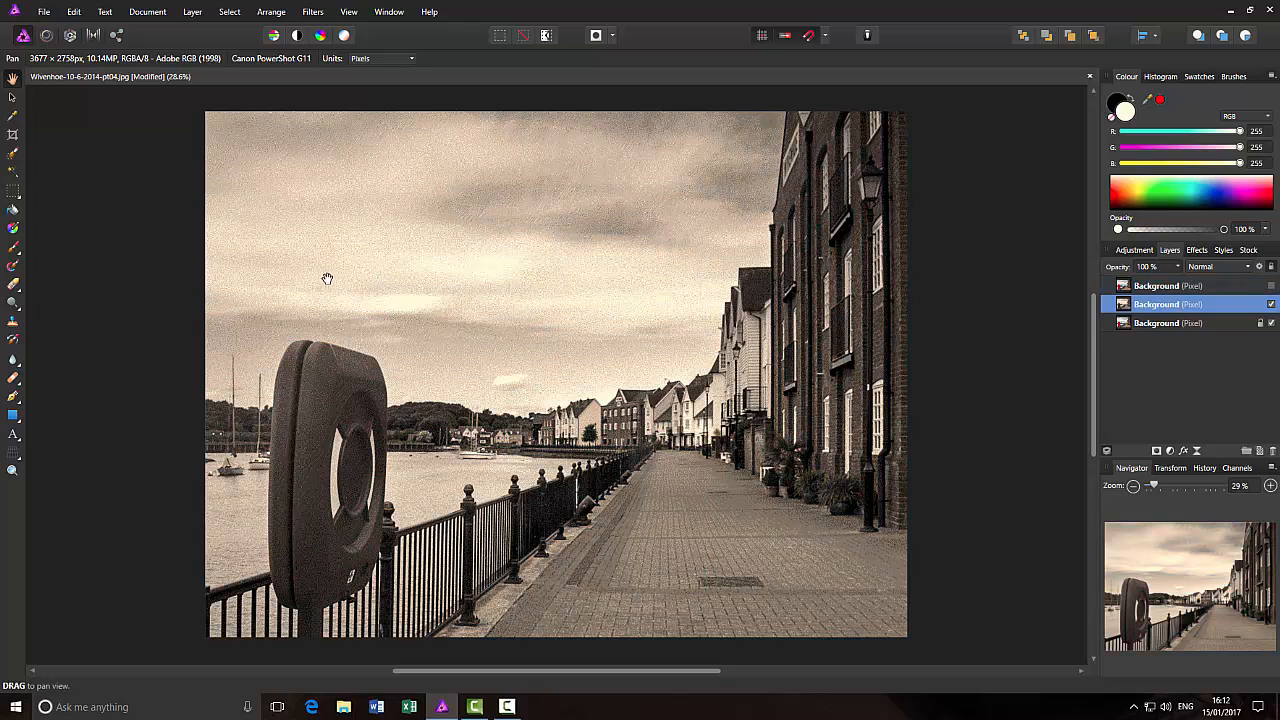
mouse_move(405, 276)
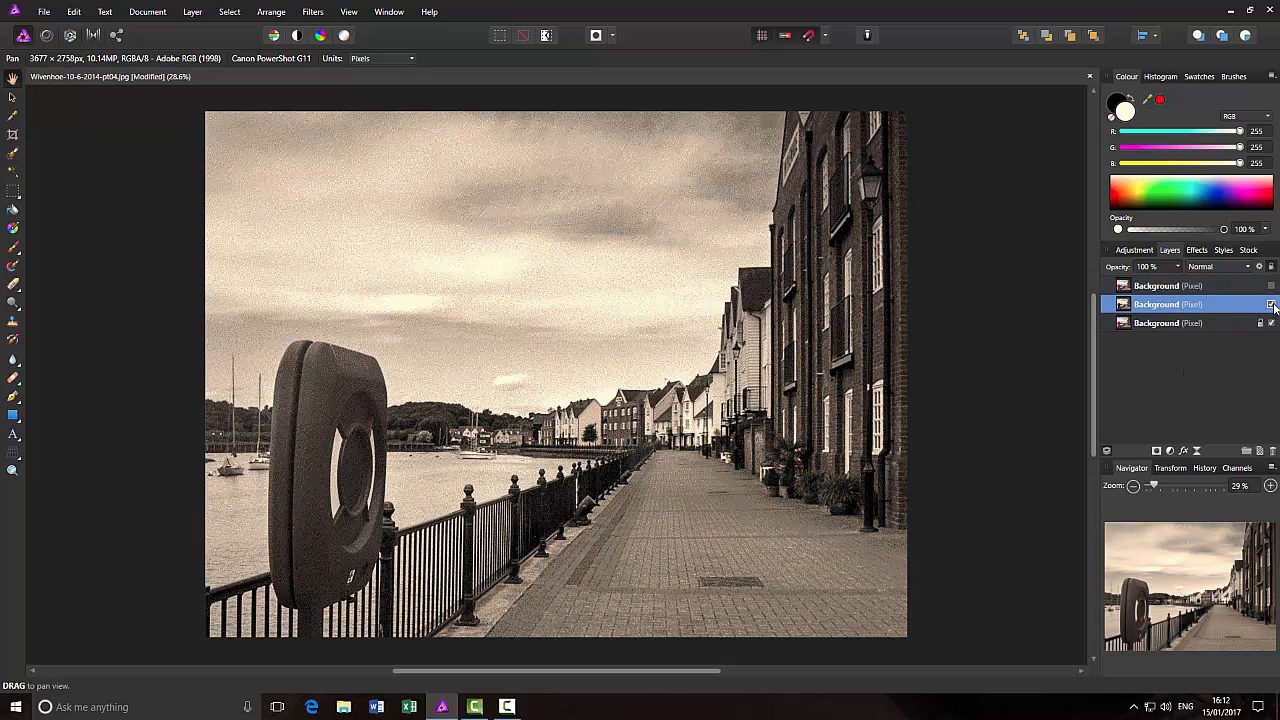
Hide the middle copy, select the top copy and apply Monochrome Dither to it
left_click(1270, 286)
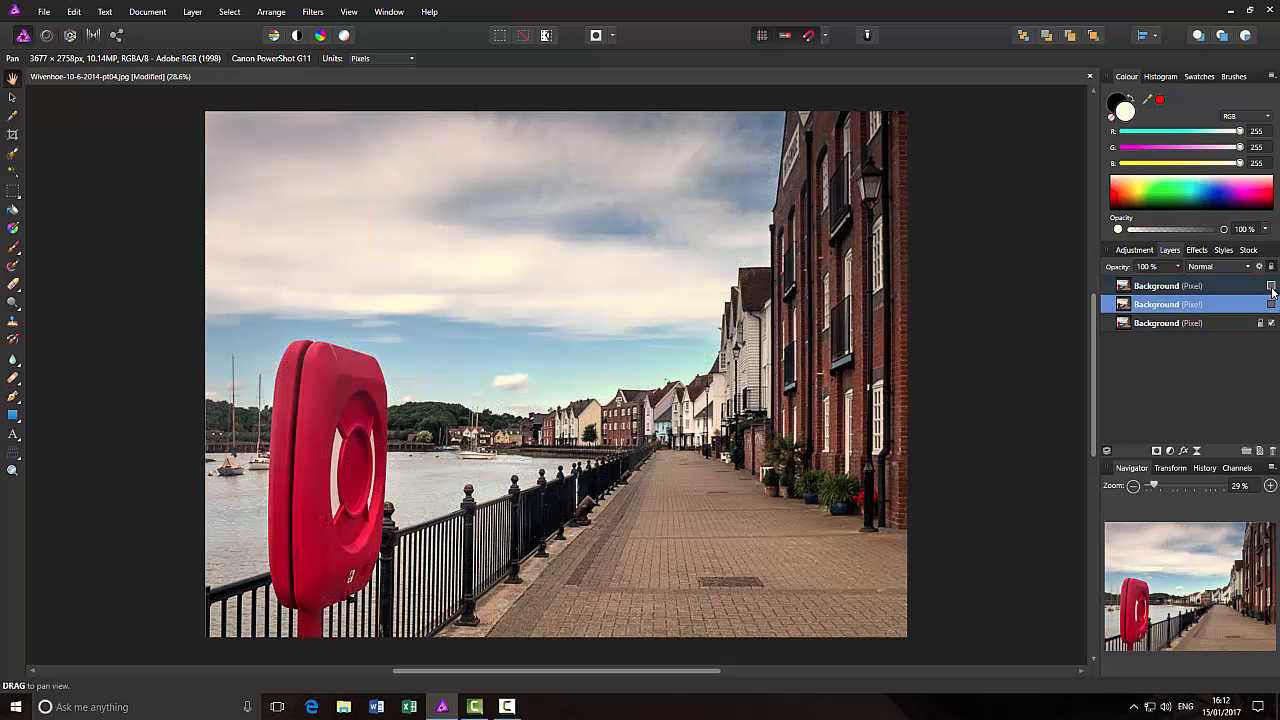
left_click(1155, 285)
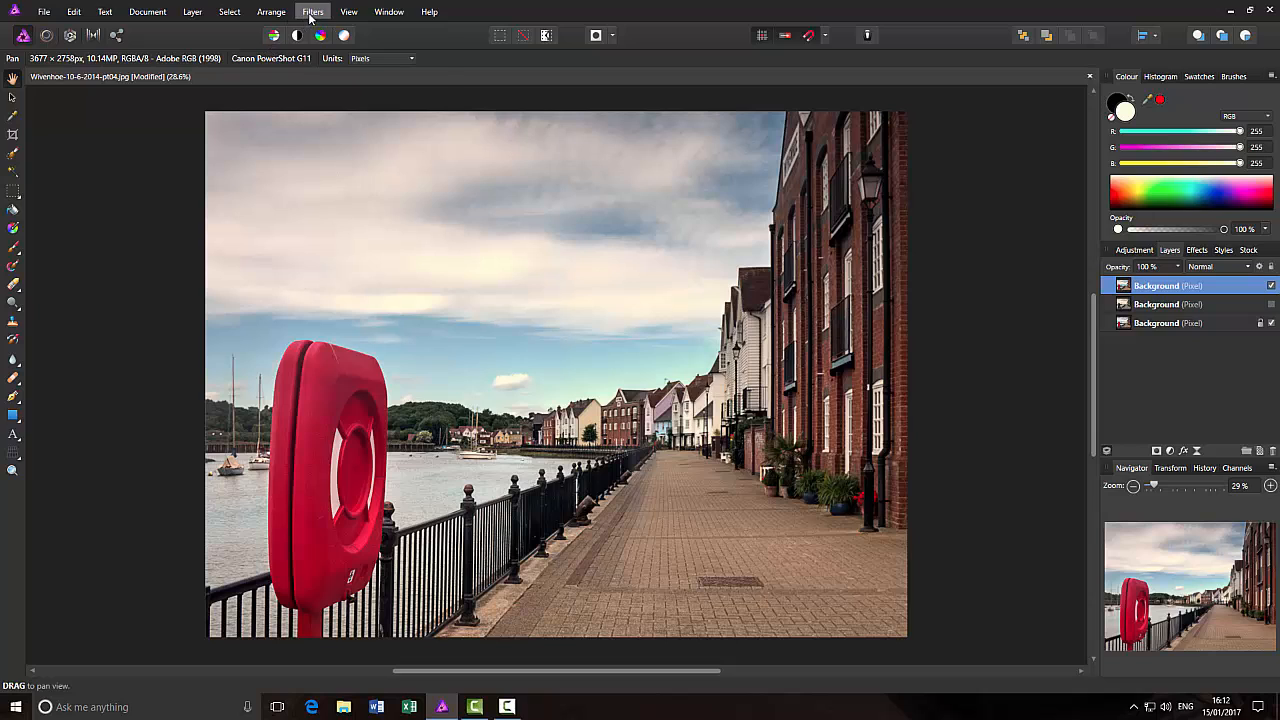
left_click(312, 11)
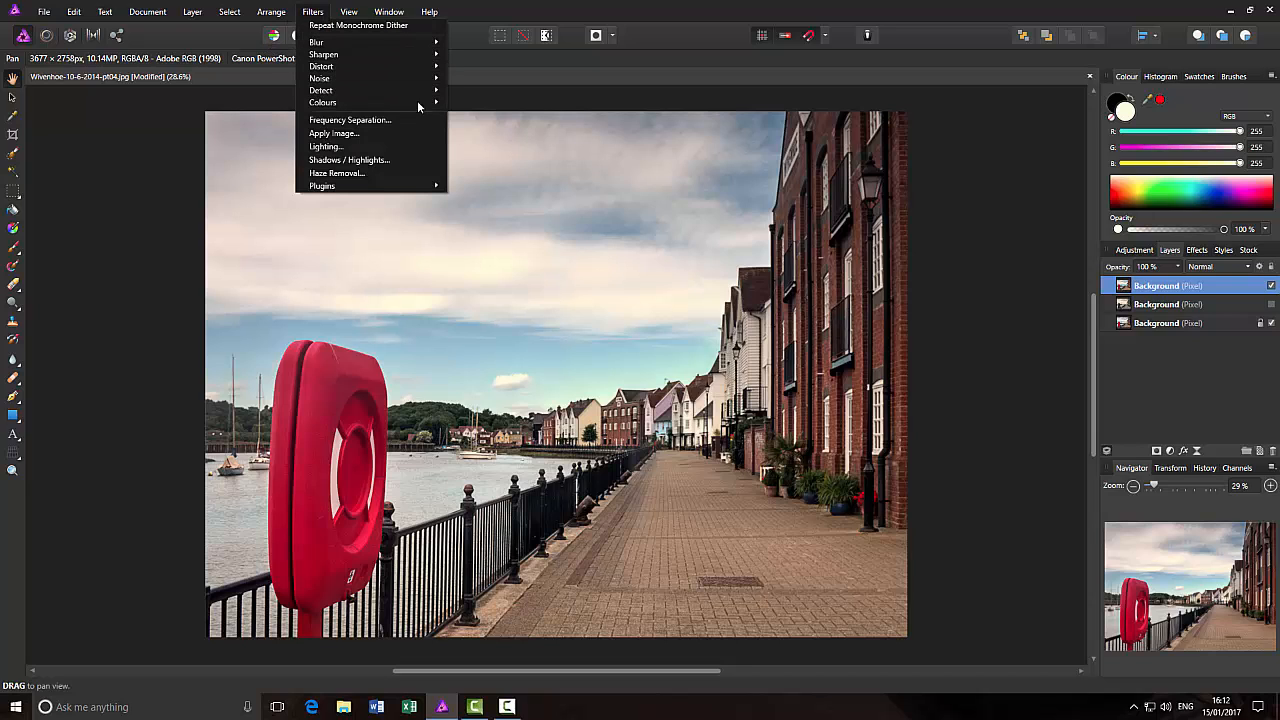
mouse_move(322, 102)
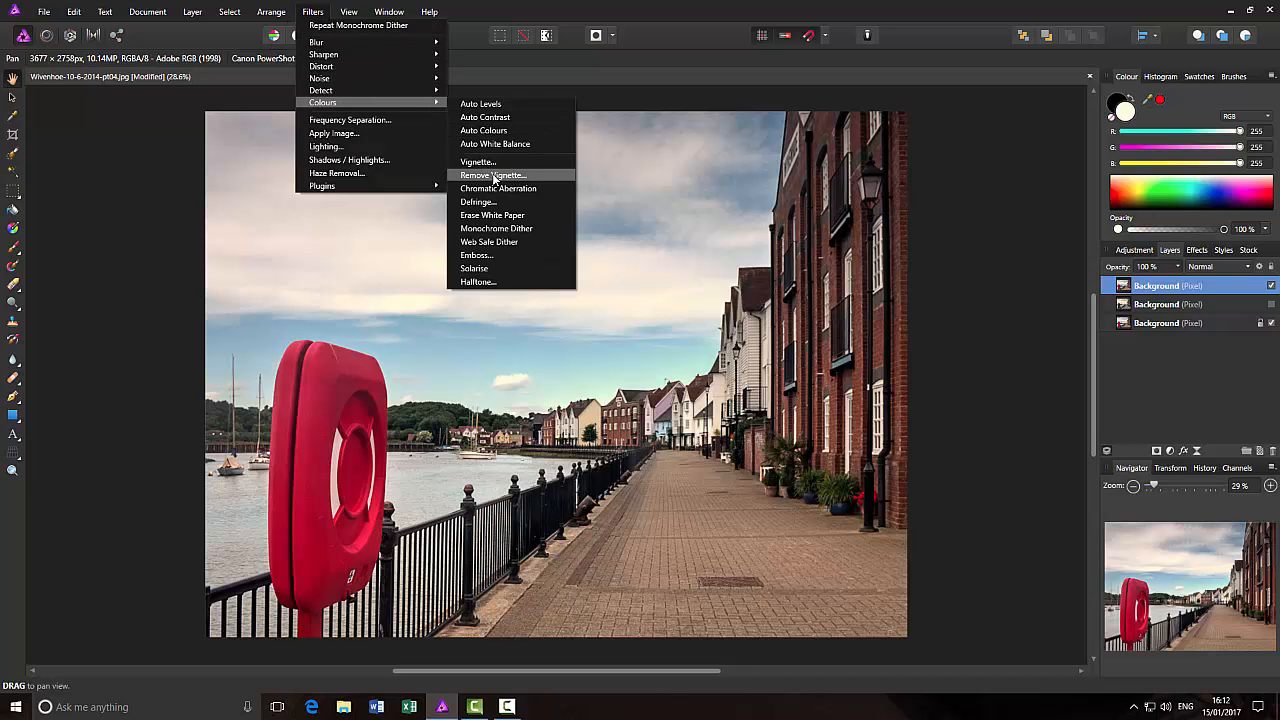
mouse_move(505, 228)
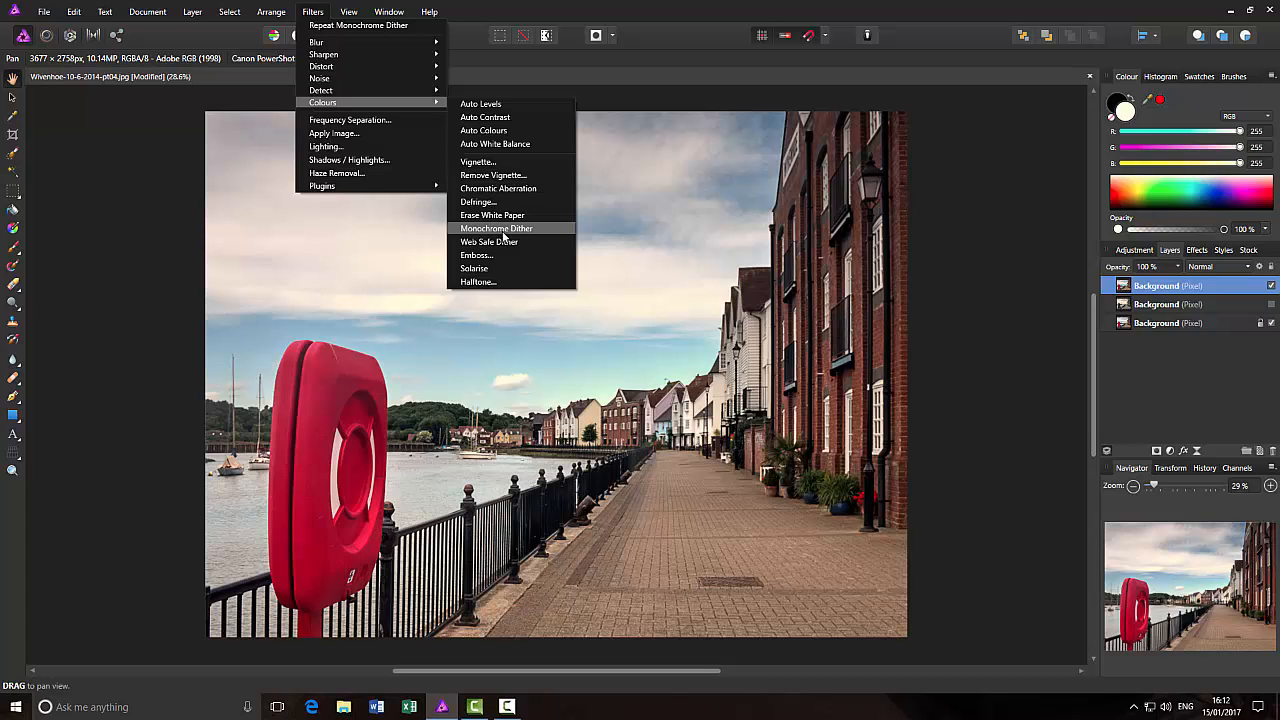
left_click(497, 228)
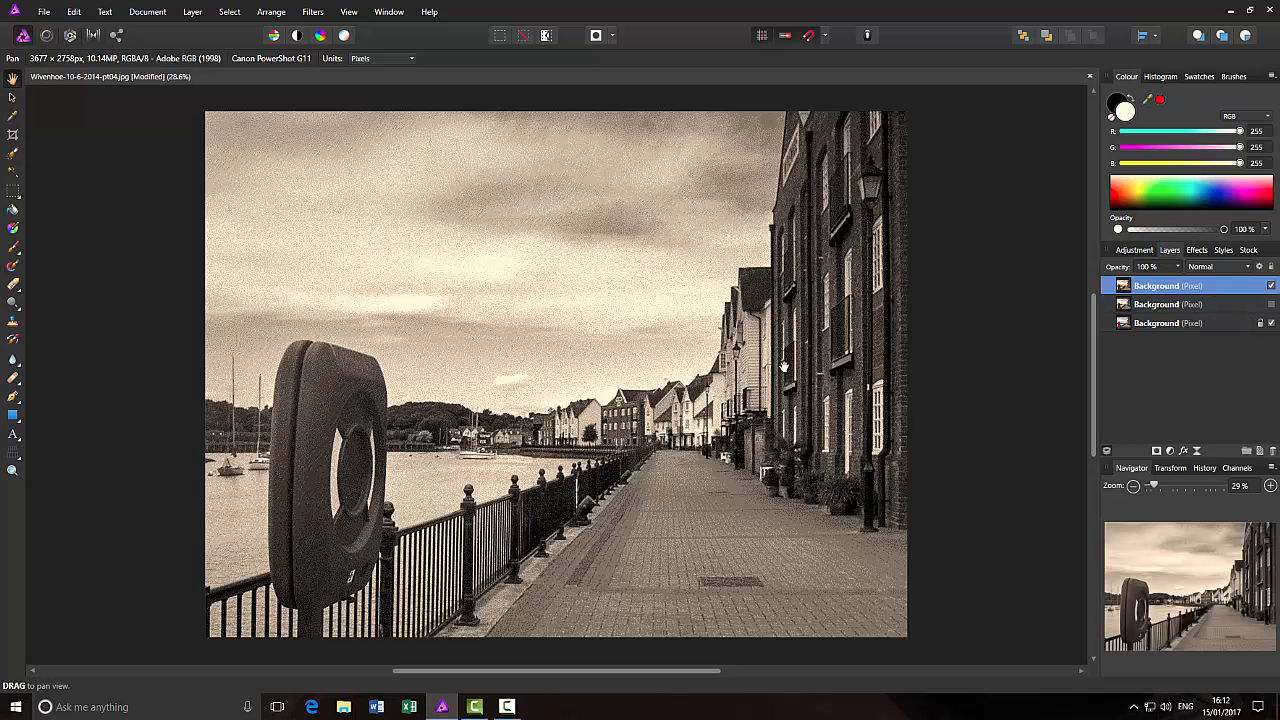
mouse_move(1218, 304)
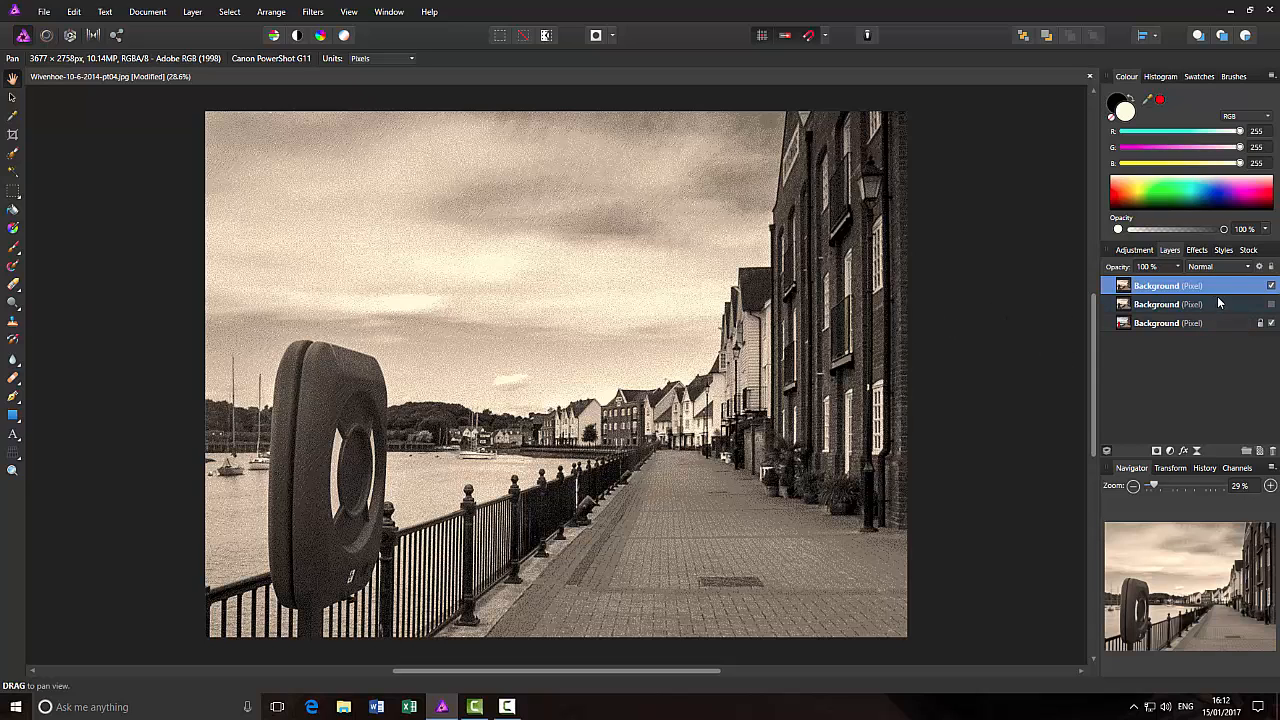
mouse_move(1205, 310)
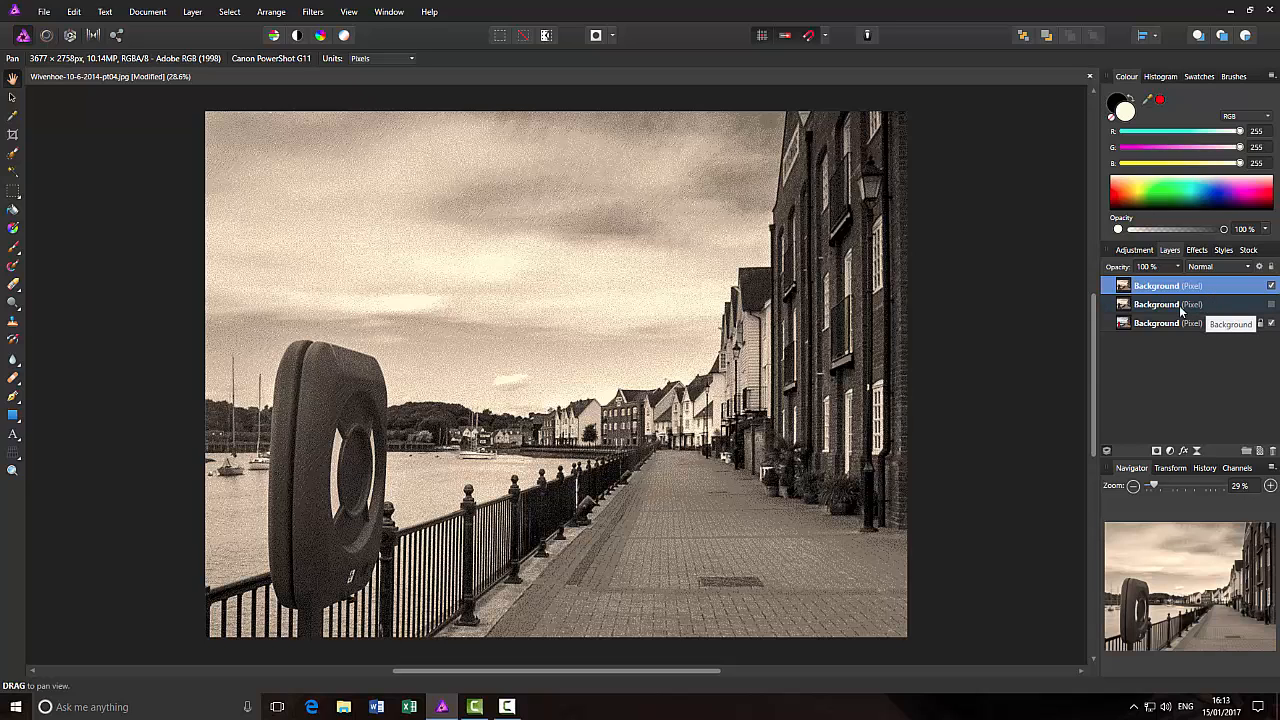
mouse_move(1223, 307)
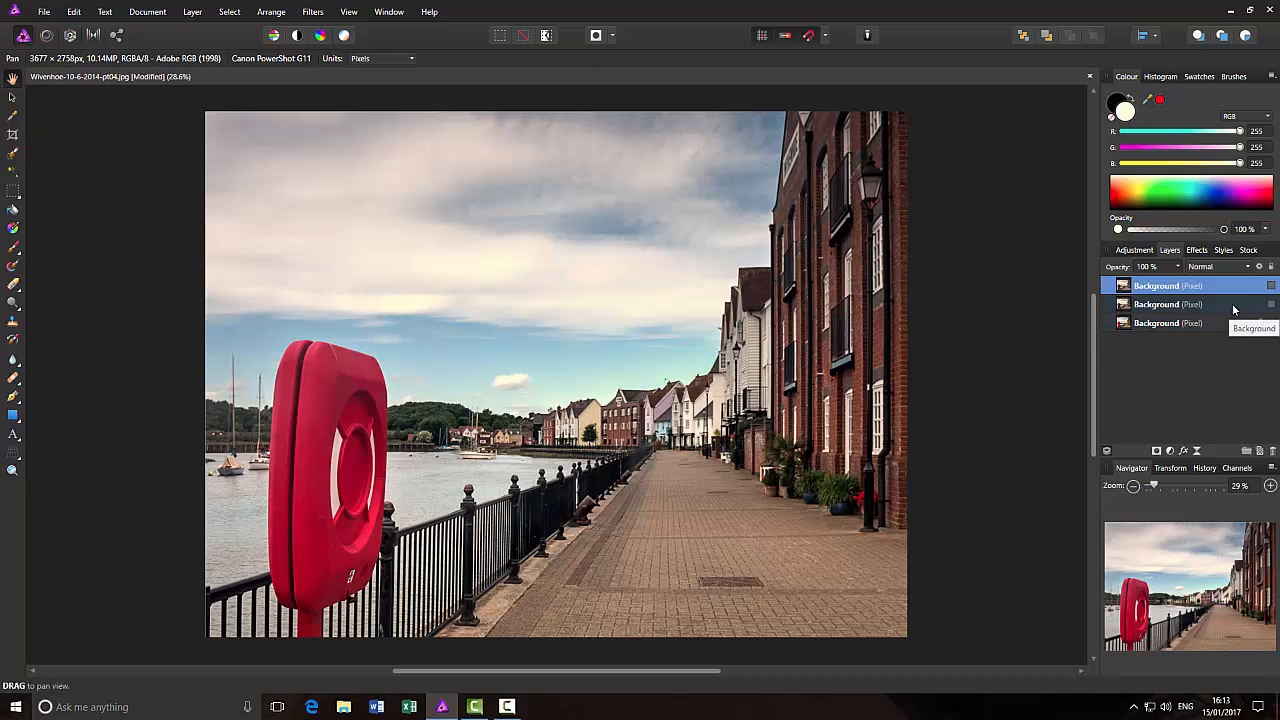
Select the dithered middle copy and make it visible so the scene shows sepia
left_click(1160, 304)
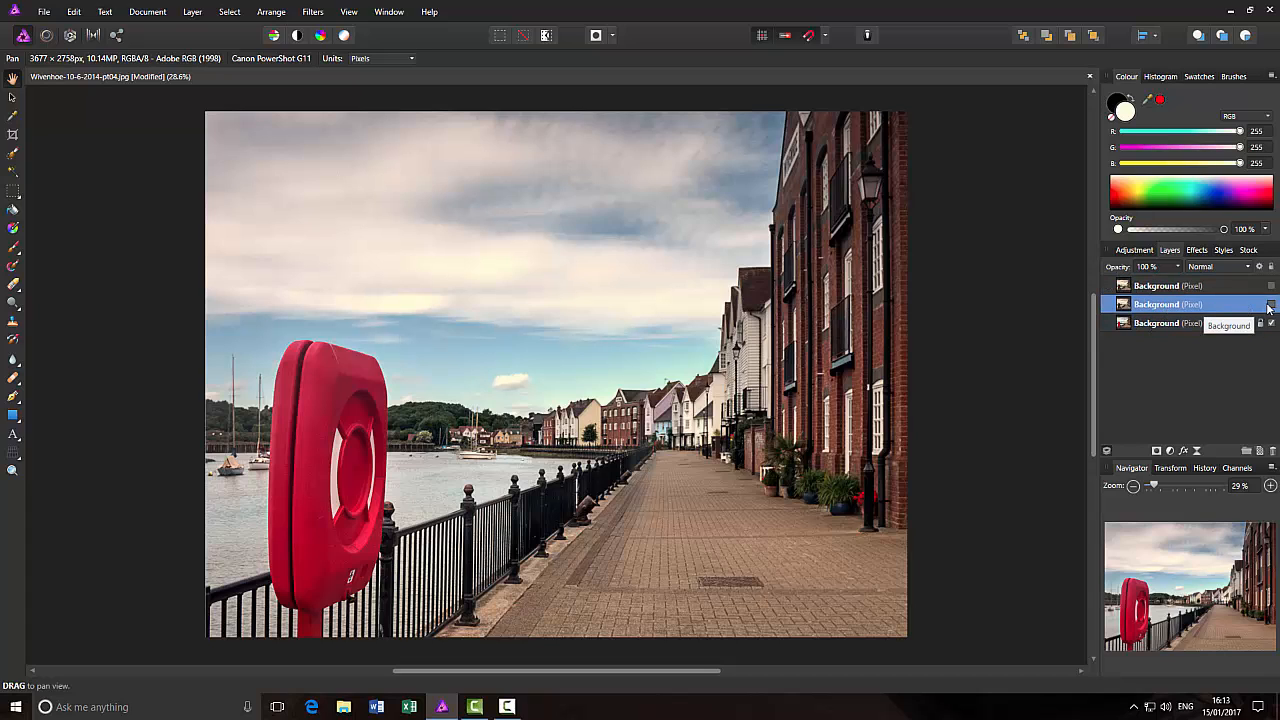
left_click(1272, 305)
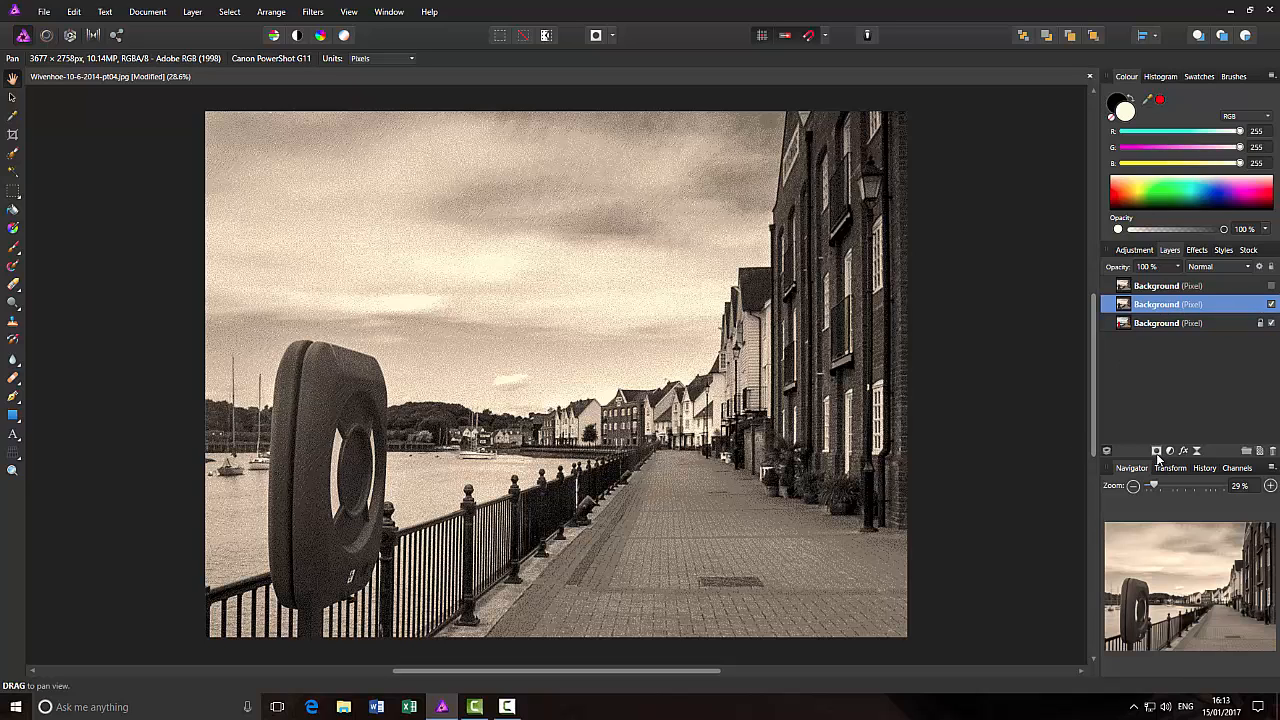
mouse_move(1156, 451)
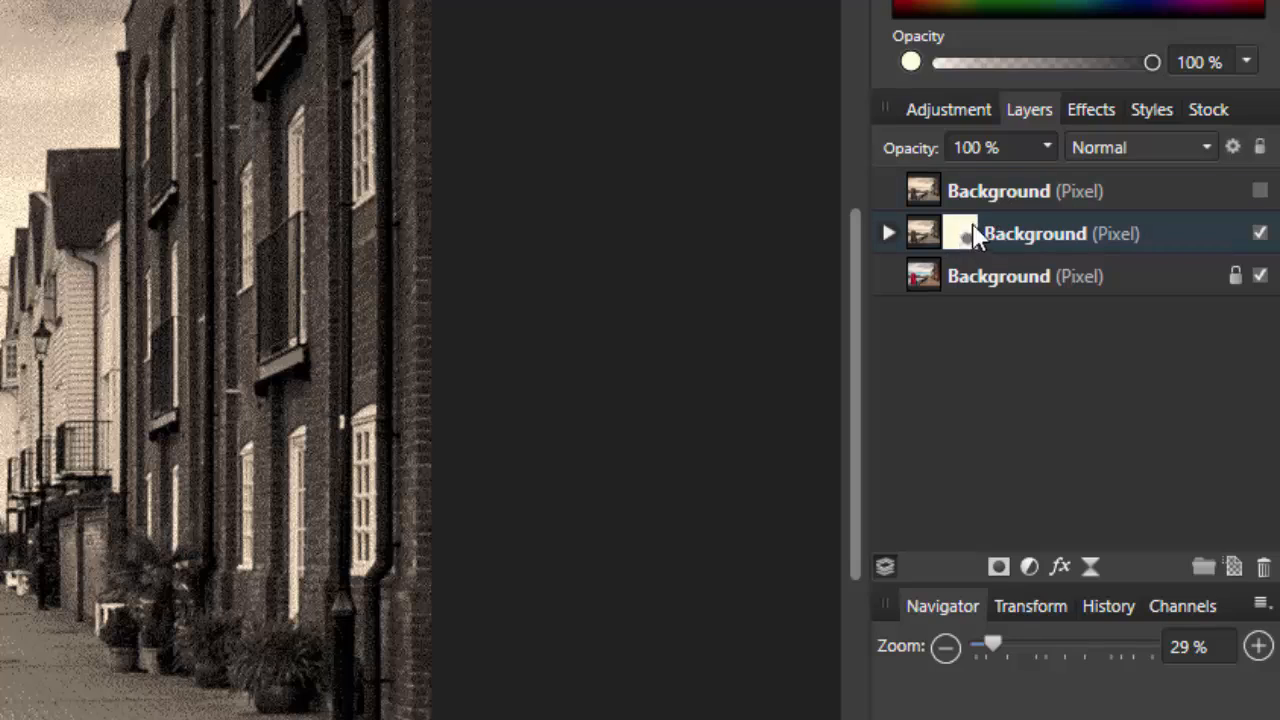
Expand and collapse the middle sepia layer to check its new mask
left_click(888, 232)
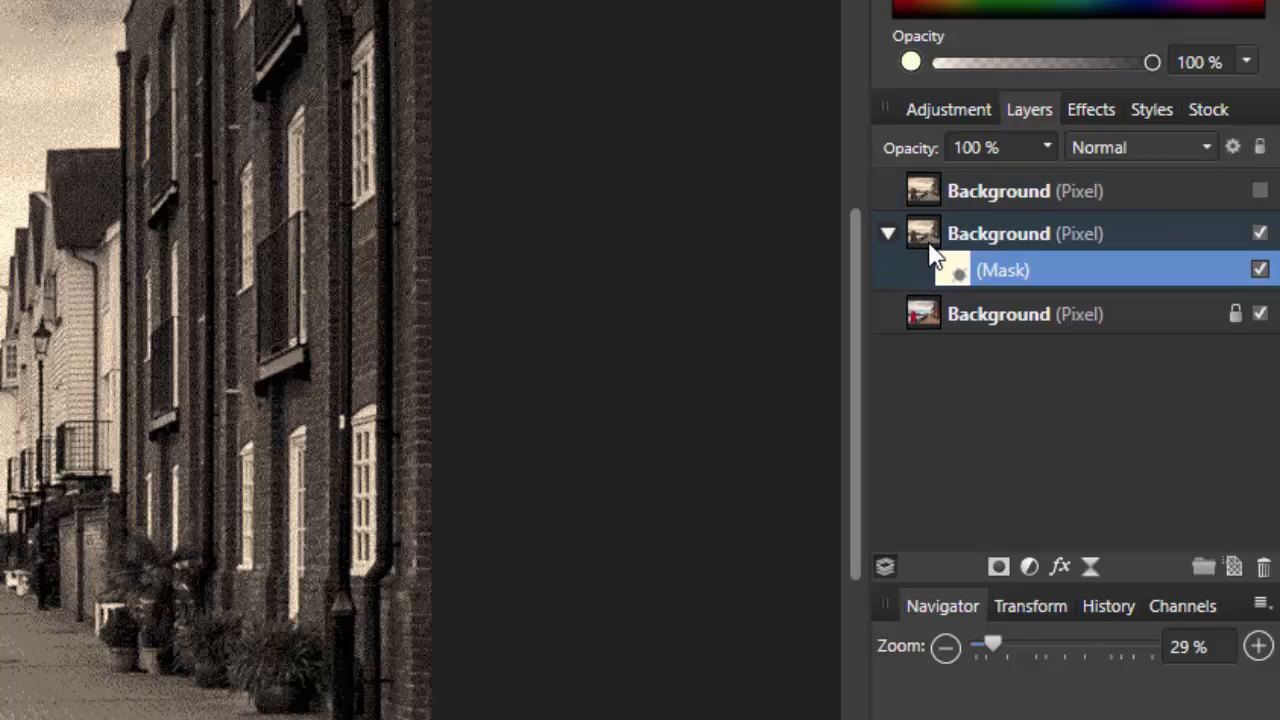
left_click(888, 233)
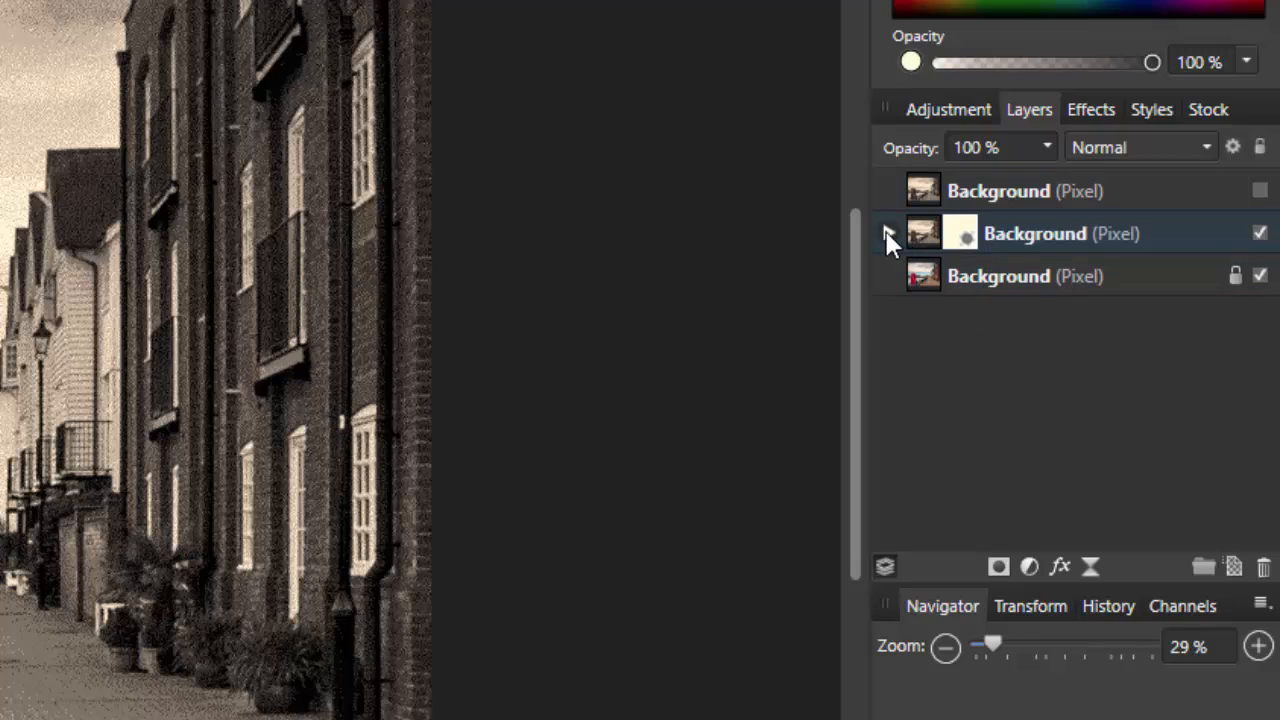
left_click(888, 232)
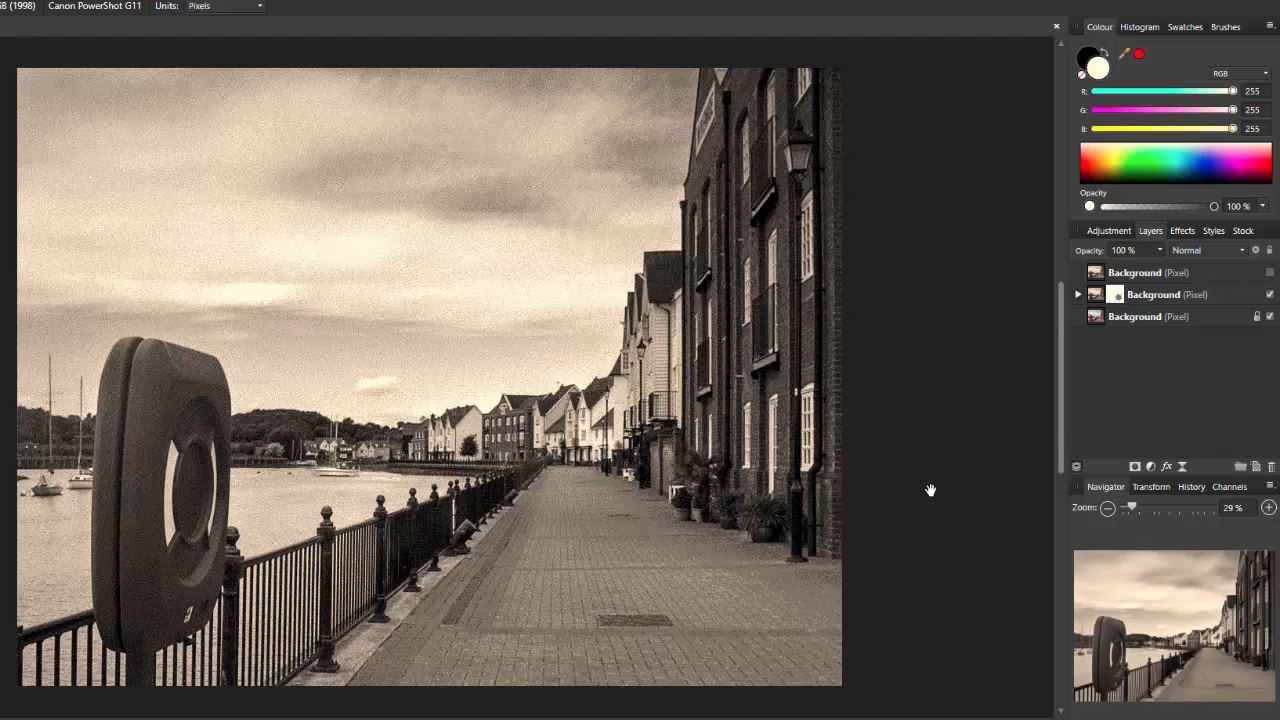
mouse_move(910, 438)
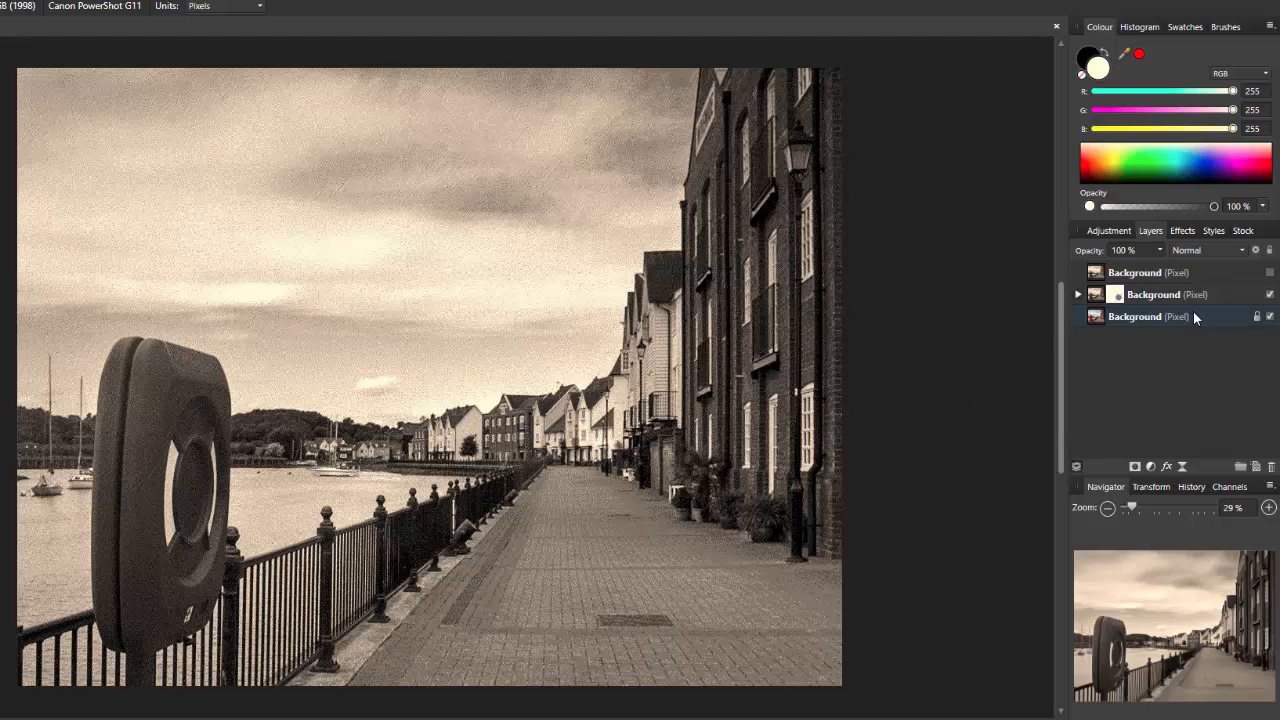
Hide the masked middle copy and make the top sepia copy visible and selected
left_click(1160, 294)
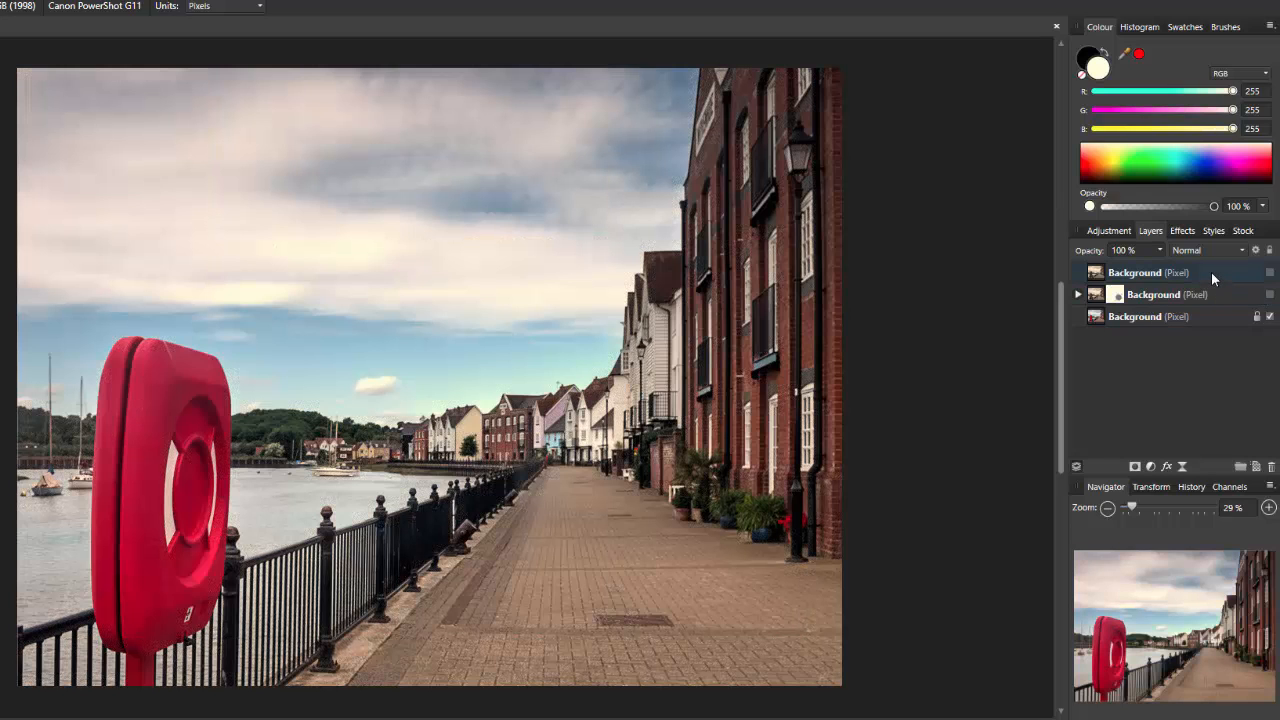
left_click(1148, 272)
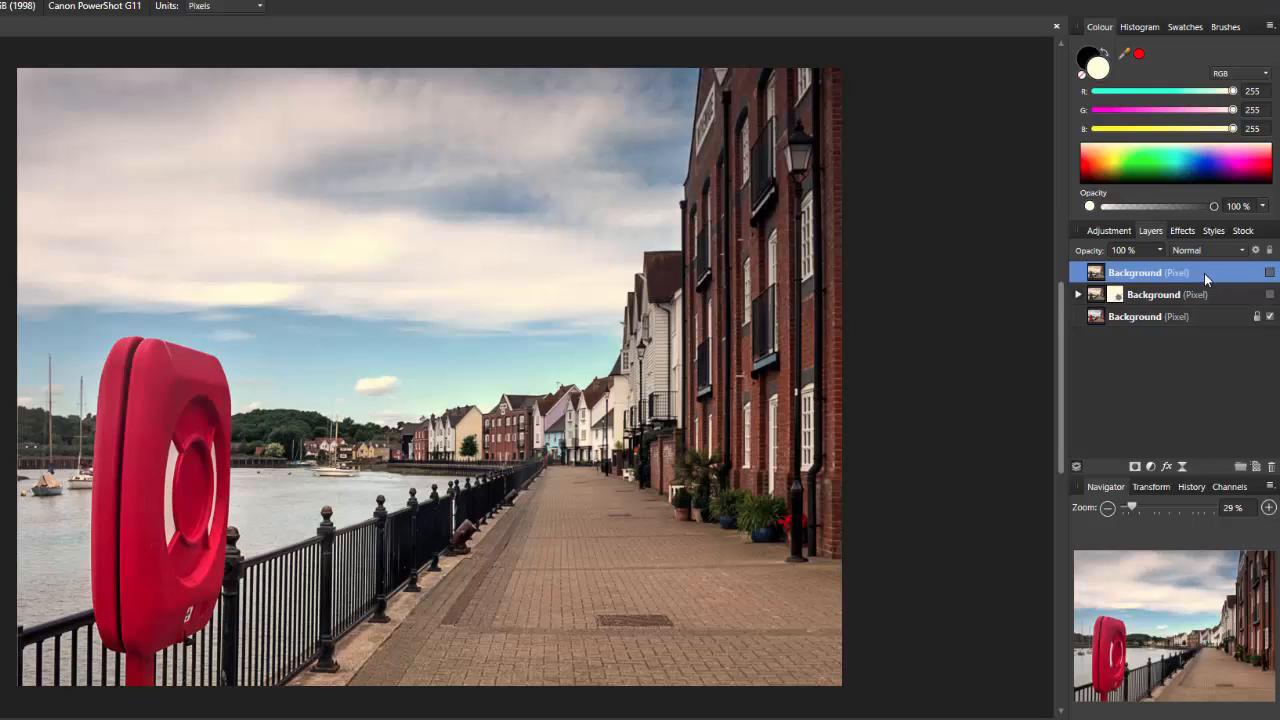
left_click(1270, 272)
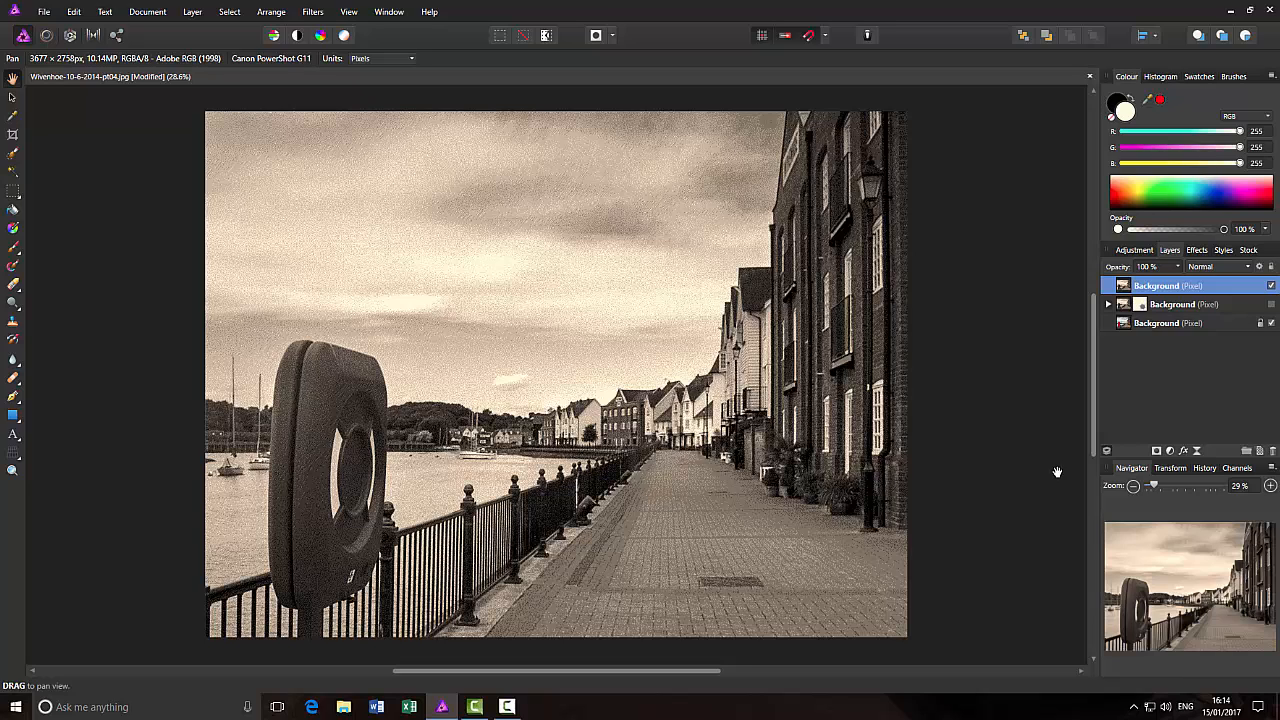
mouse_move(1049, 472)
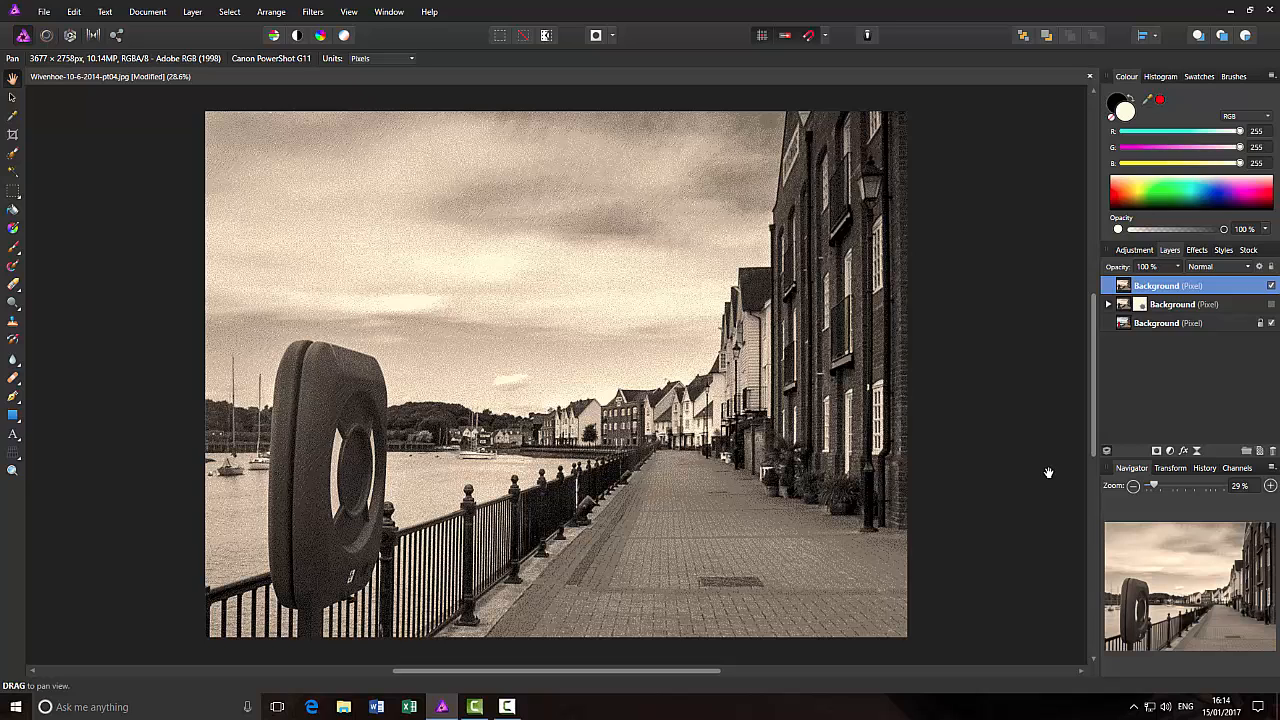
mouse_move(400, 300)
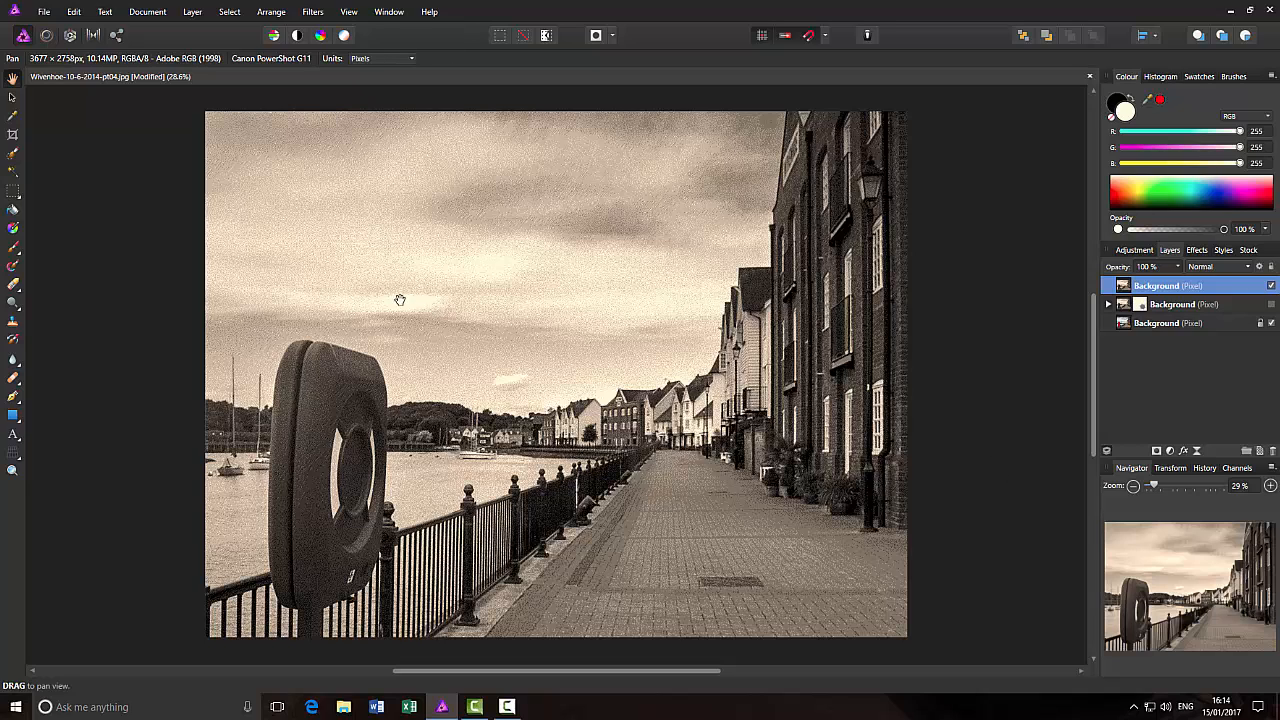
mouse_move(103, 257)
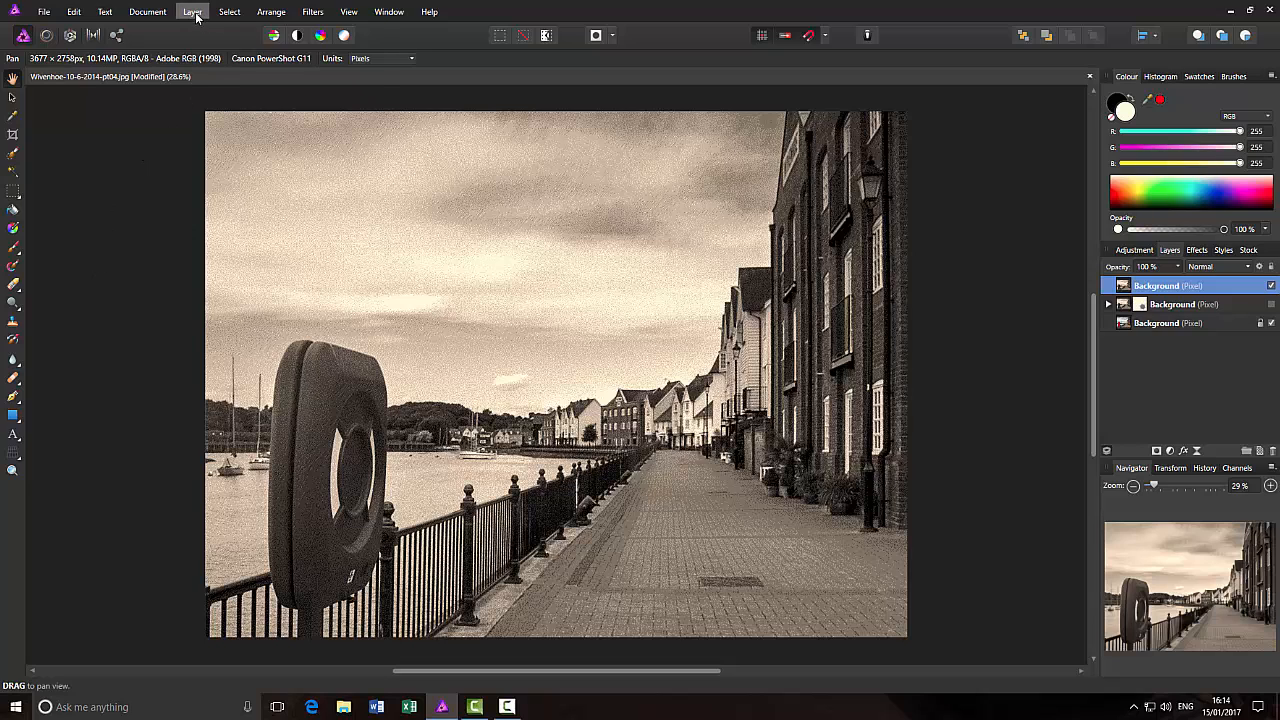
Add a New Mask Layer to the top sepia copy via the Layer menu
left_click(192, 11)
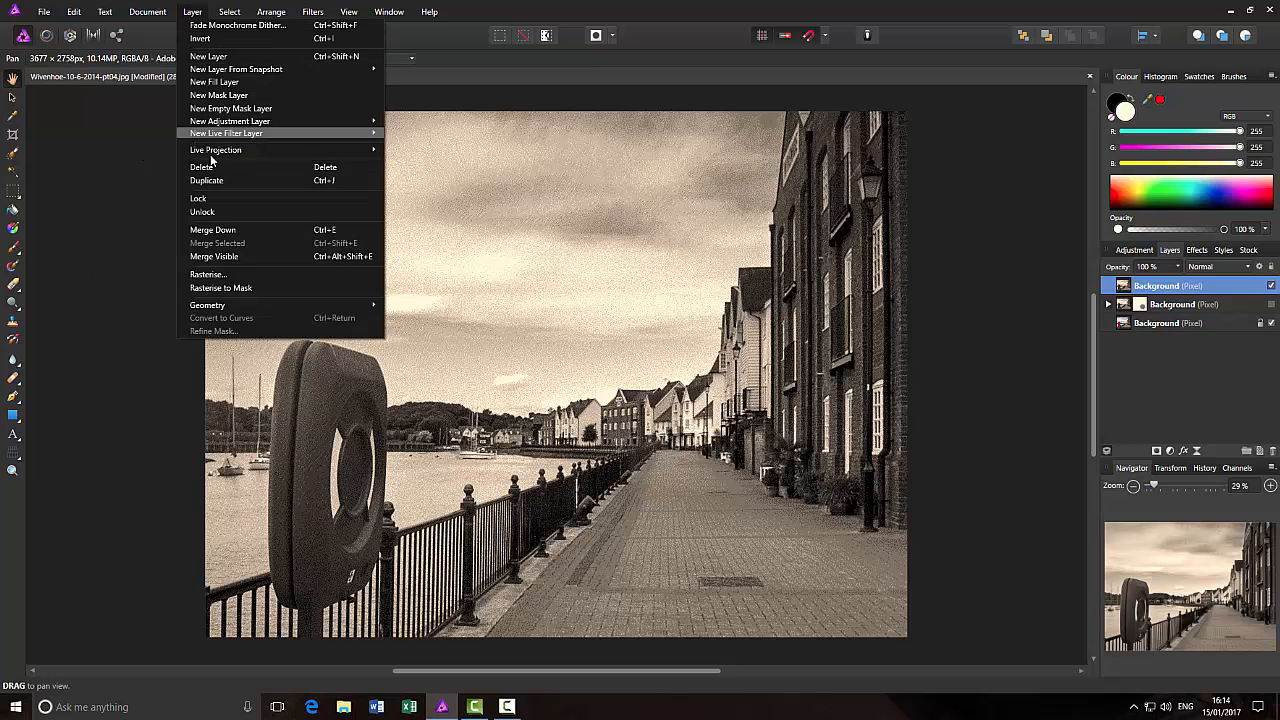
mouse_move(210, 212)
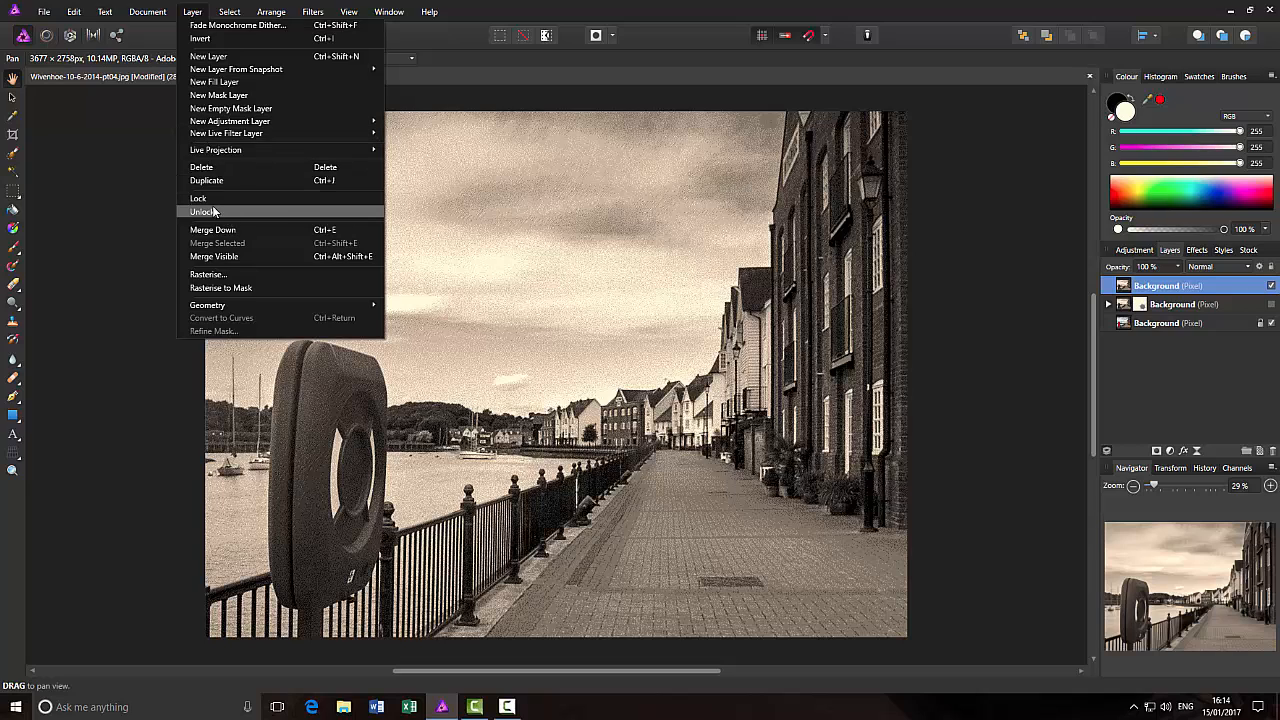
mouse_move(219, 95)
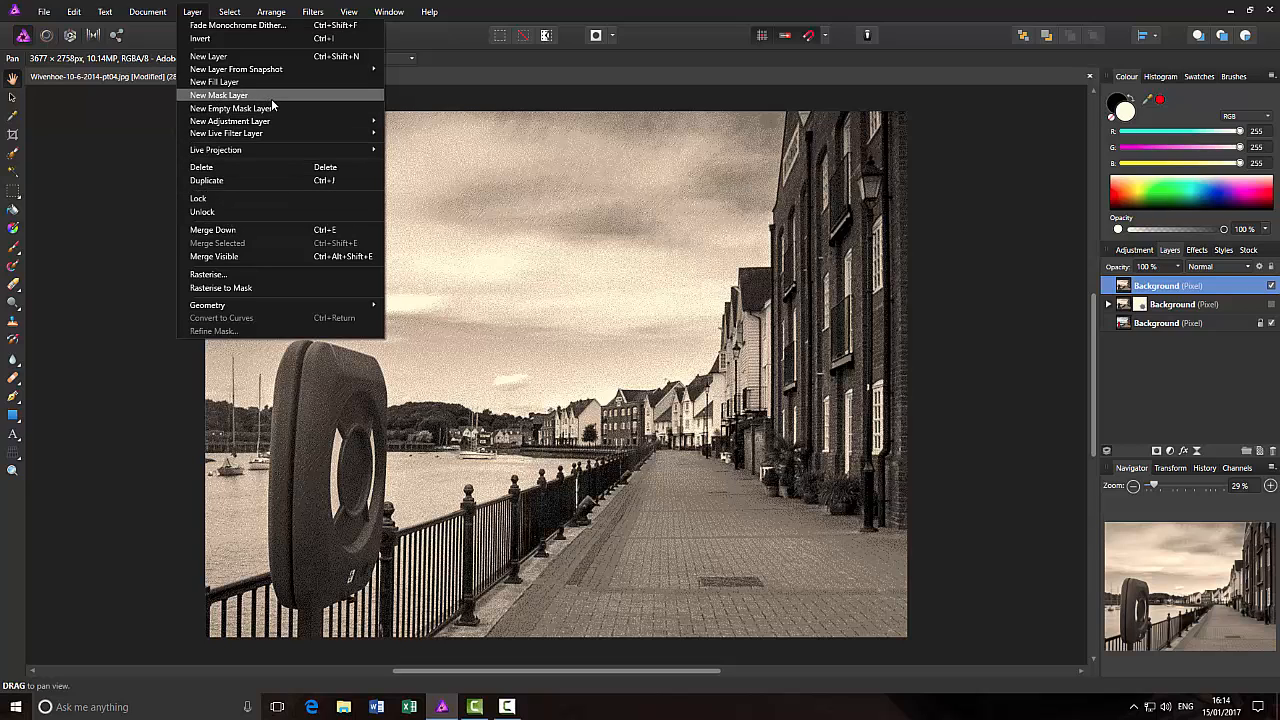
mouse_move(419, 97)
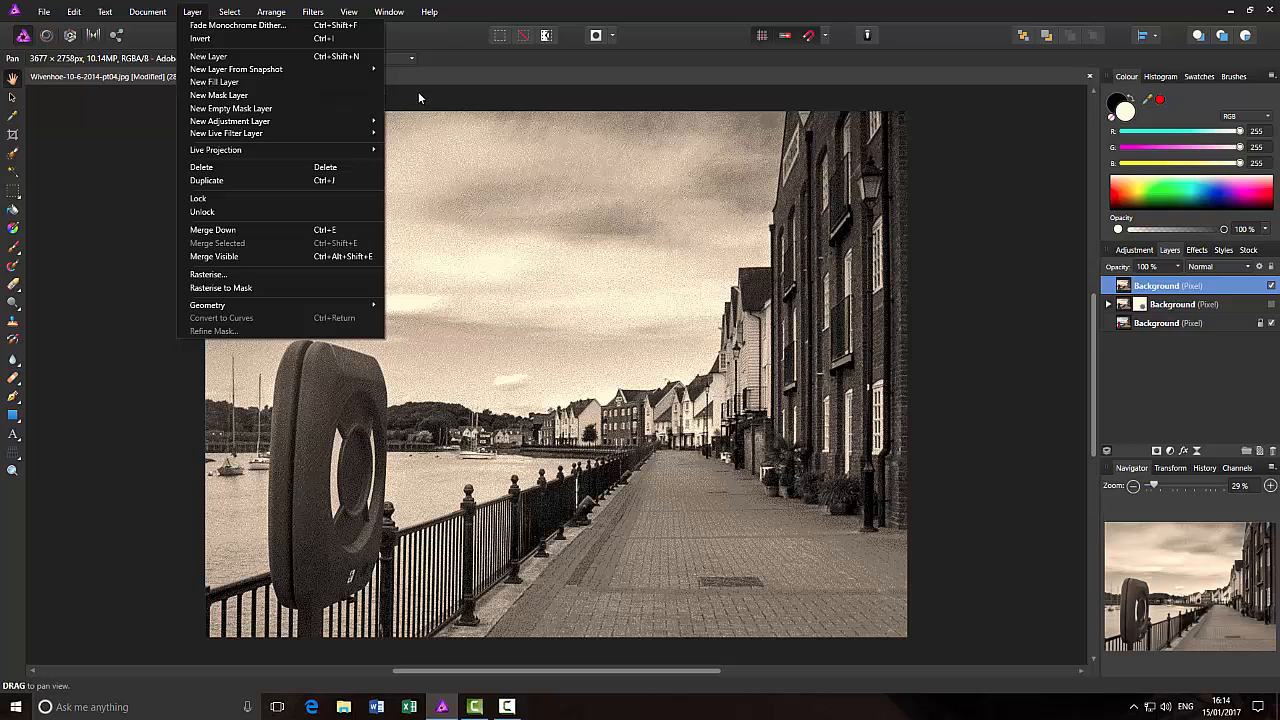
mouse_move(481, 178)
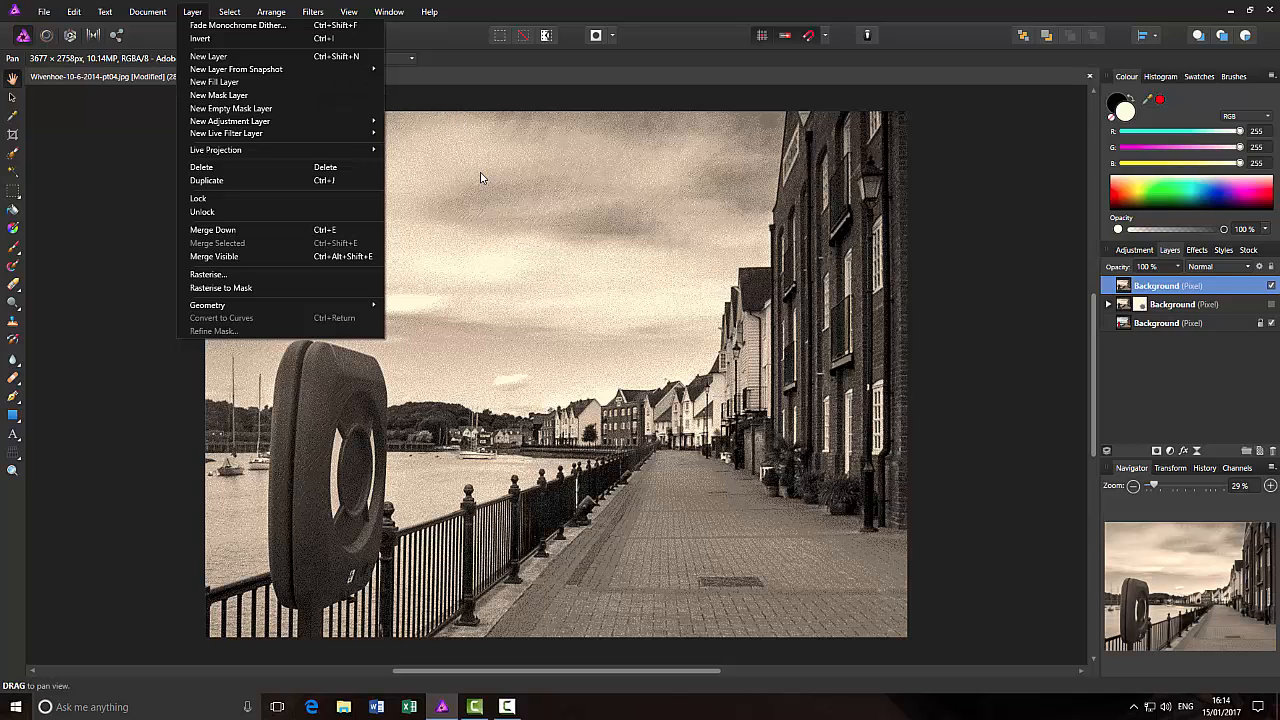
mouse_move(463, 100)
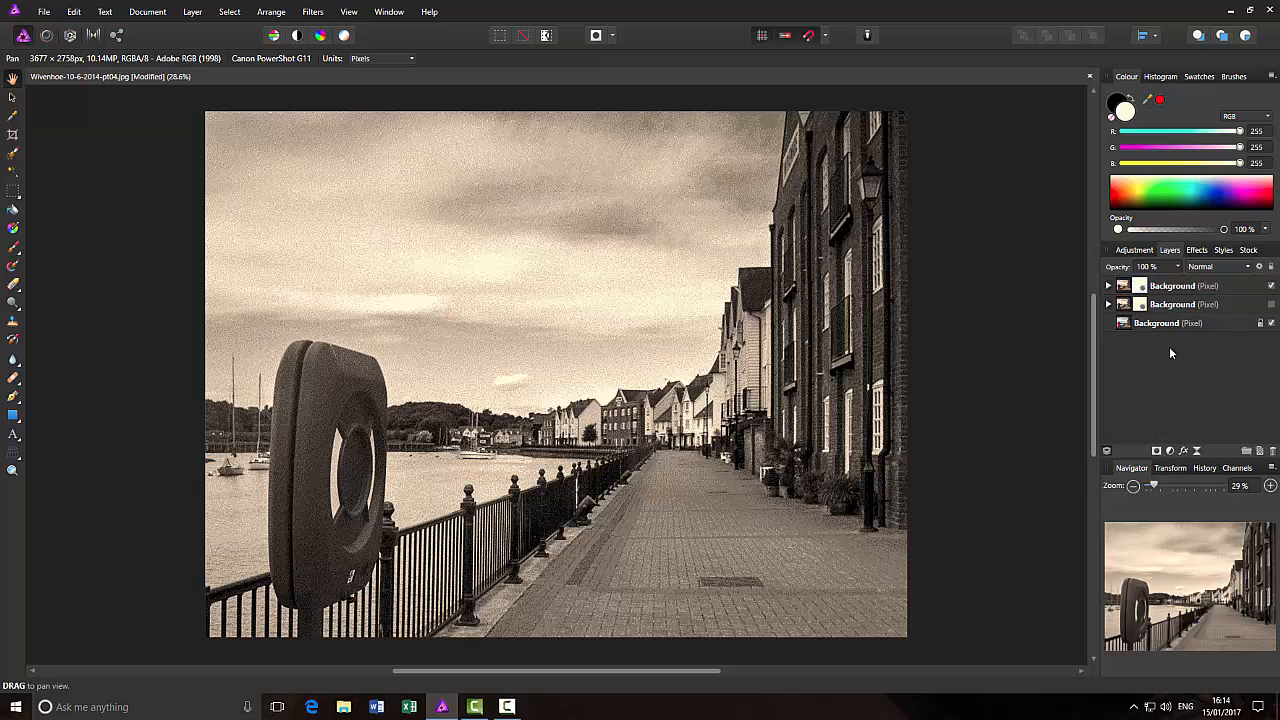
Invert the top layer's mask so the full-colour photo with the red lifebuoy shows through
left_click(1185, 285)
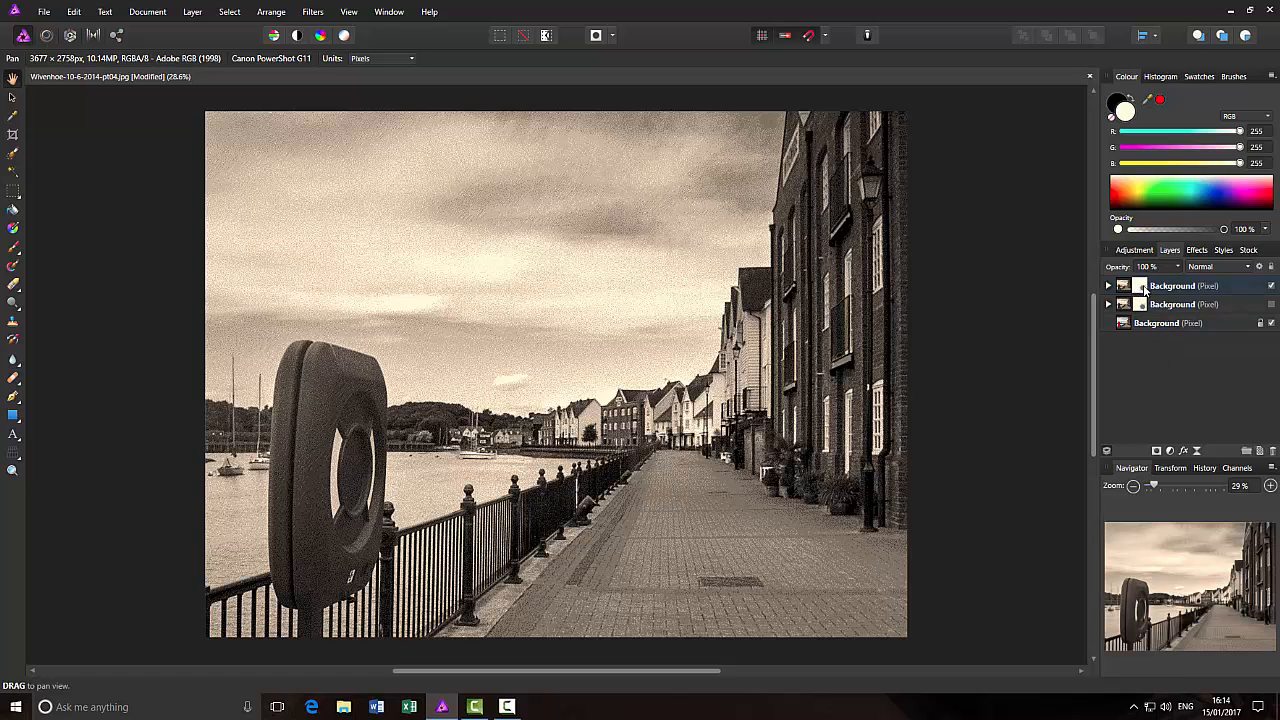
mouse_move(1145, 290)
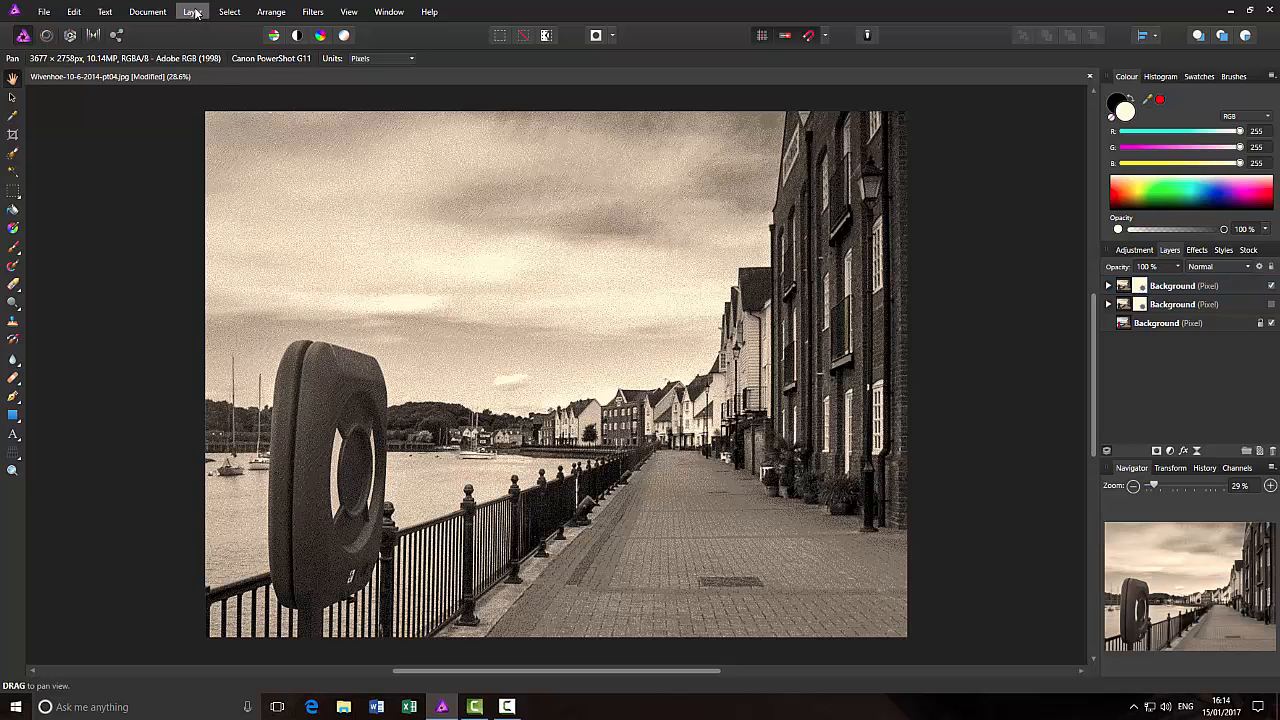
left_click(192, 11)
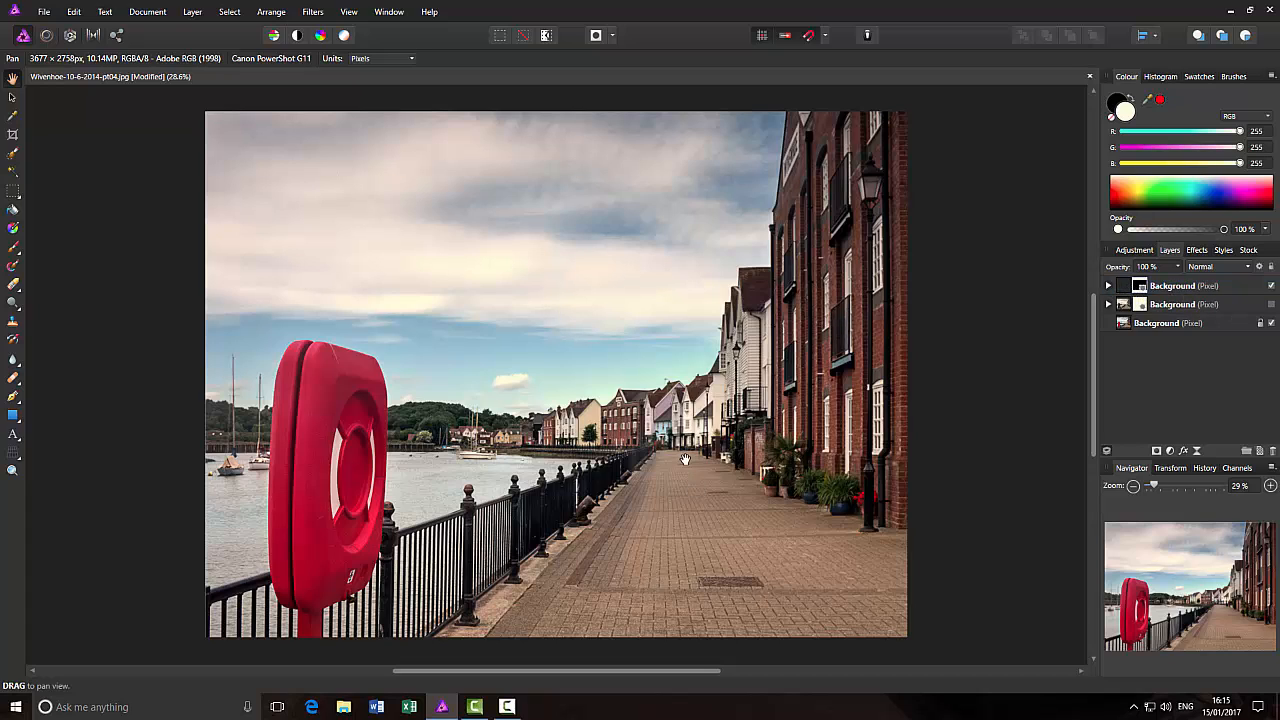
mouse_move(1063, 306)
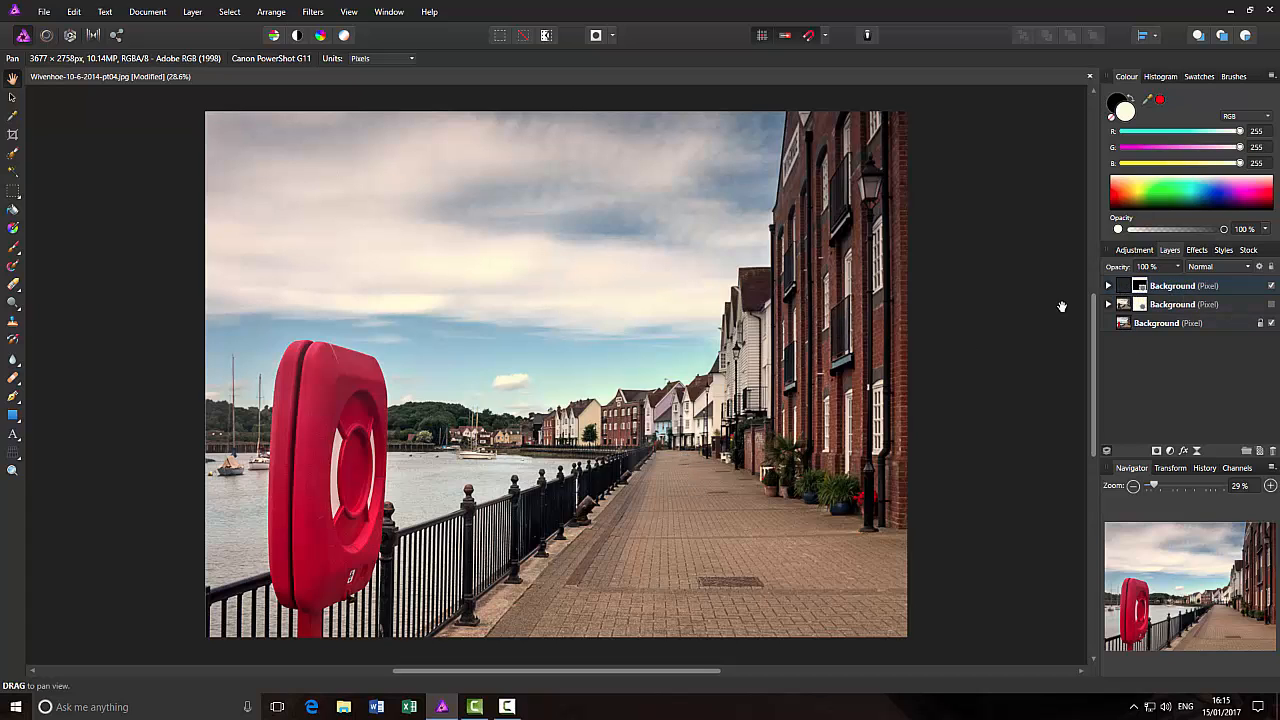
mouse_move(842, 486)
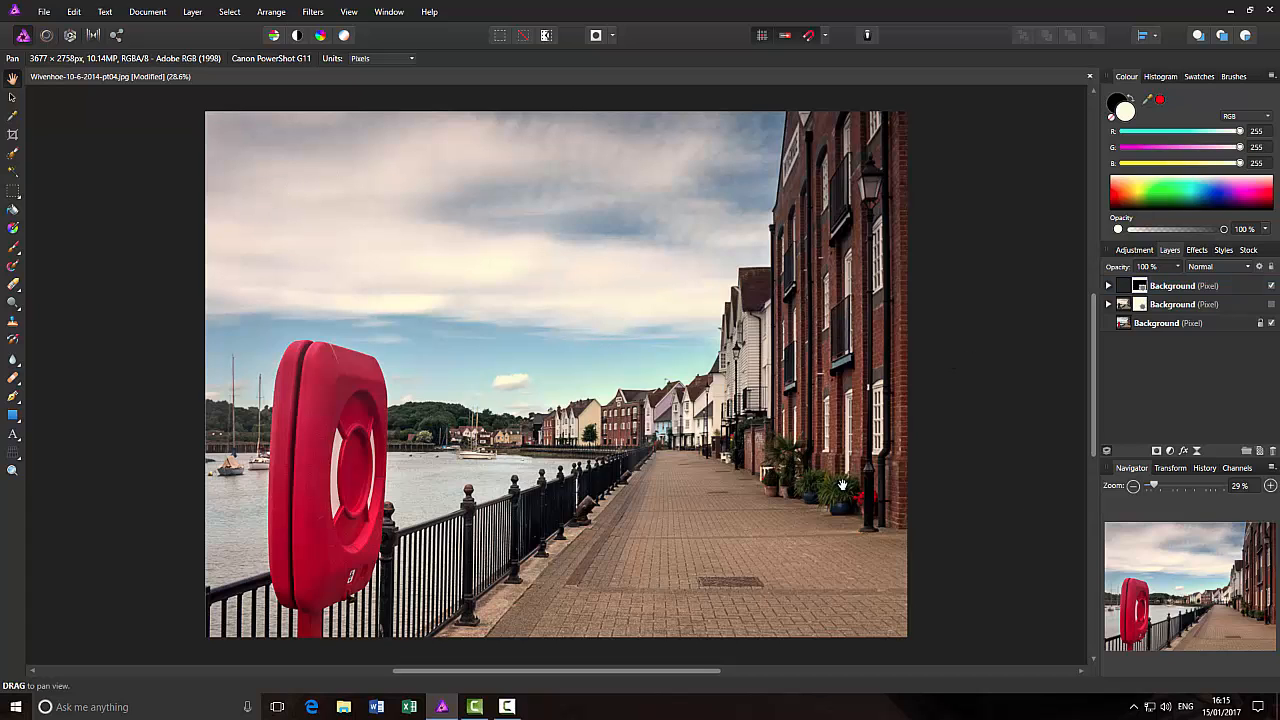
mouse_move(1138, 343)
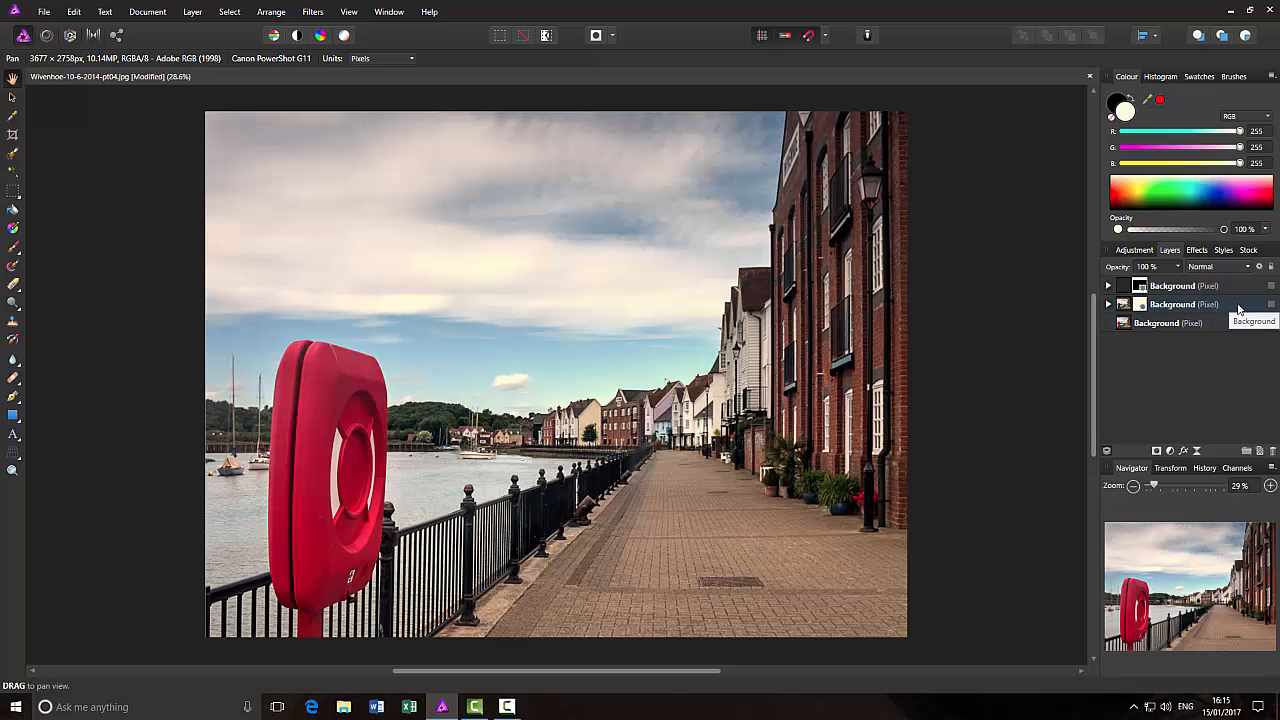
Select the masked middle sepia copy and turn its visibility back on
left_click(1180, 304)
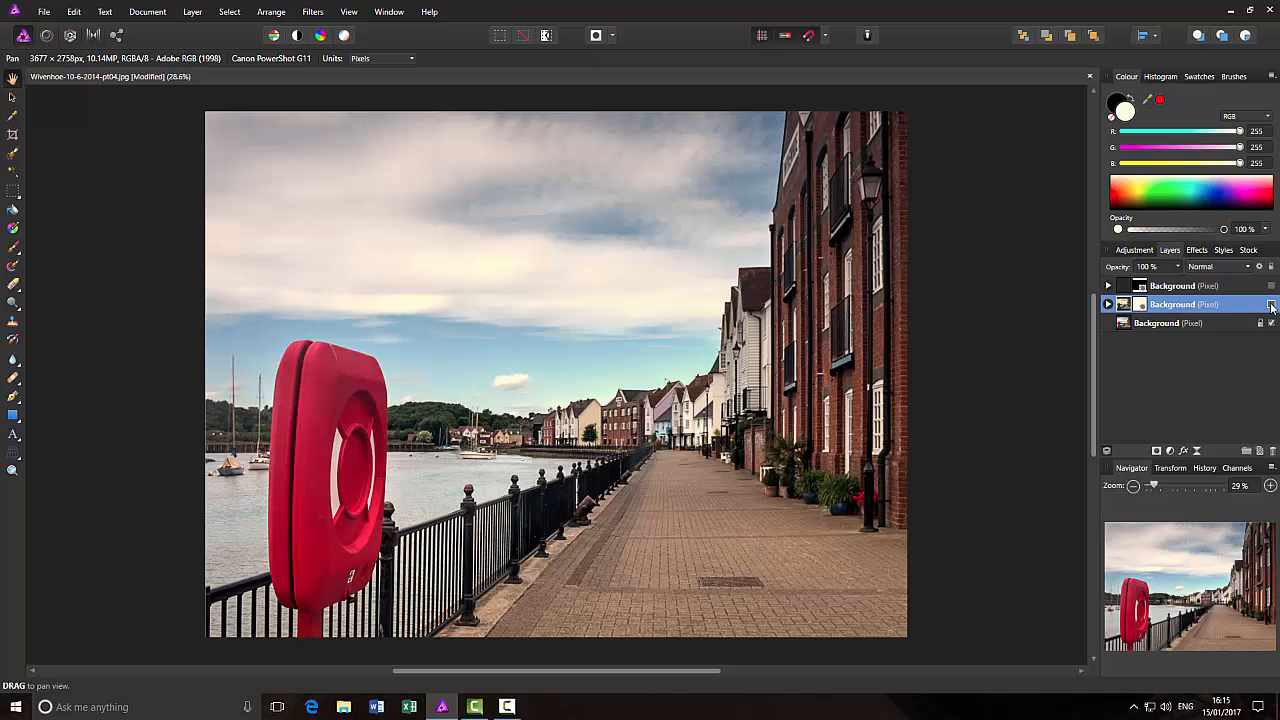
left_click(1271, 304)
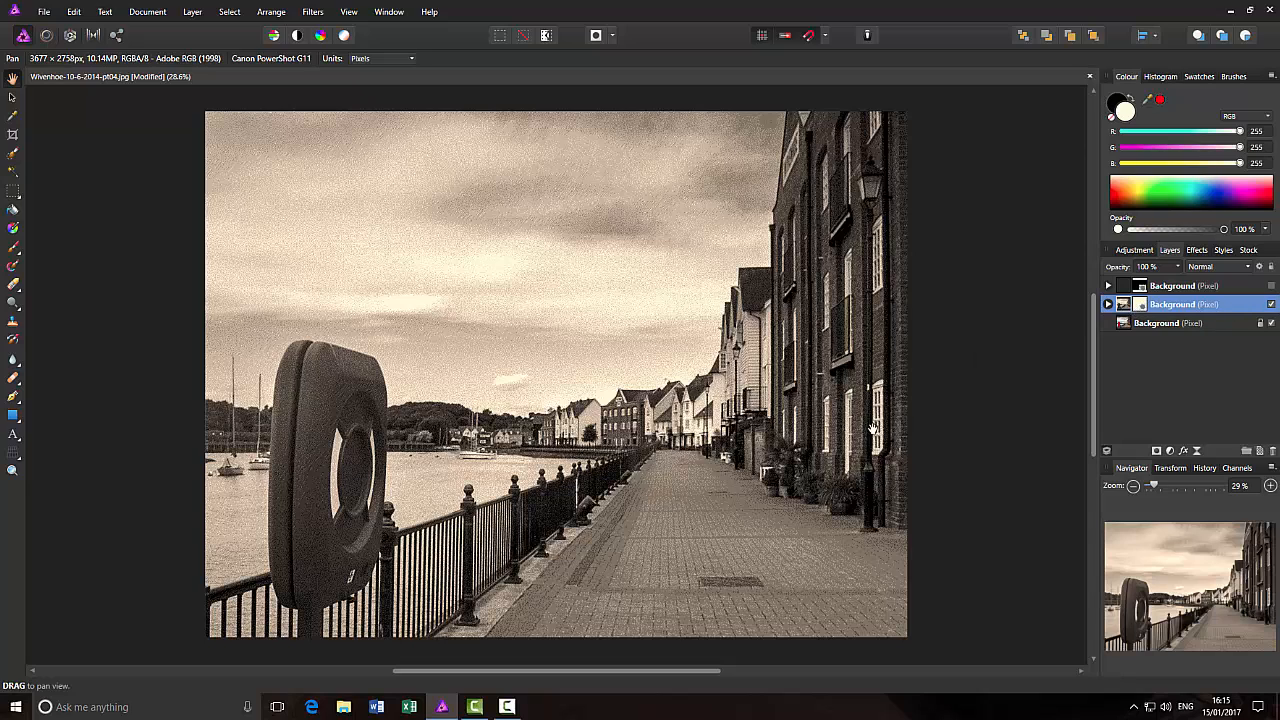
mouse_move(1026, 373)
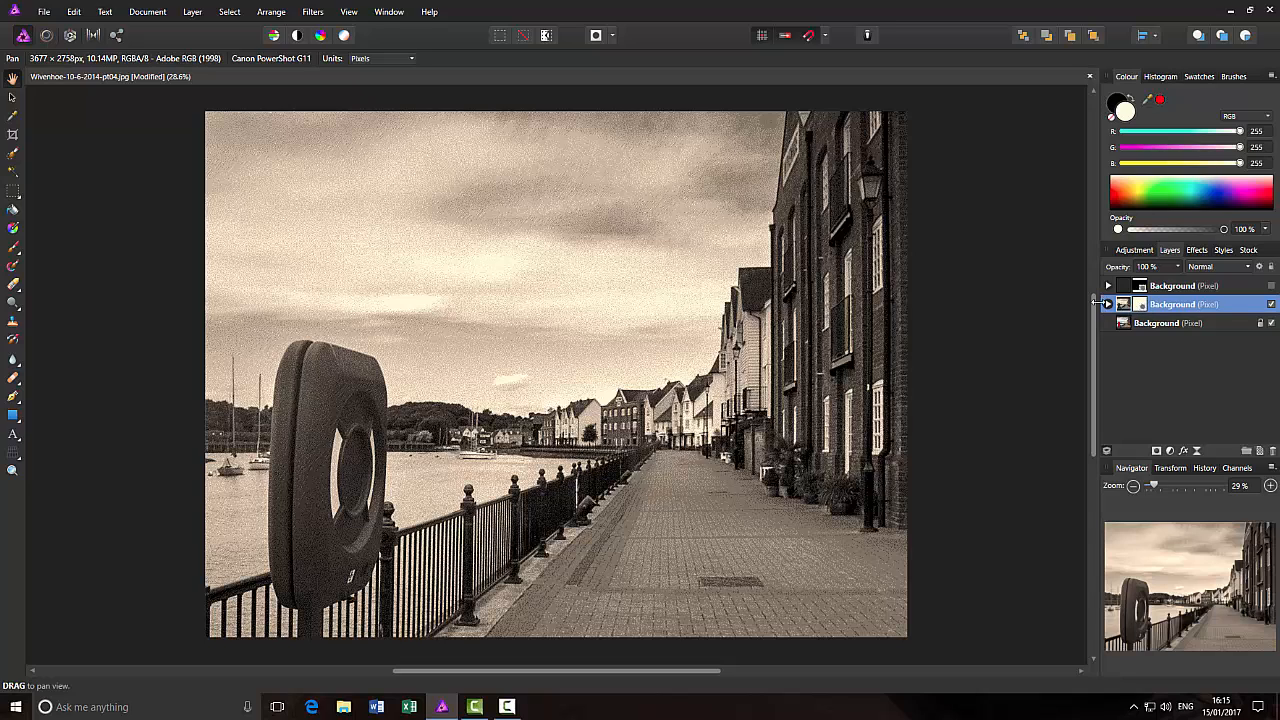
mouse_move(1052, 298)
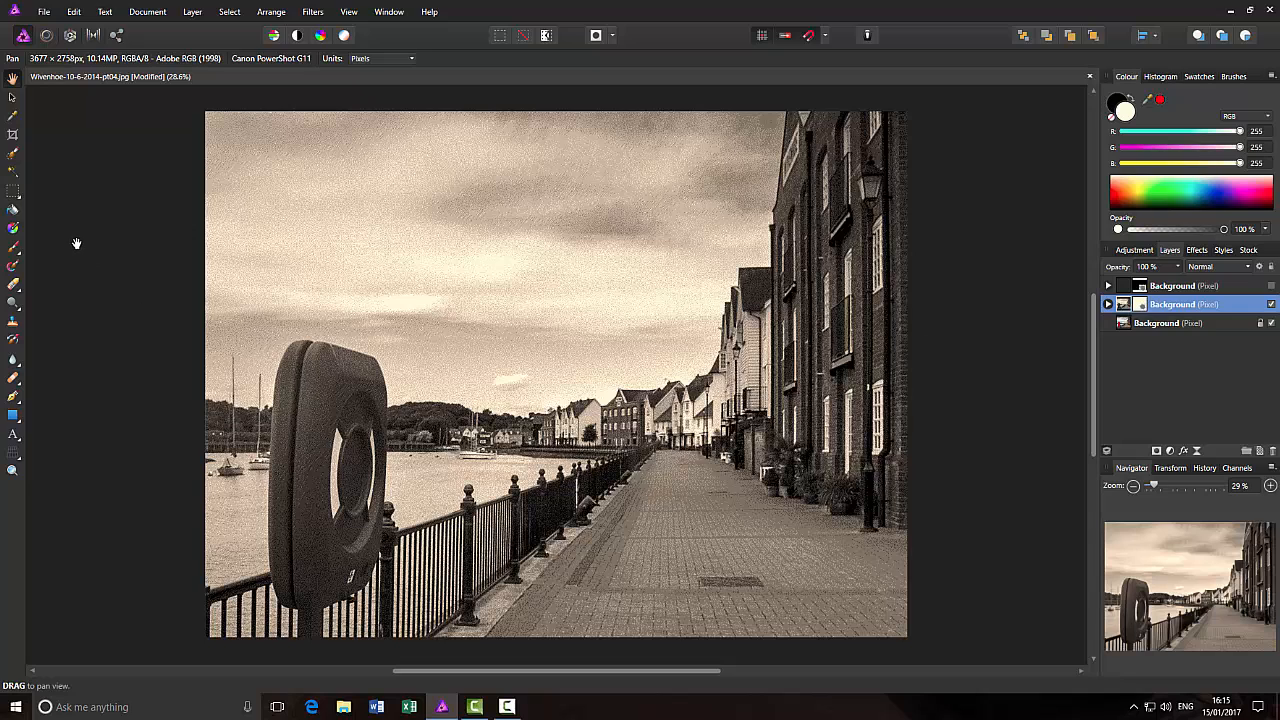
mouse_move(13, 250)
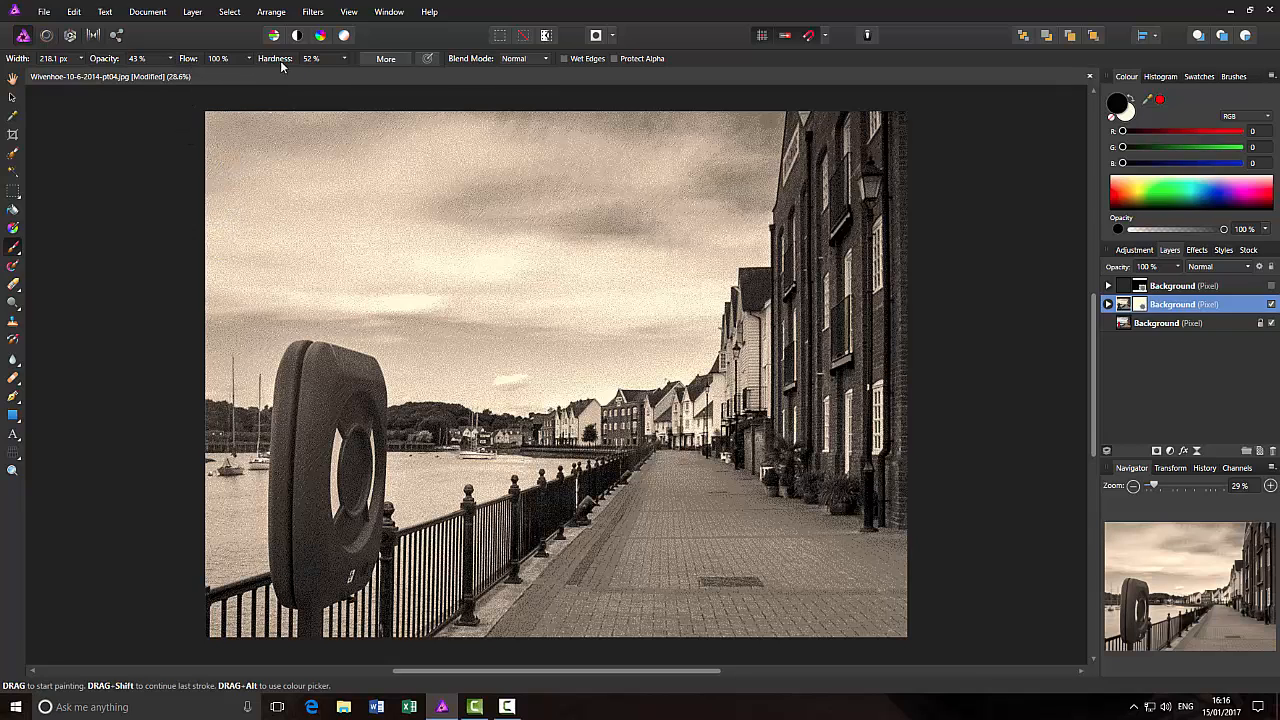
mouse_move(296, 72)
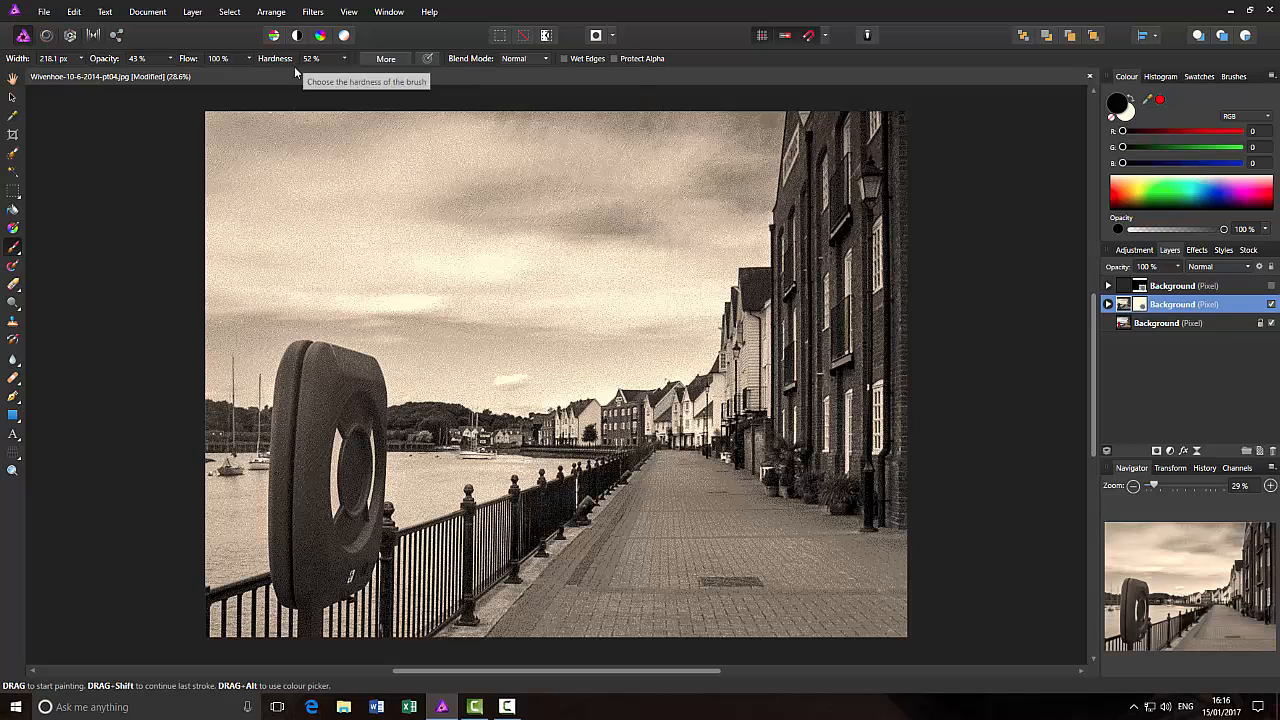
mouse_move(172, 64)
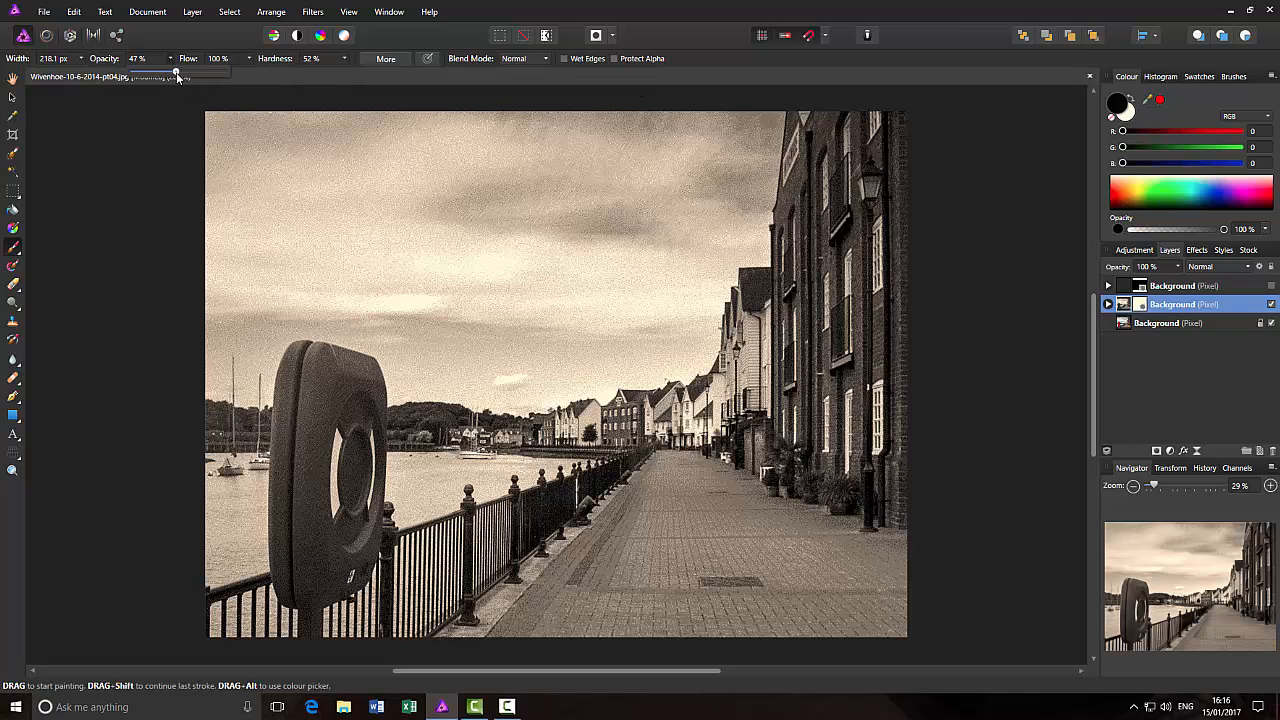
Set brush opacity to about 47% and paint a first patch on the middle layer's mask
left_click_drag(176, 73, 224, 73)
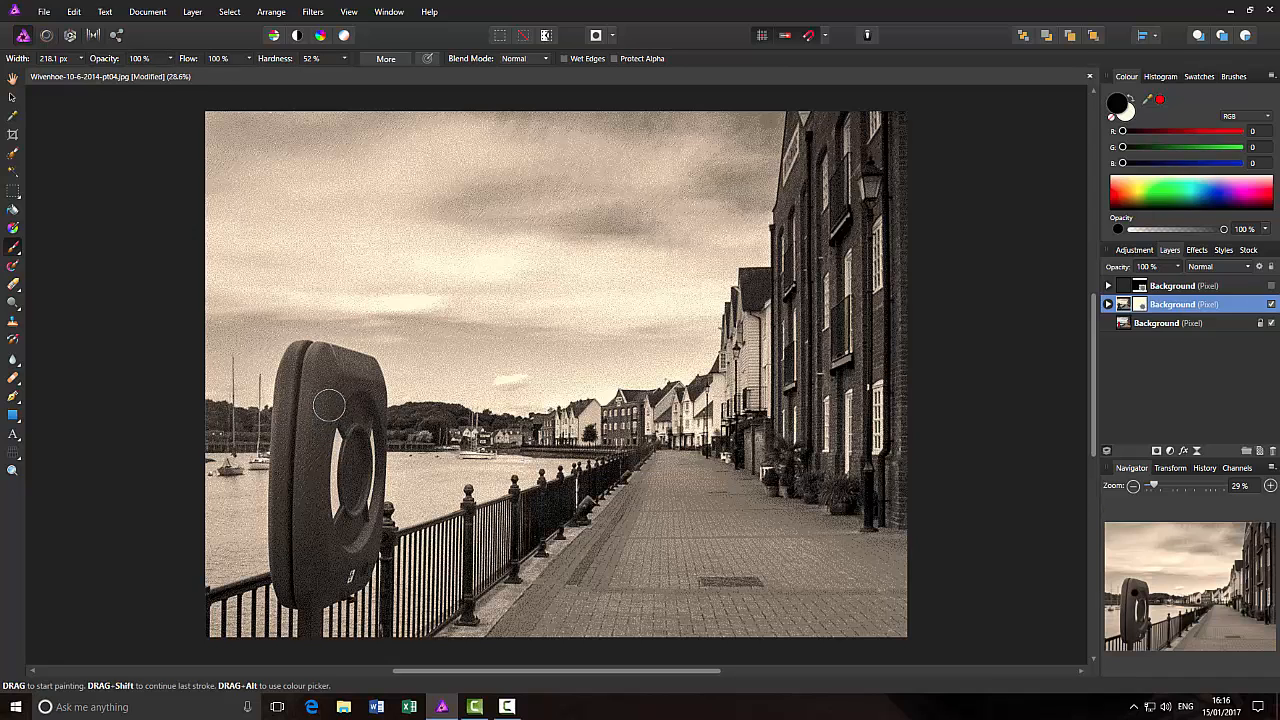
left_click_drag(330, 405, 315, 380)
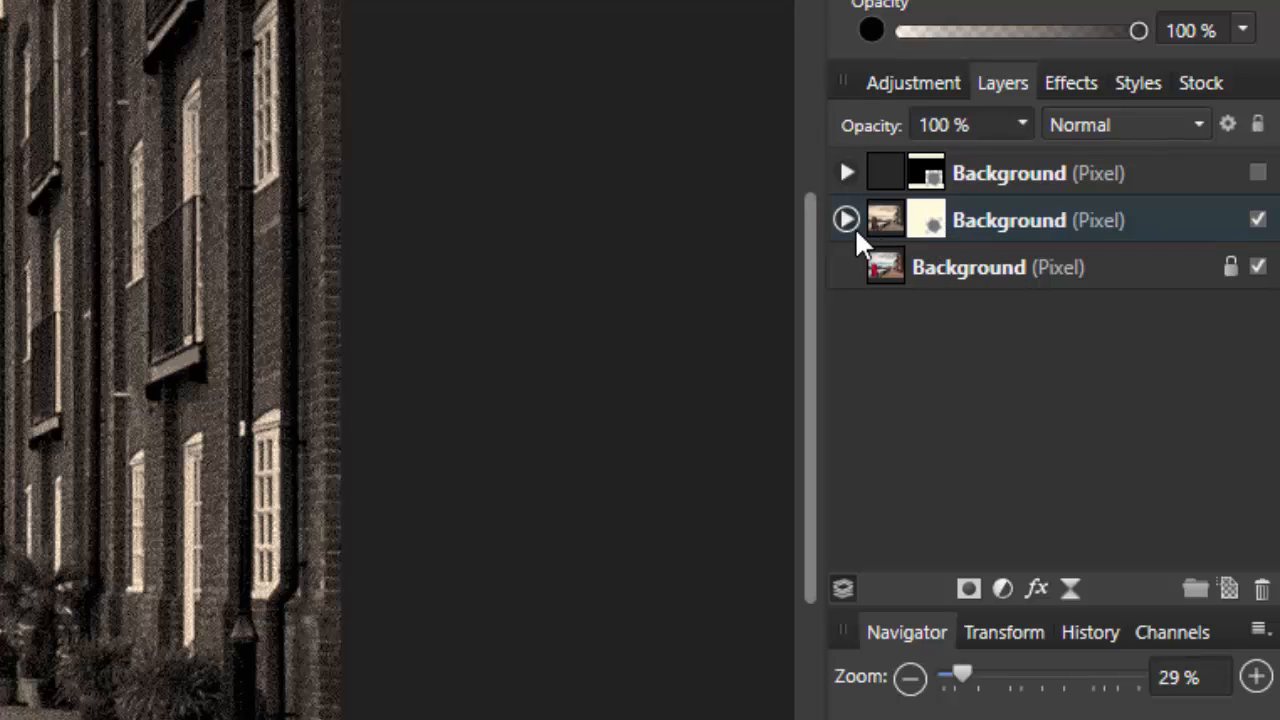
Expand the middle sepia Background layer so its Mask child is listed
left_click(845, 219)
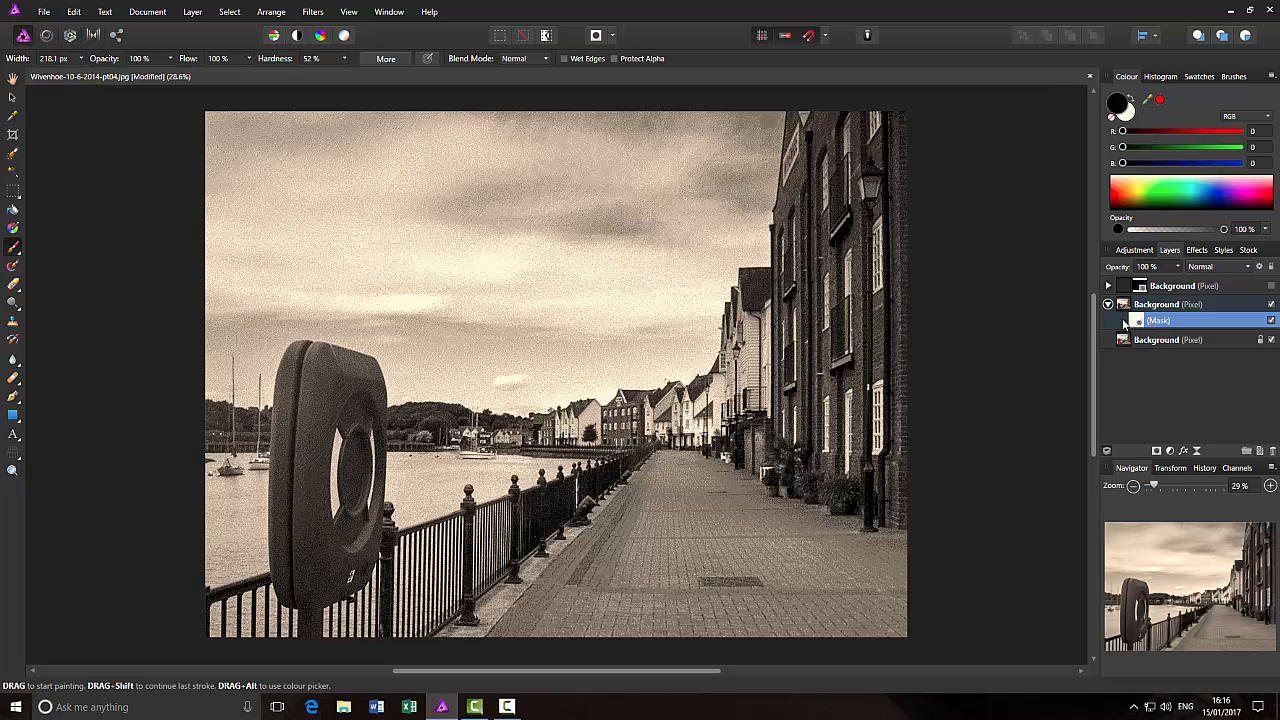
On the sepia layer's mask, paint black over the lifebuoy's left side to reveal its red
left_click(332, 372)
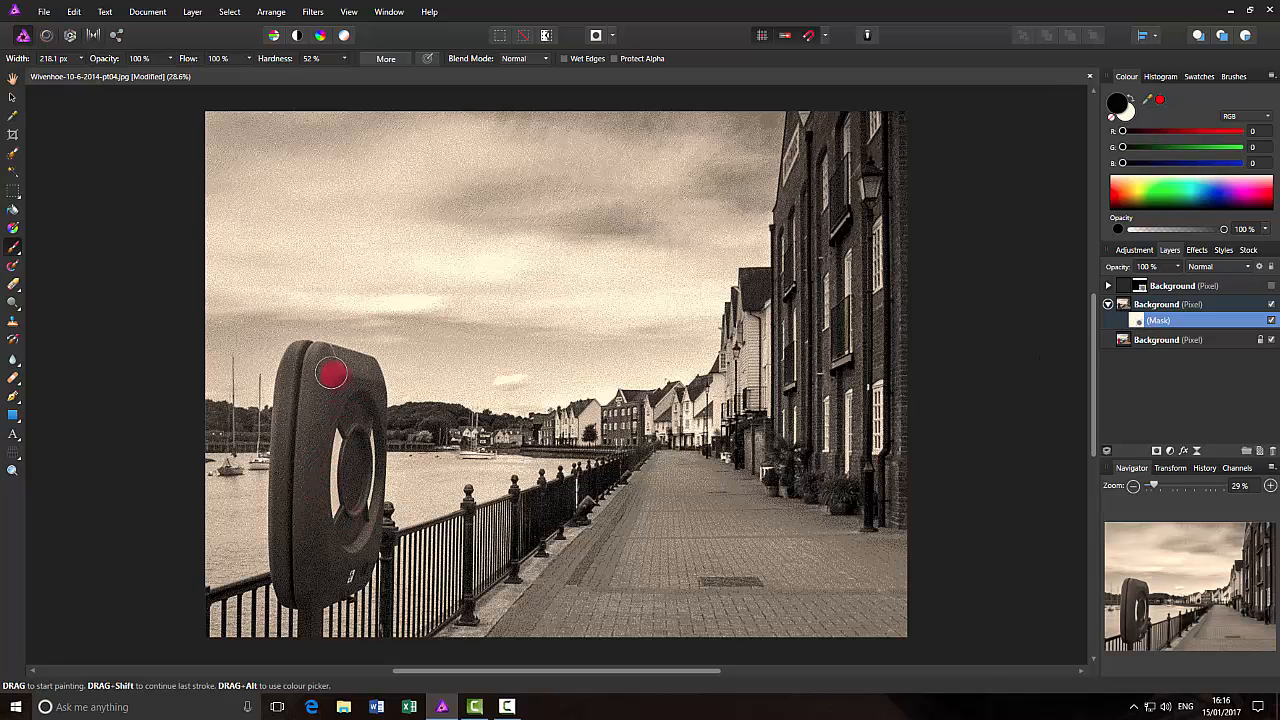
left_click_drag(333, 372, 300, 455)
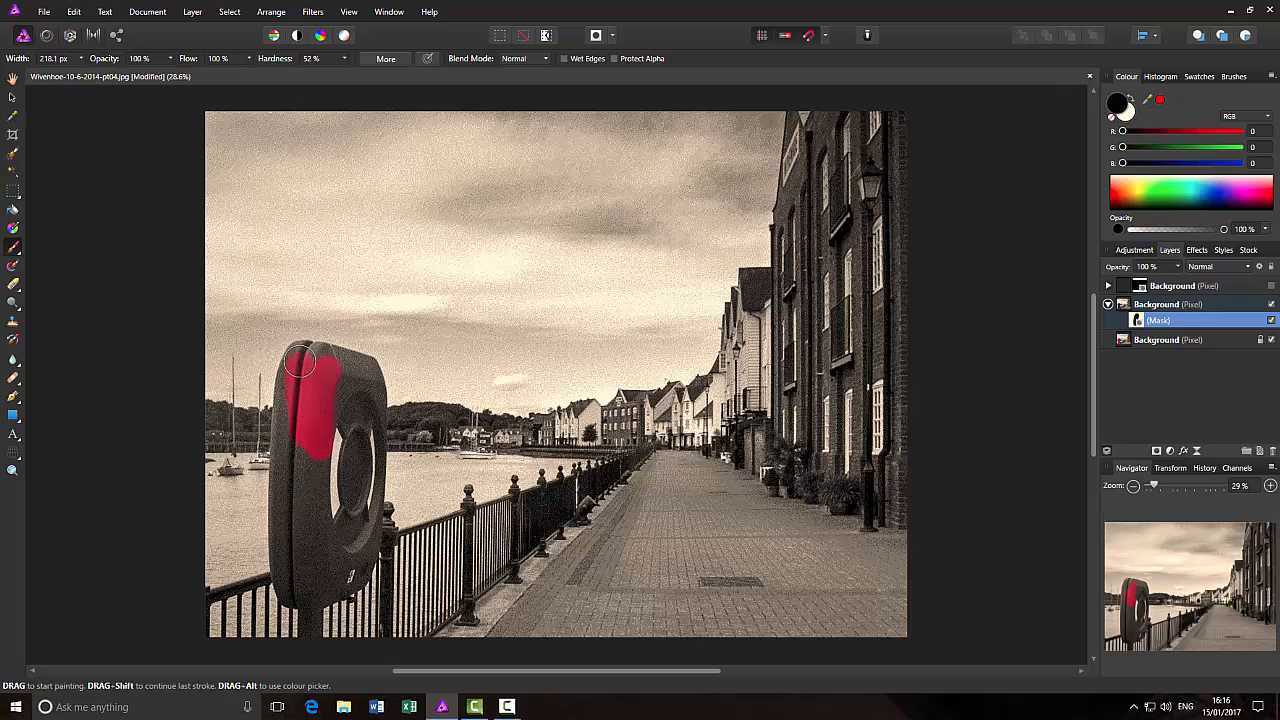
left_click_drag(305, 360, 312, 585)
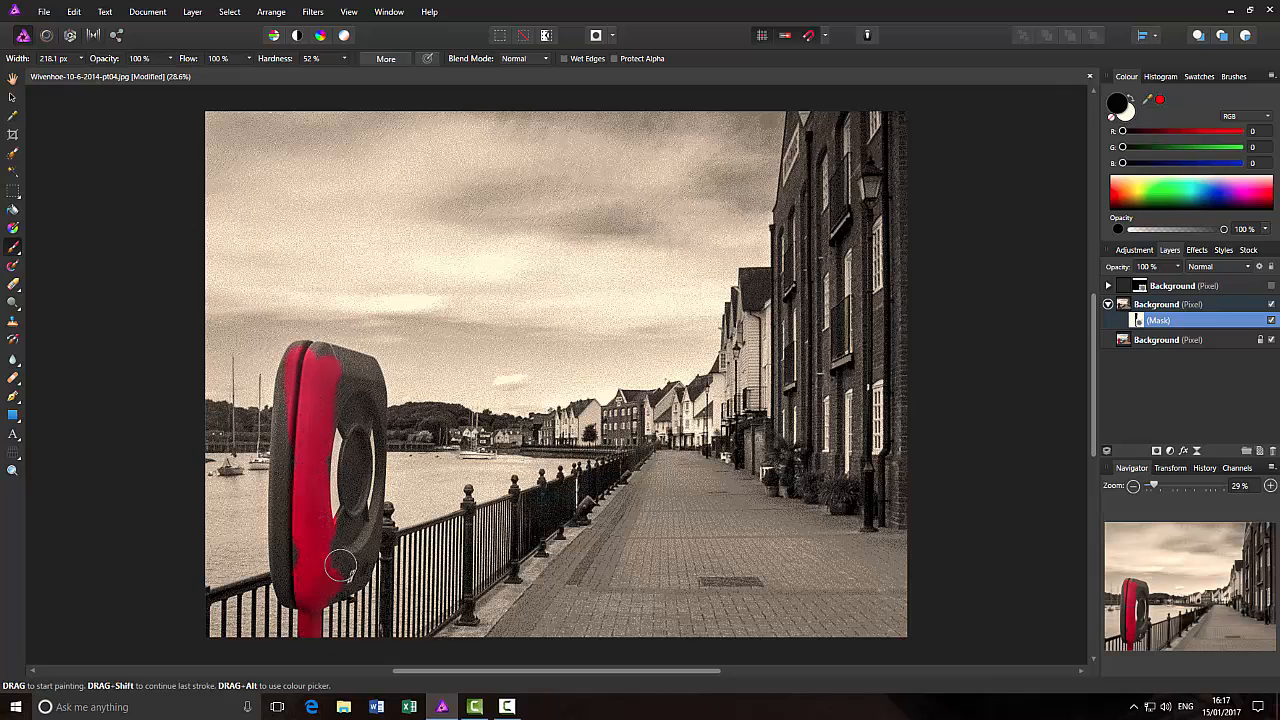
left_click_drag(340, 565, 340, 362)
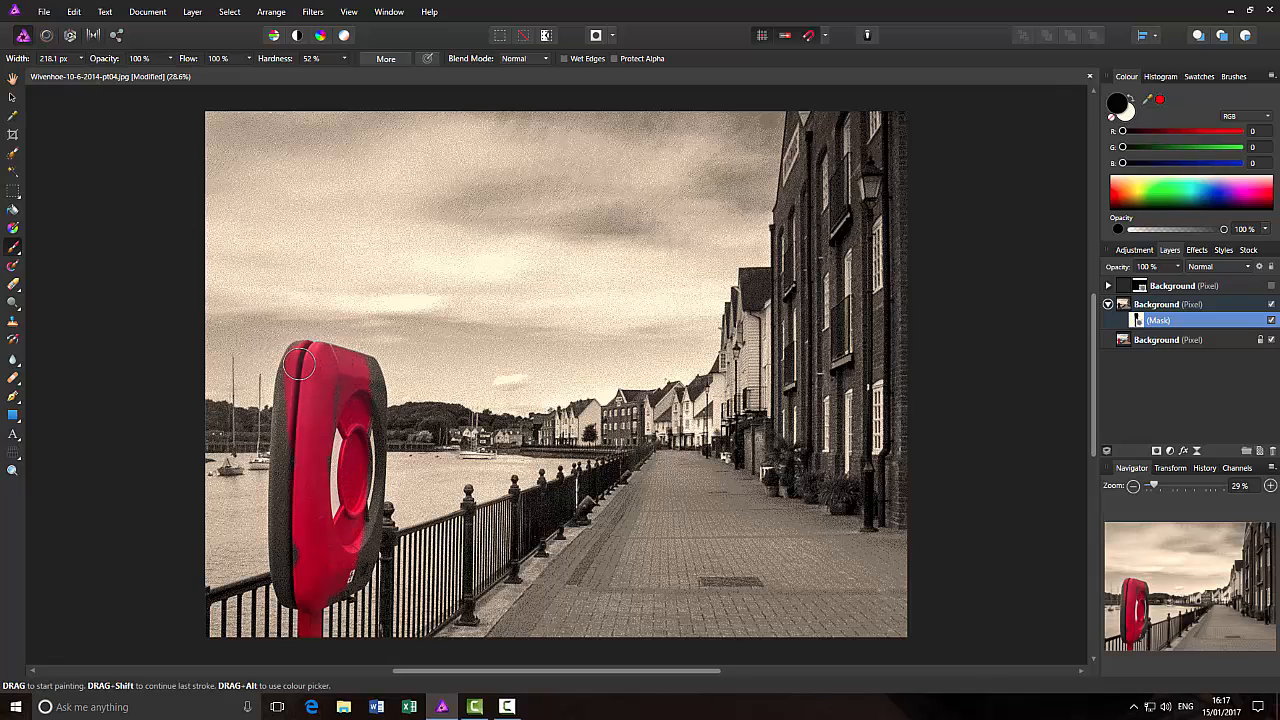
left_click_drag(303, 363, 303, 570)
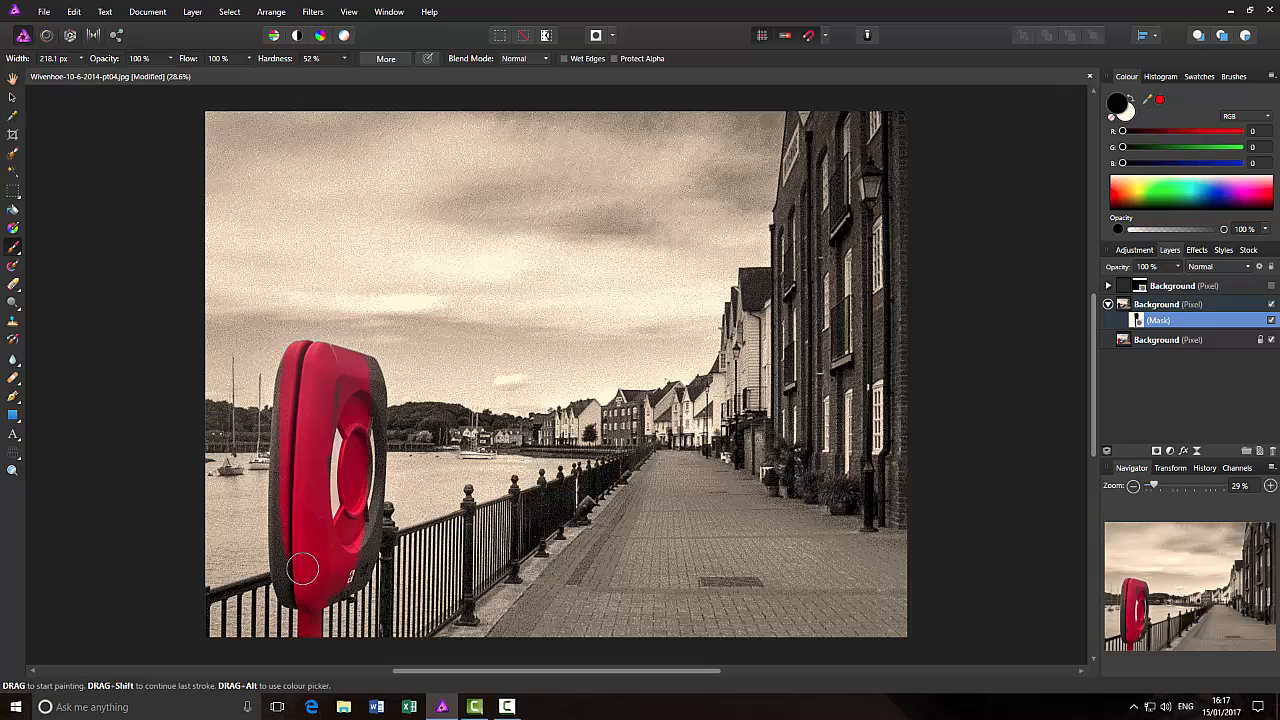
left_click_drag(303, 568, 288, 571)
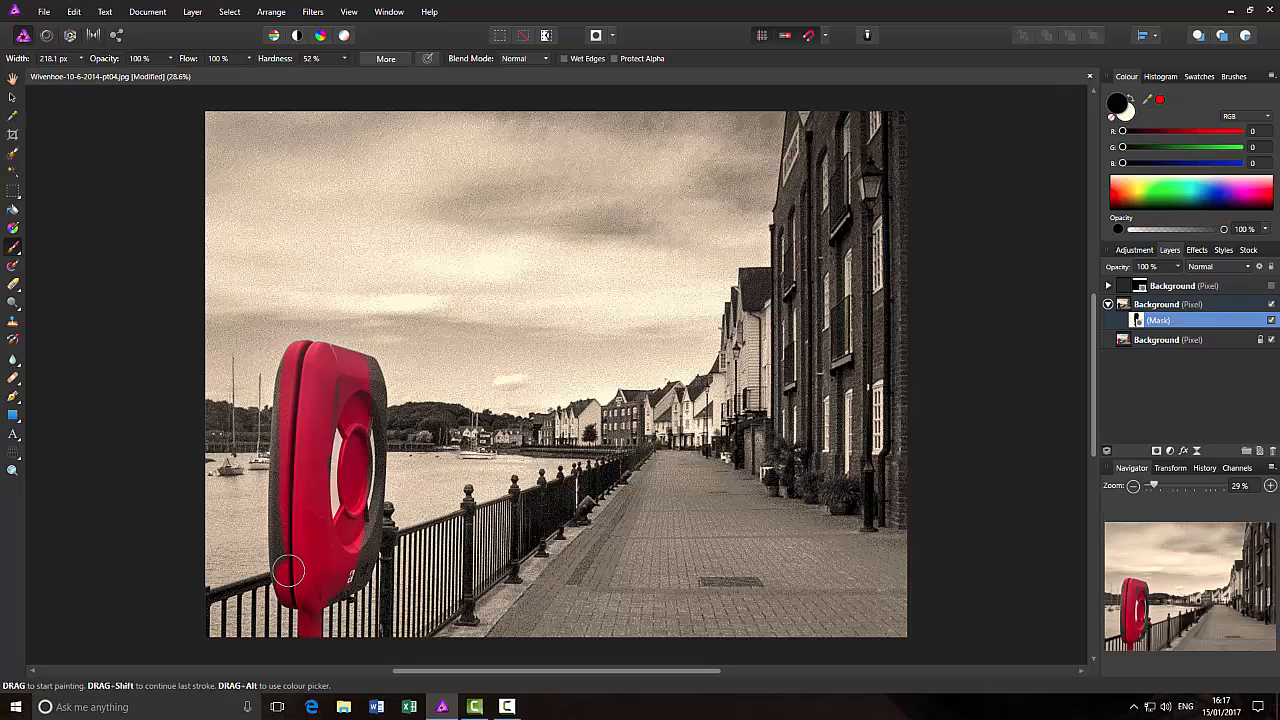
left_click_drag(288, 570, 285, 443)
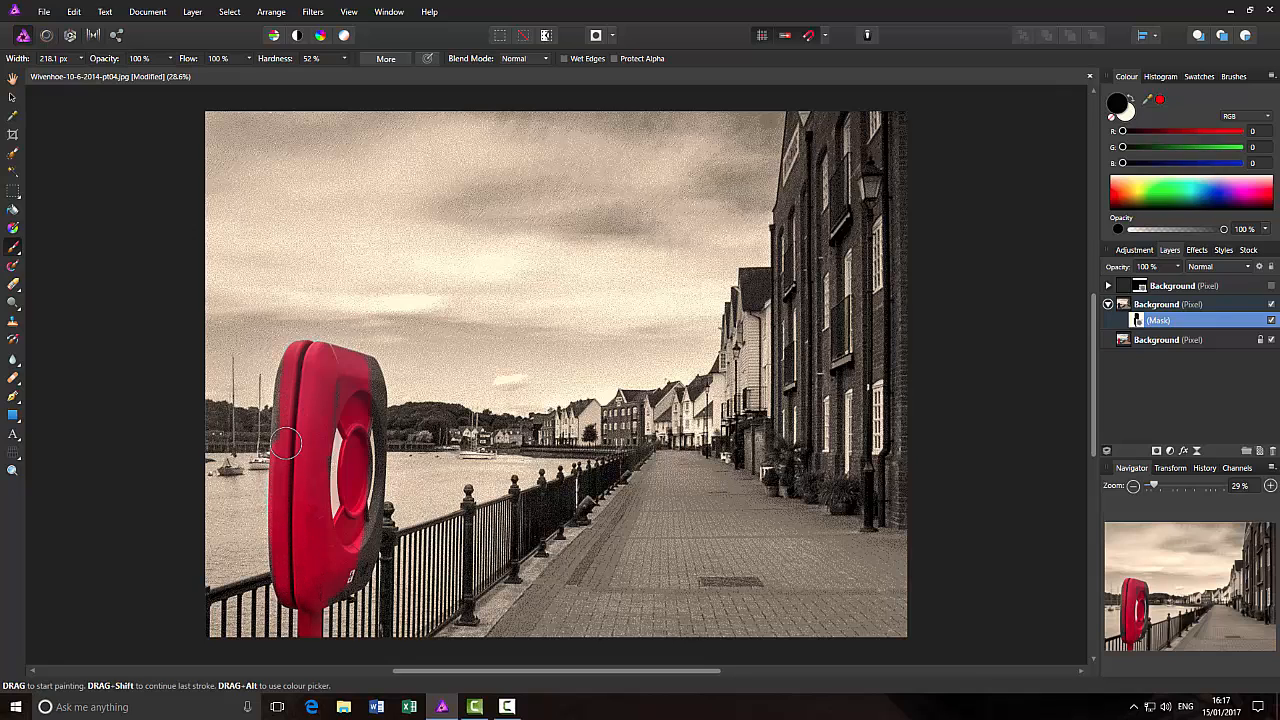
Finish painting the lifebuoy's inner ring and right edge back to full red
left_click_drag(285, 443, 301, 556)
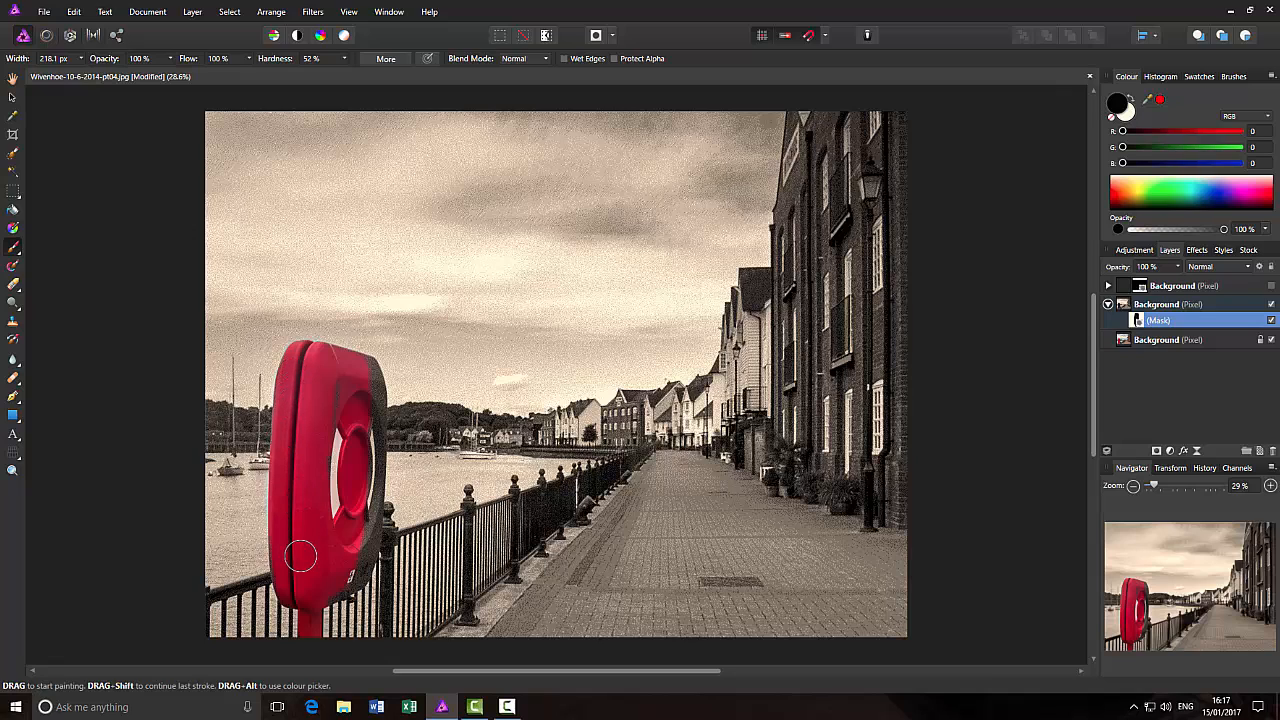
left_click_drag(300, 556, 350, 577)
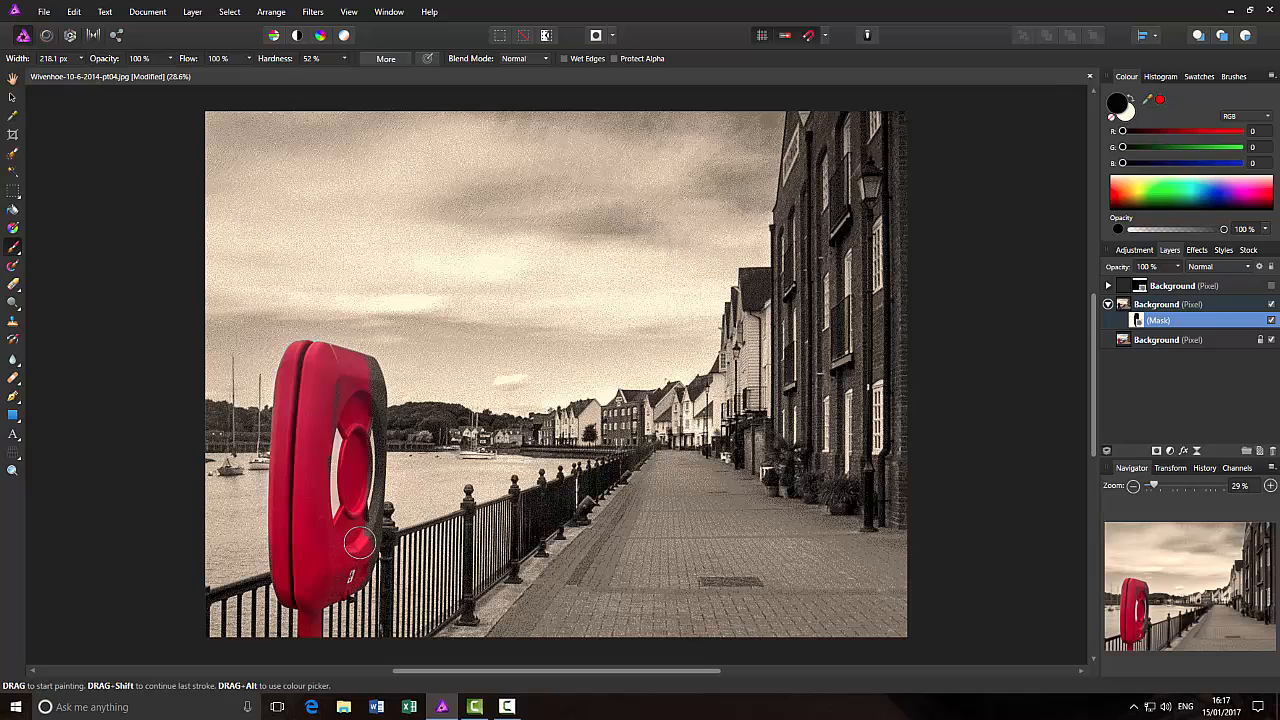
left_click_drag(360, 543, 360, 507)
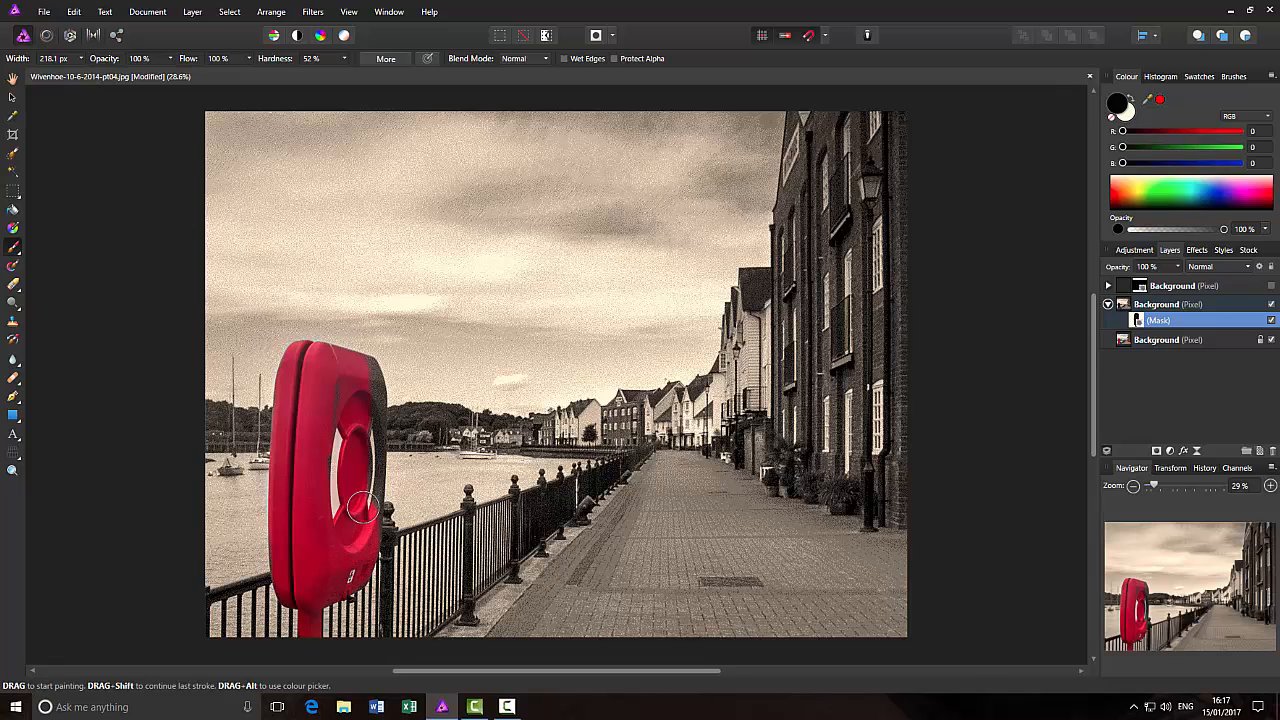
left_click_drag(363, 510, 366, 466)
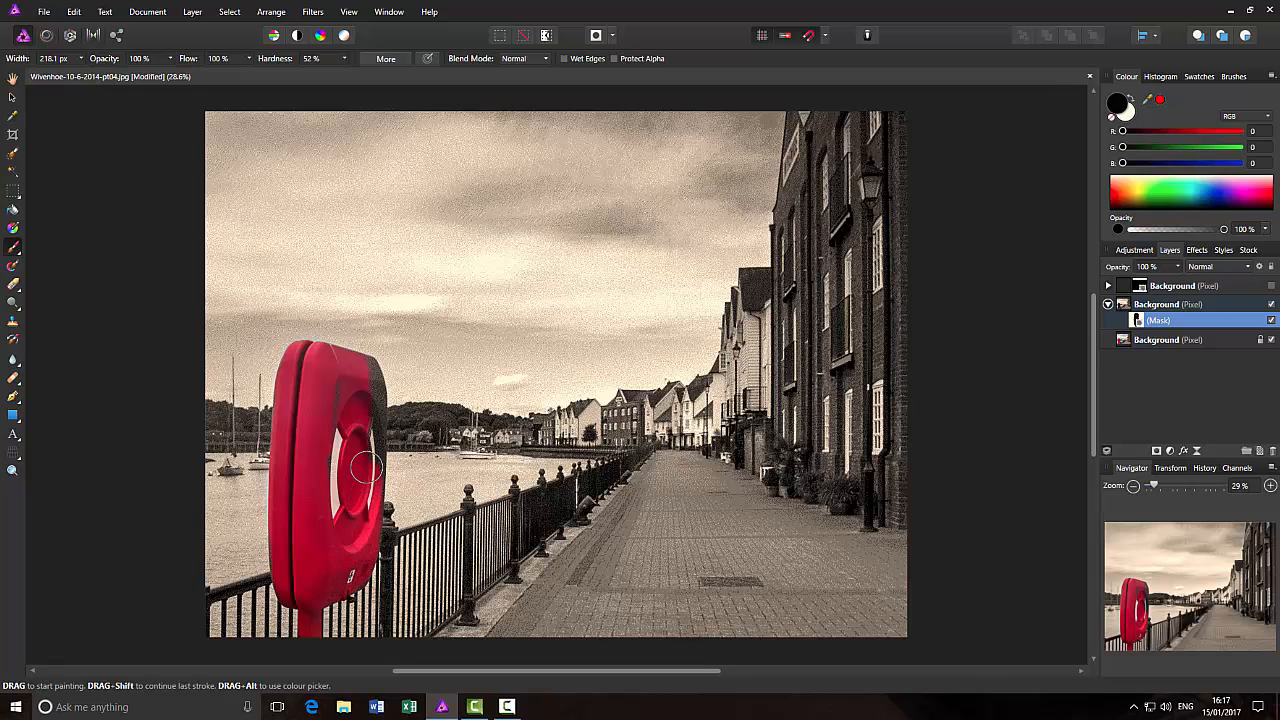
left_click_drag(365, 465, 357, 372)
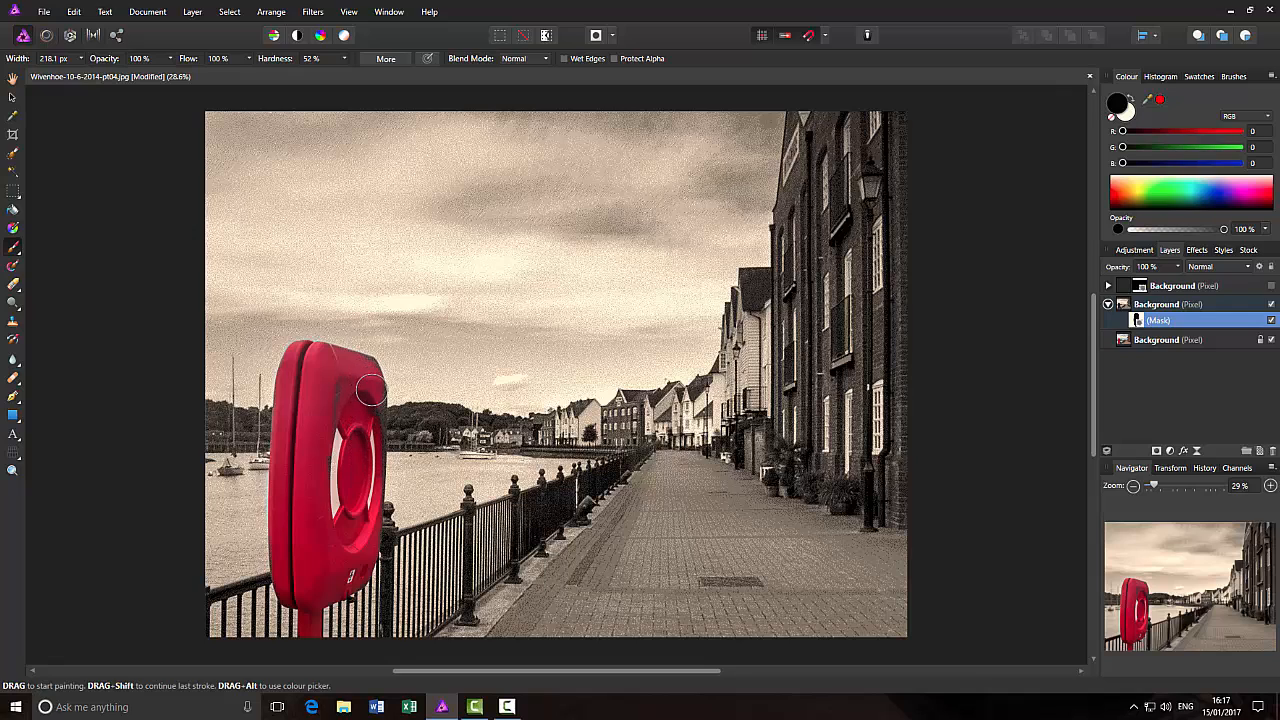
left_click_drag(370, 390, 370, 515)
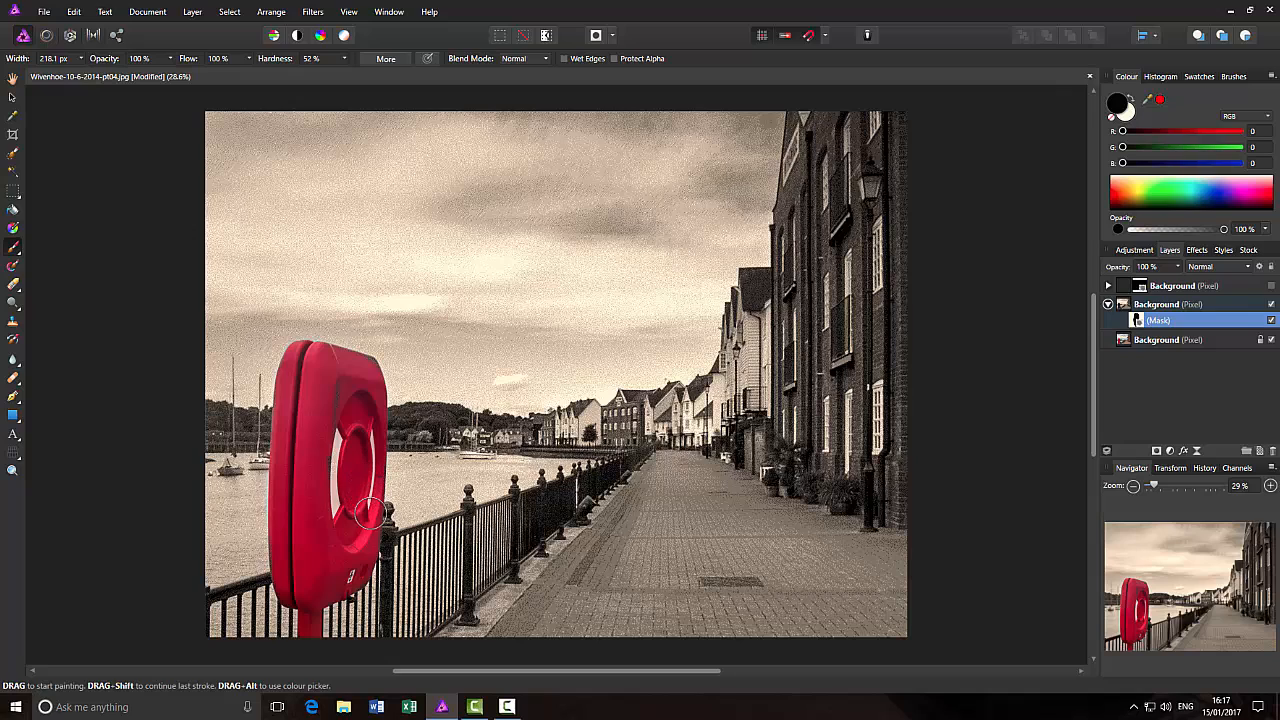
left_click_drag(372, 515, 328, 385)
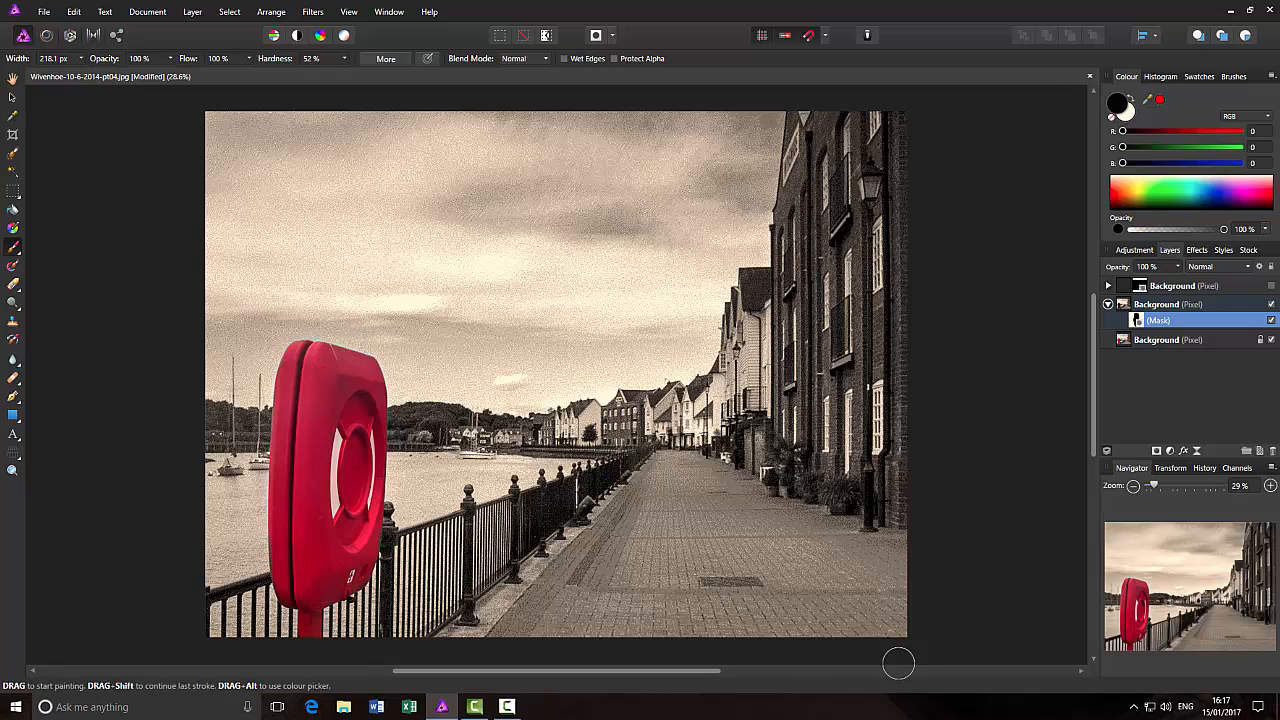
mouse_move(1001, 511)
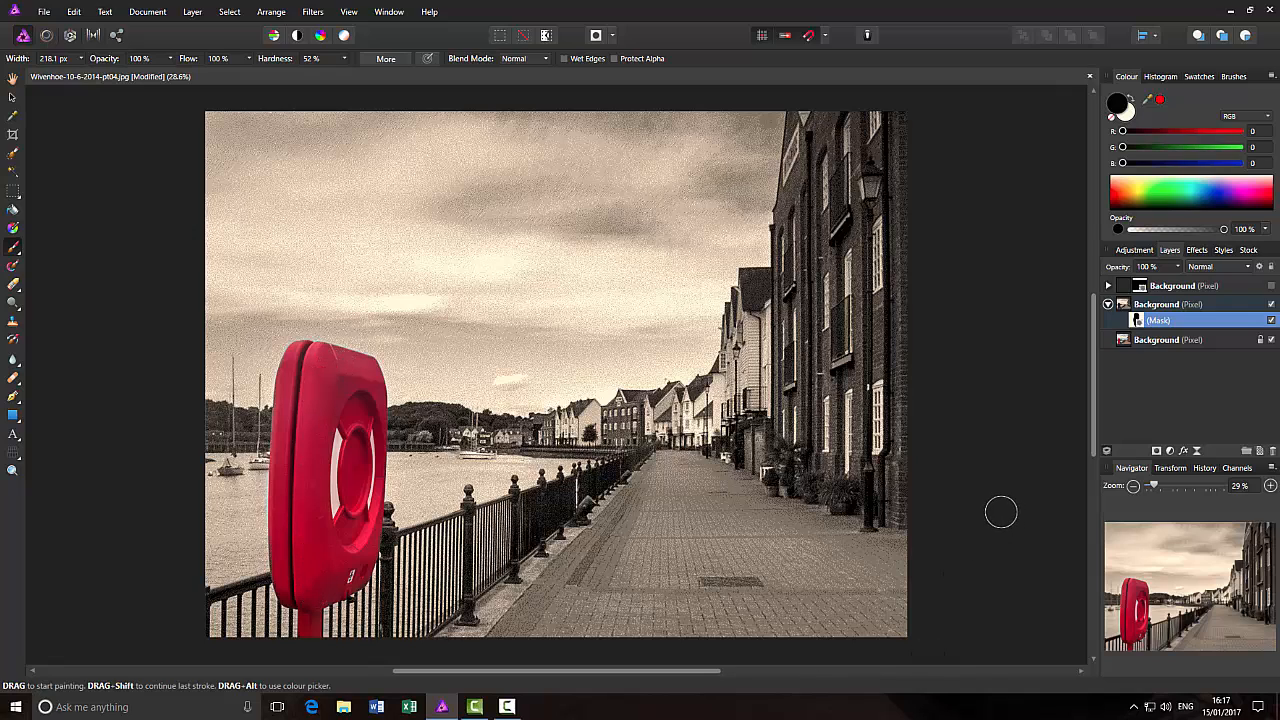
mouse_move(916, 568)
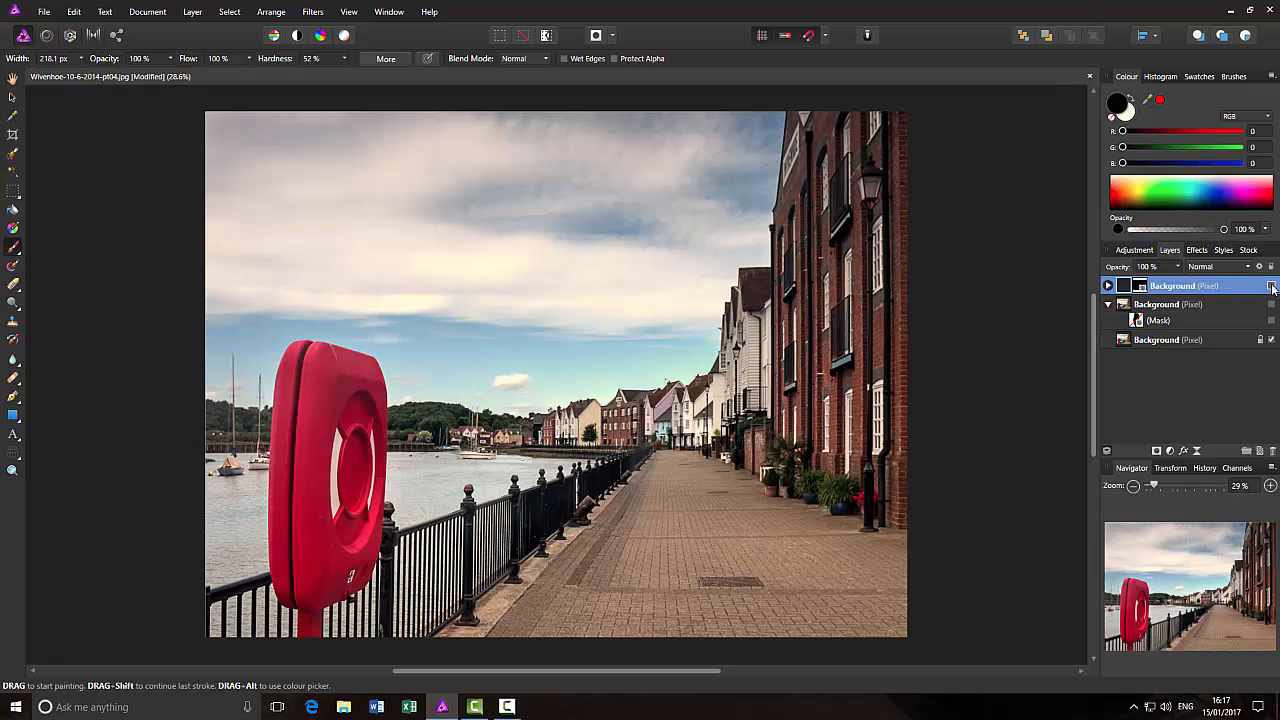
Show the top colour-boosted Background layer and expand it to reach its mask
left_click(1270, 286)
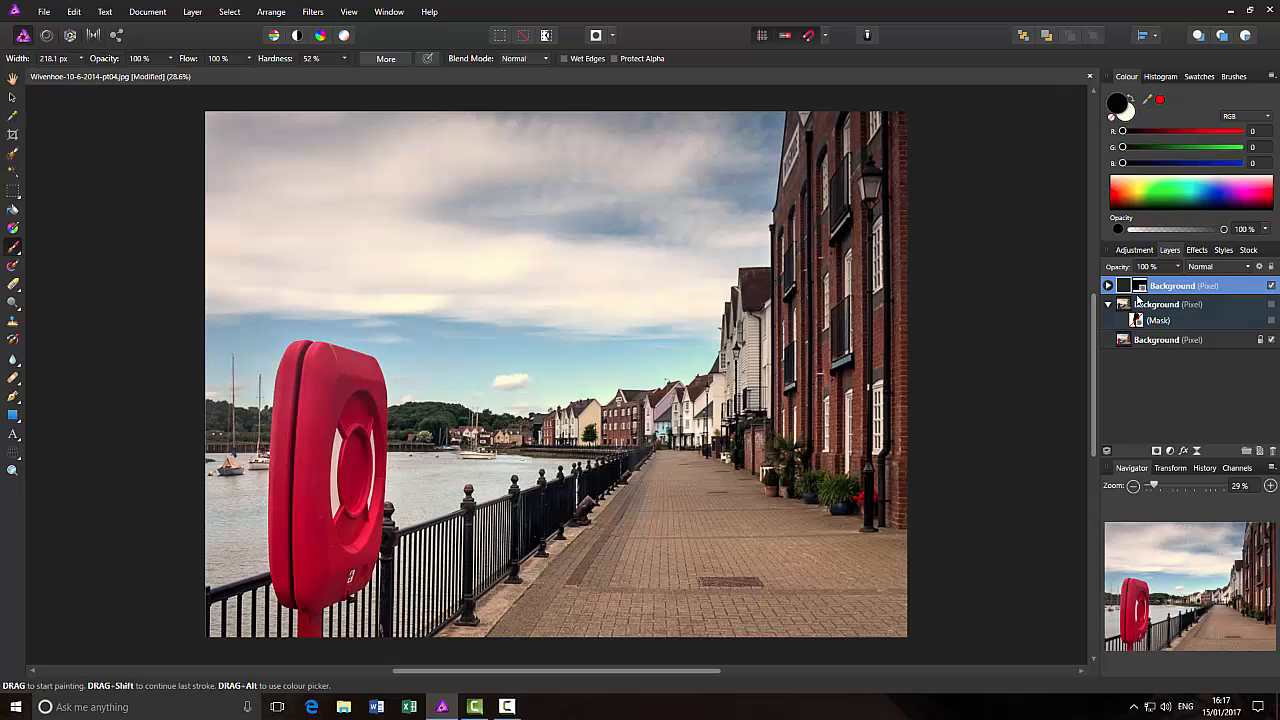
left_click(1170, 285)
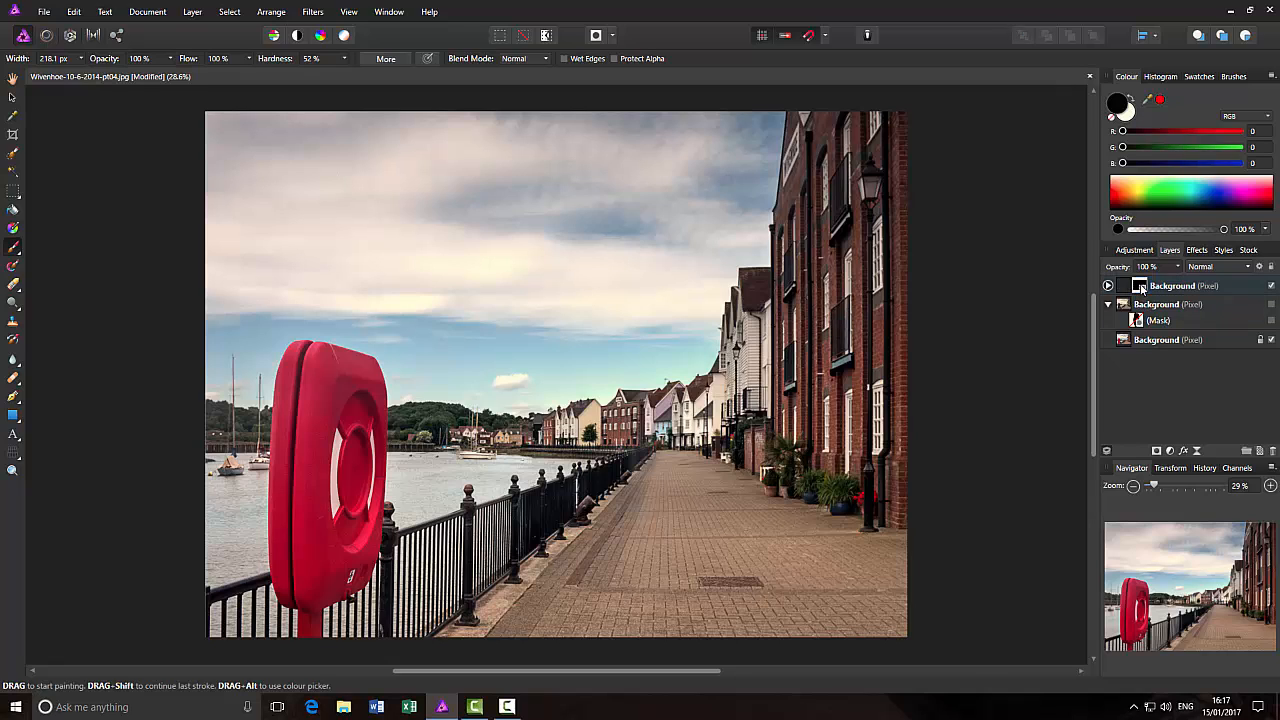
left_click(1108, 286)
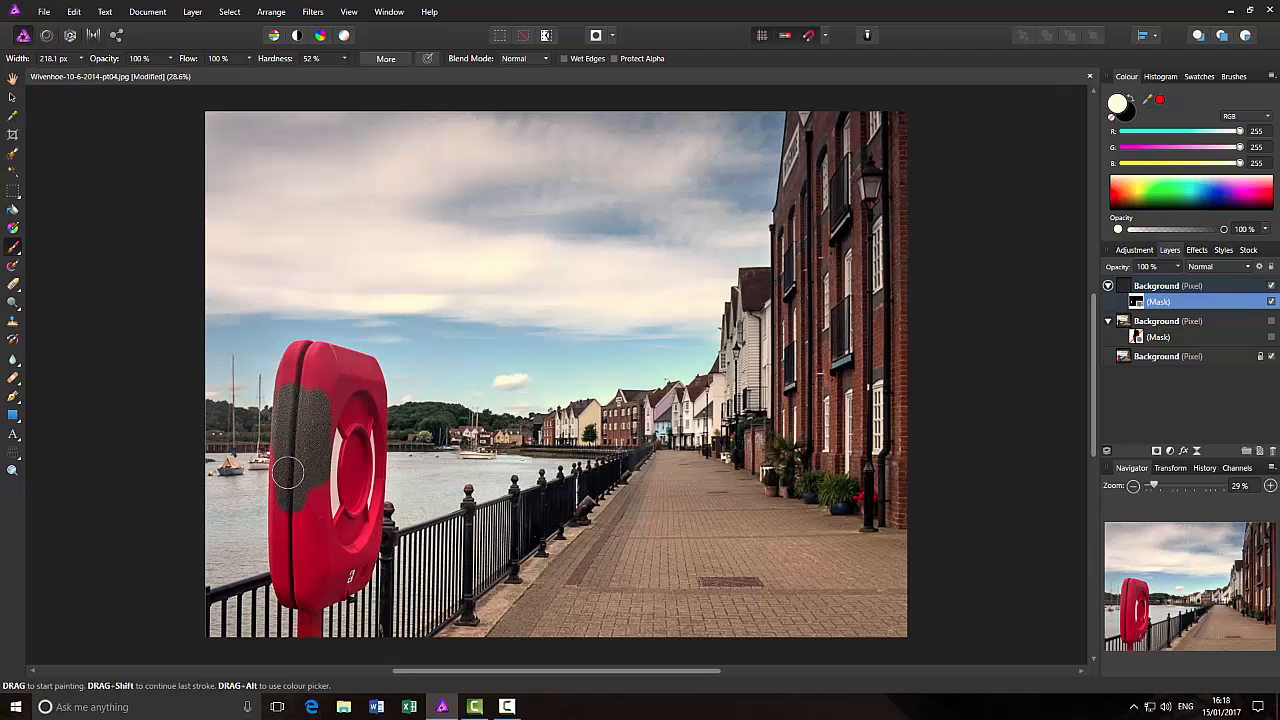
Paint the top layer's mask over the whole lifebuoy so it shows grey and dithered
left_click_drag(285, 470, 305, 595)
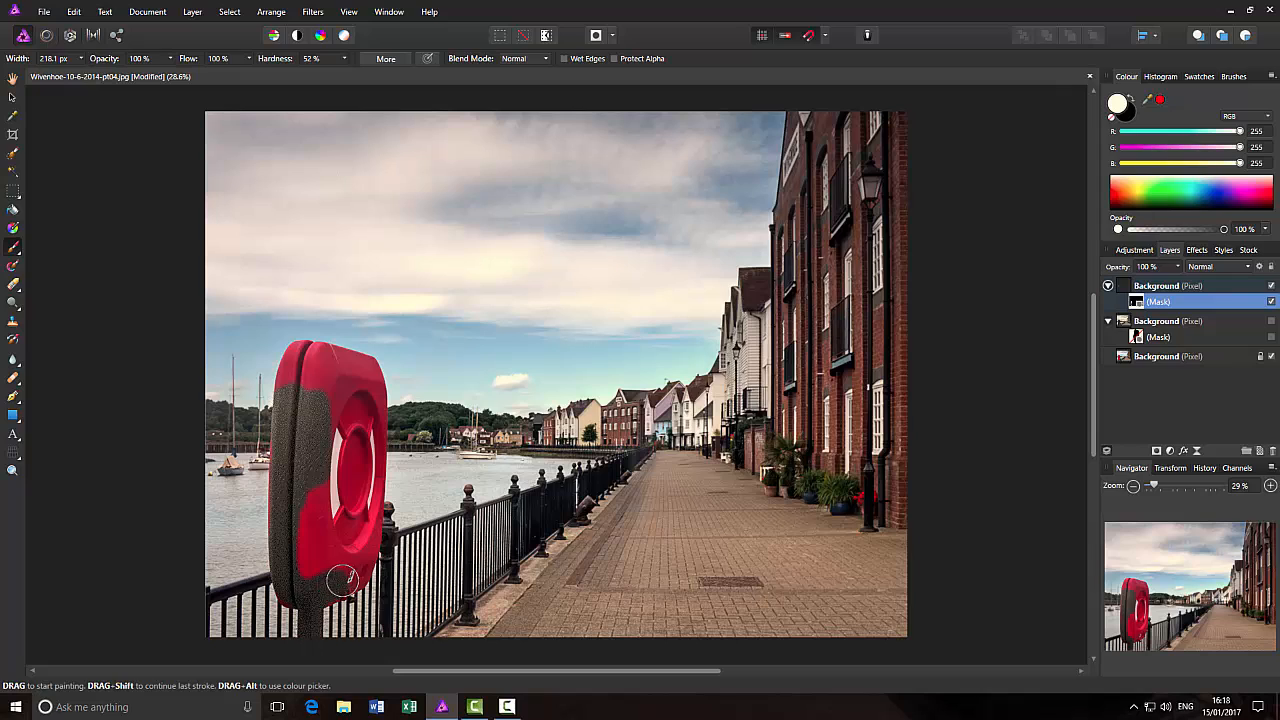
left_click_drag(345, 580, 355, 385)
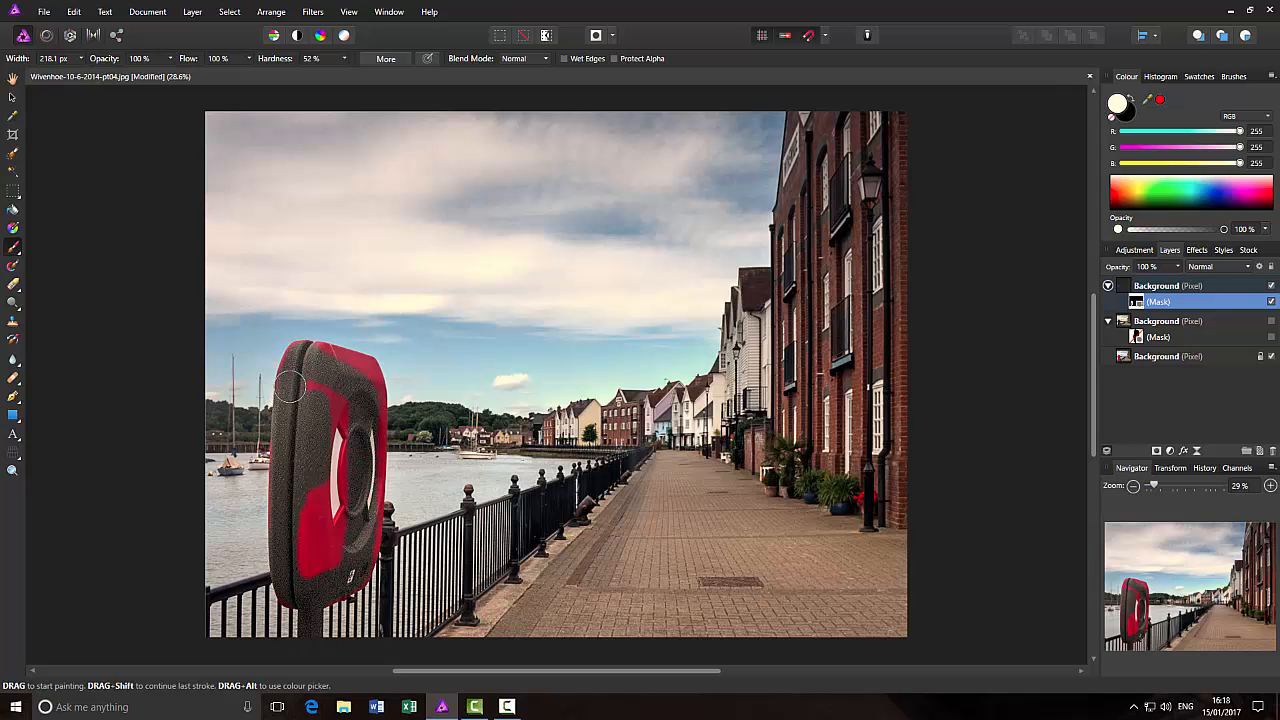
left_click_drag(290, 385, 295, 360)
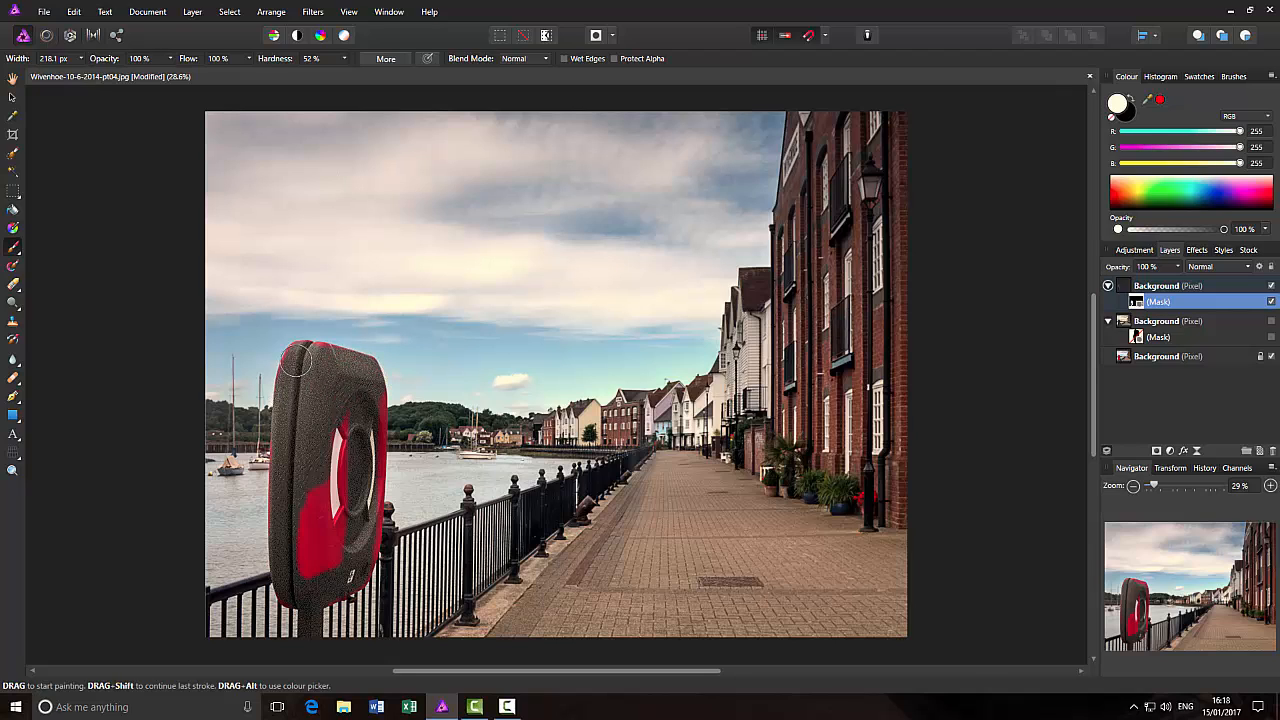
left_click_drag(295, 360, 330, 513)
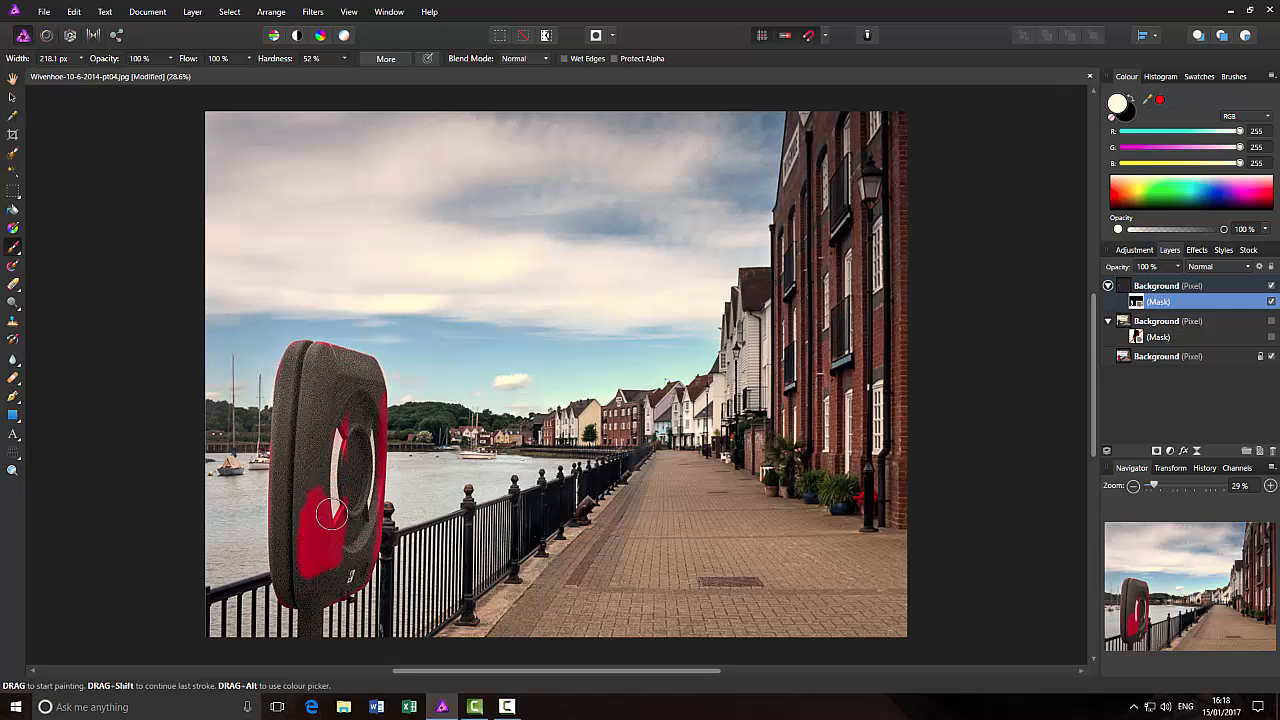
left_click_drag(333, 513, 357, 568)
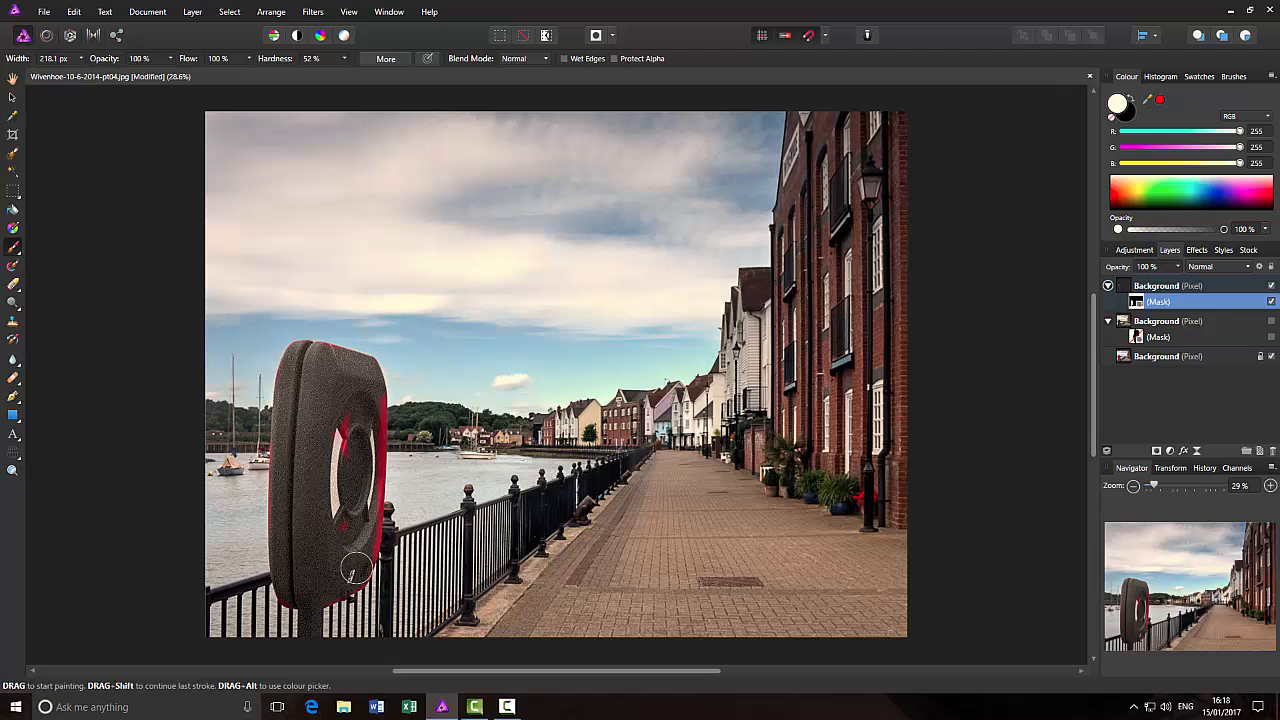
left_click_drag(356, 570, 365, 475)
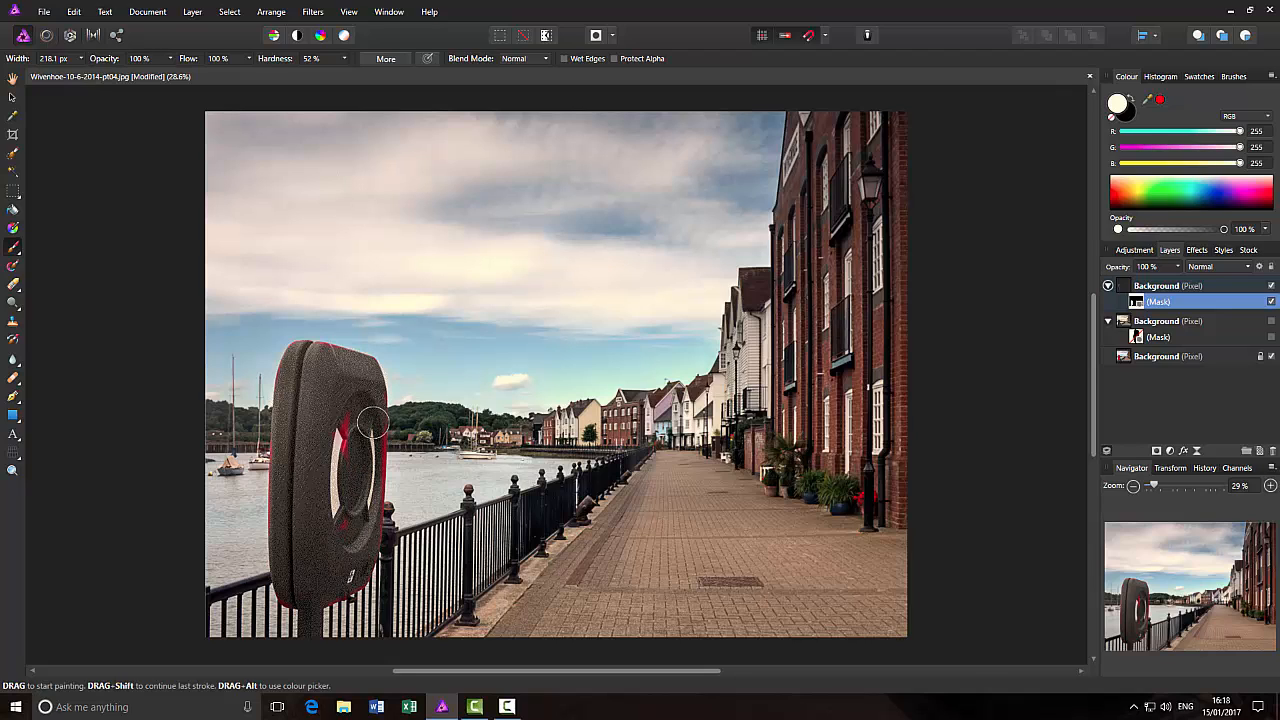
left_click_drag(370, 423, 352, 572)
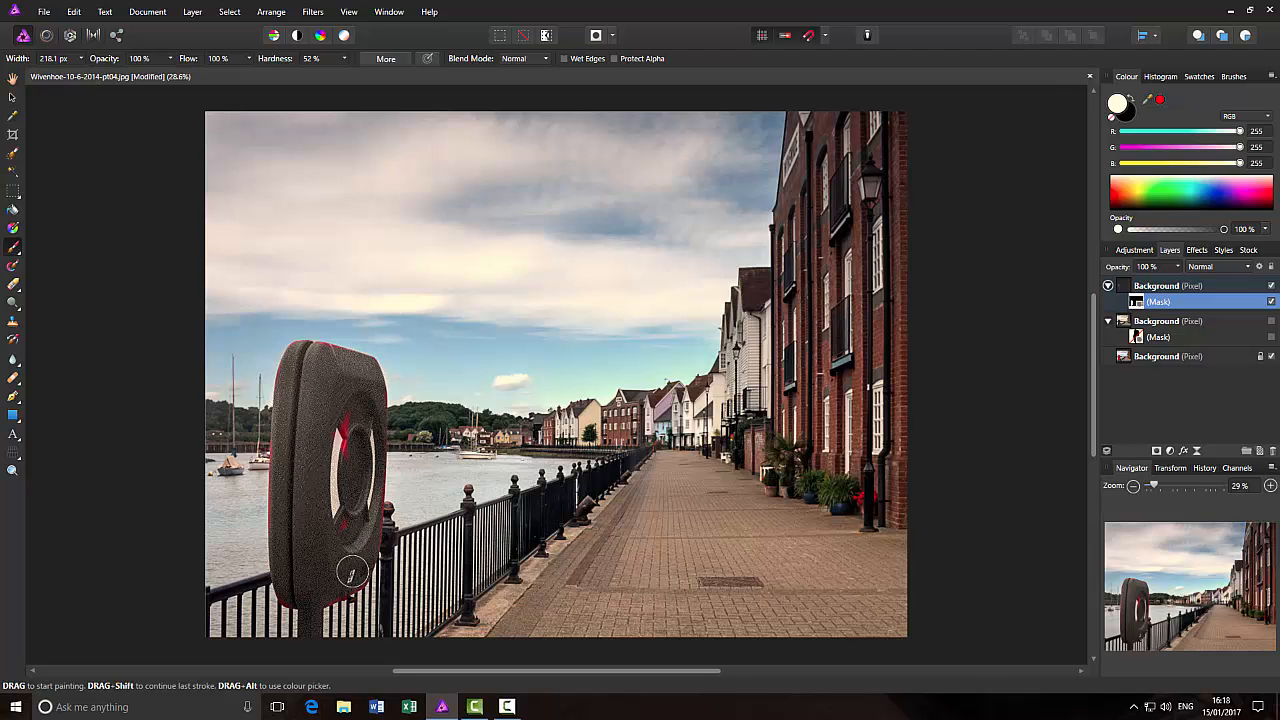
left_click_drag(352, 572, 337, 458)
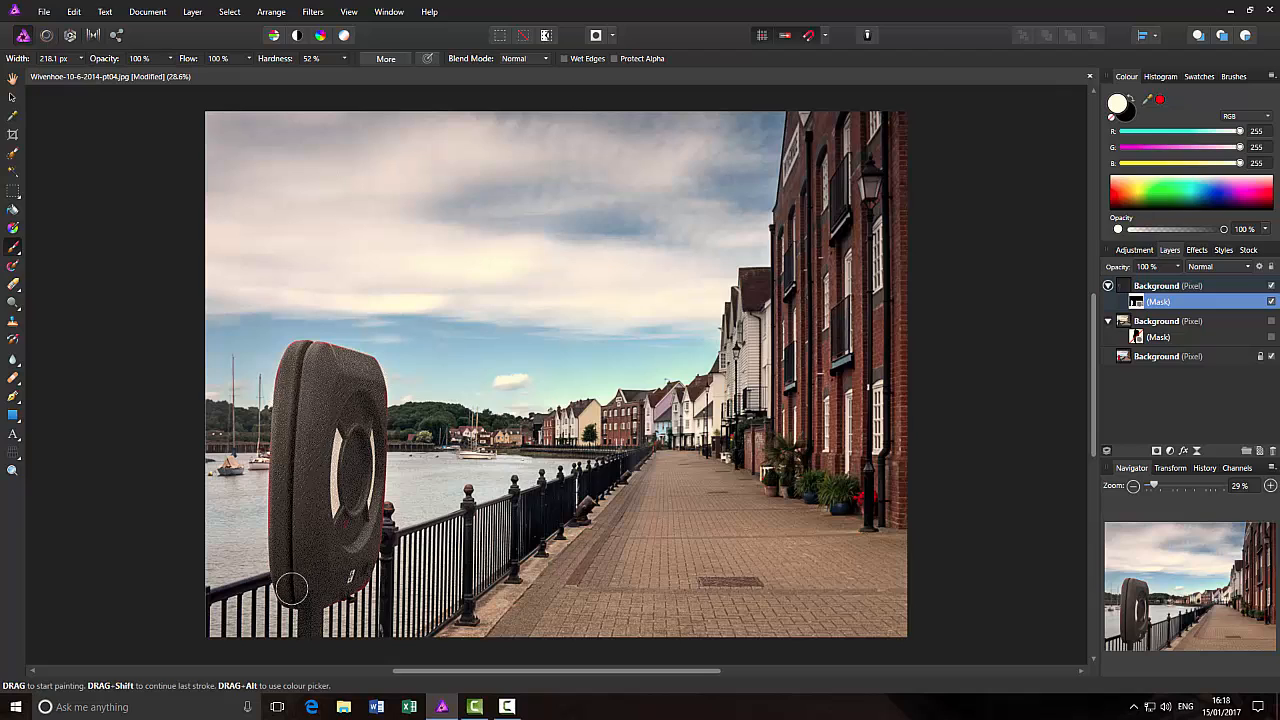
mouse_move(815, 583)
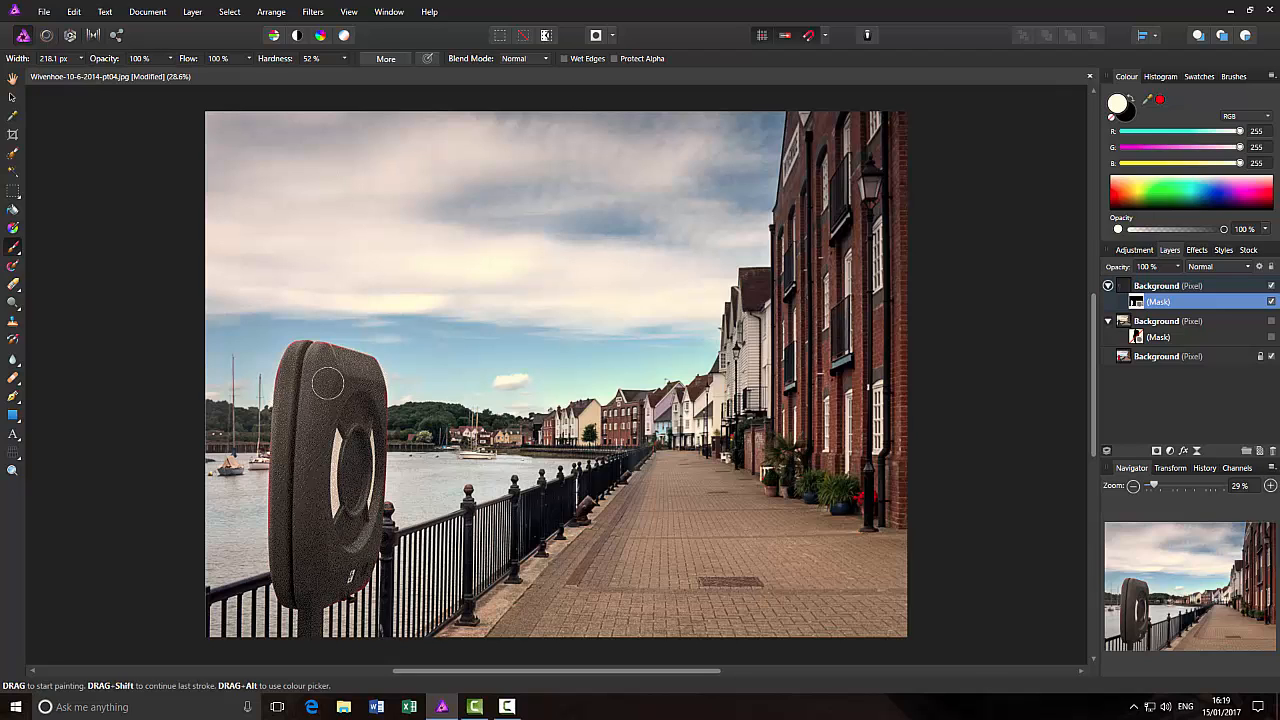
mouse_move(975, 498)
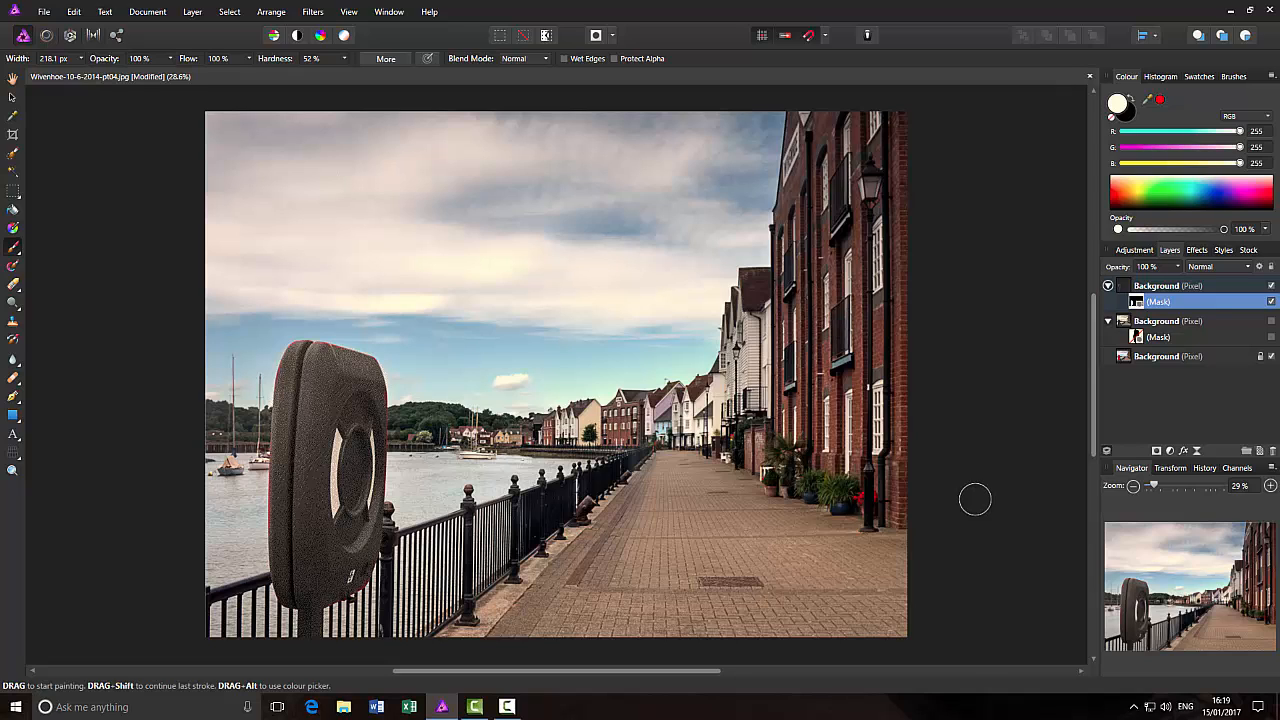
mouse_move(998, 475)
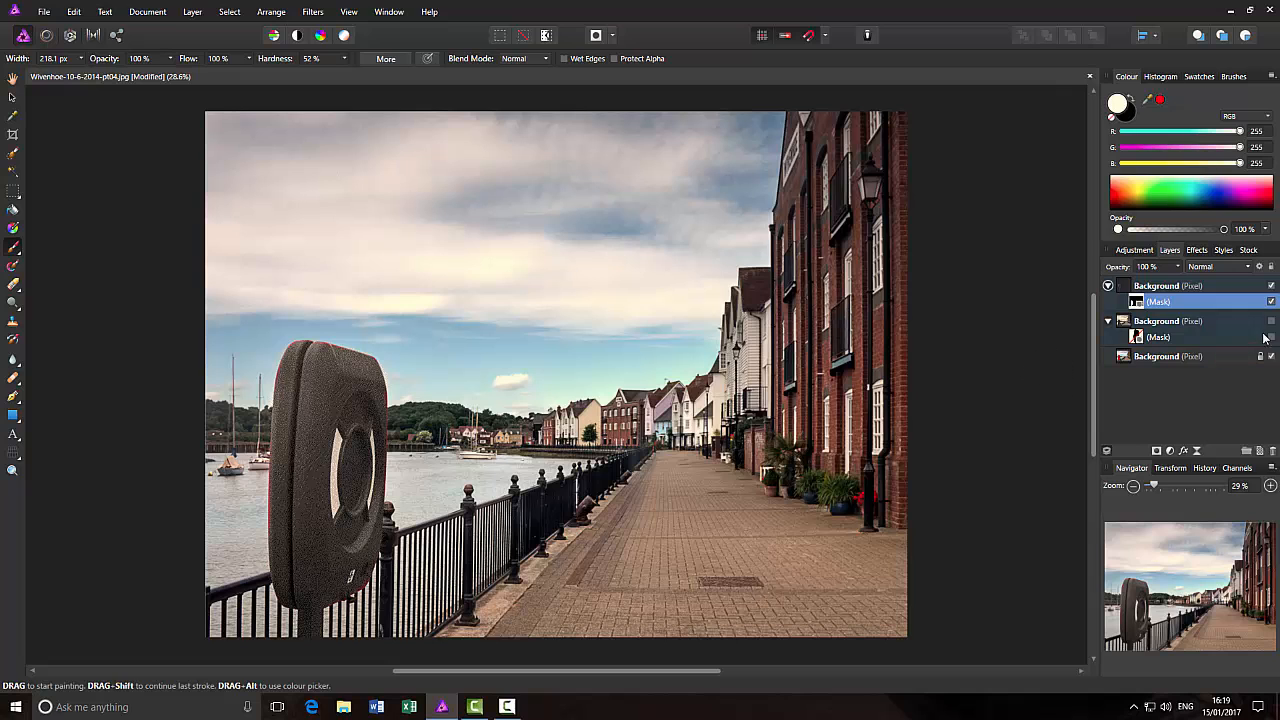
Hide the desaturated masked copy and make the original bottom Background layer active
left_click(1270, 286)
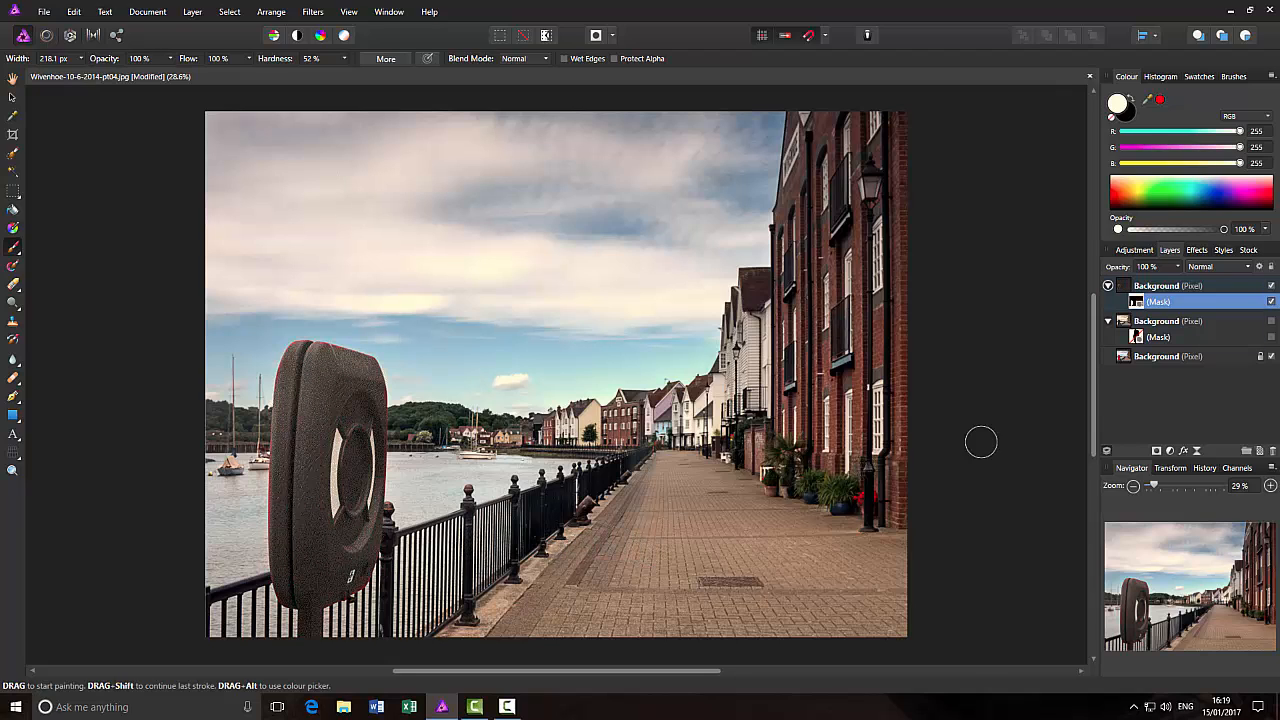
mouse_move(999, 418)
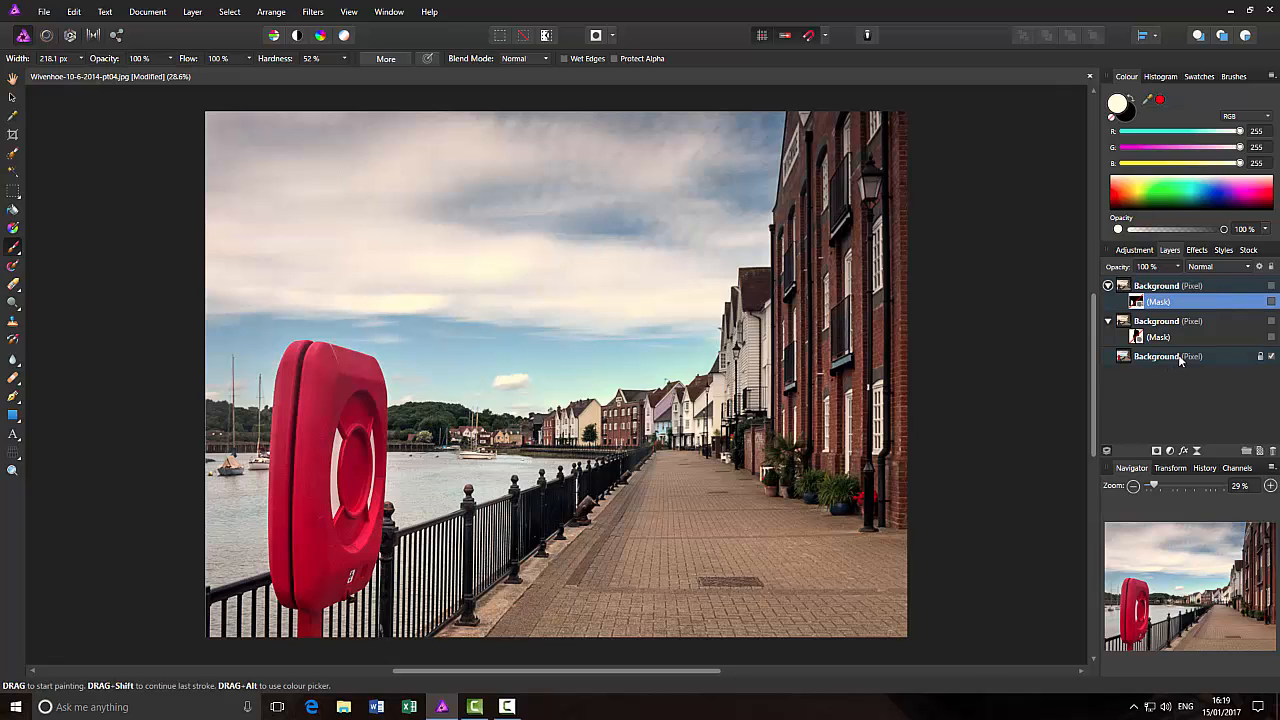
left_click(1157, 356)
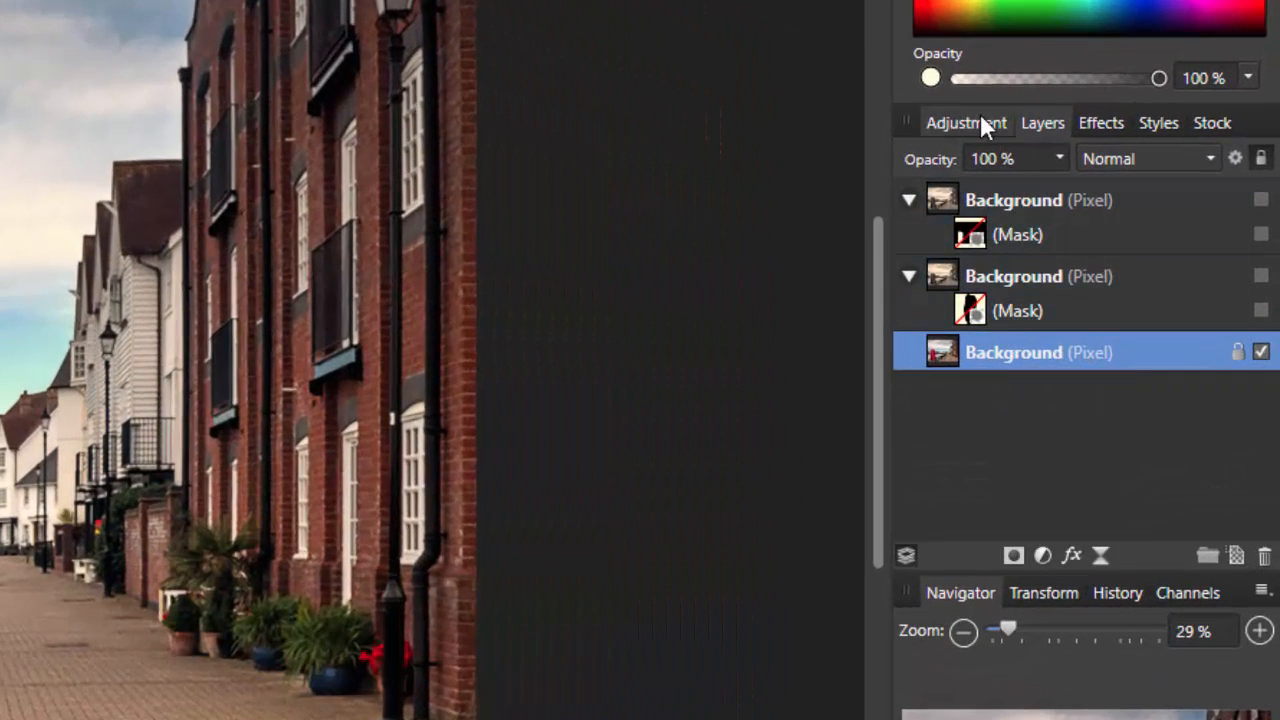
Add an HSL Shift Adjustment layer above the original photo from the Adjustment list
left_click(965, 122)
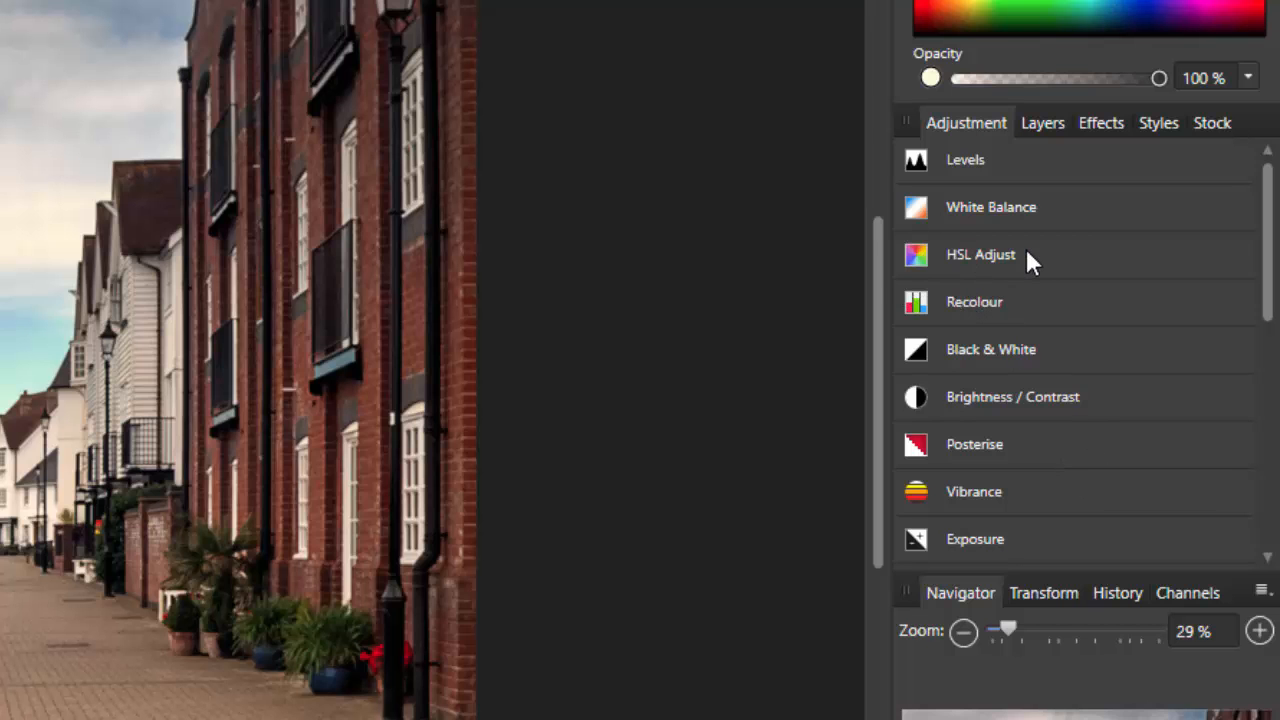
left_click(980, 254)
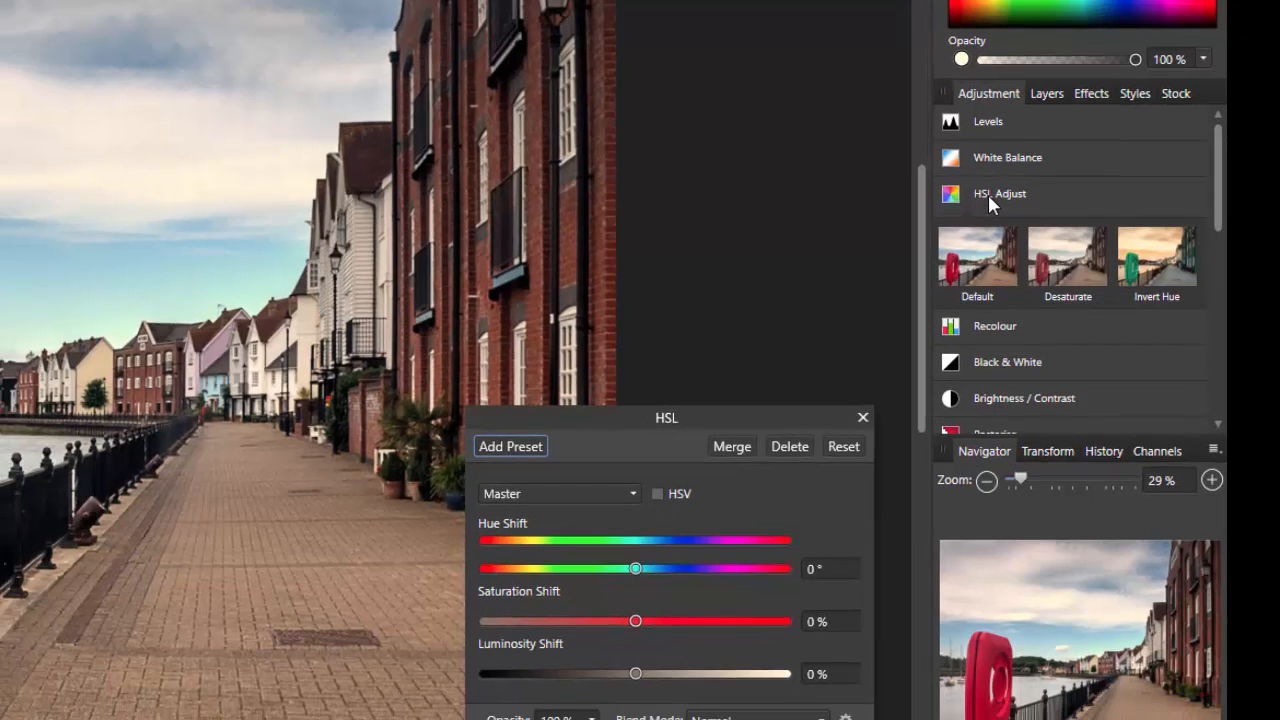
mouse_move(680, 417)
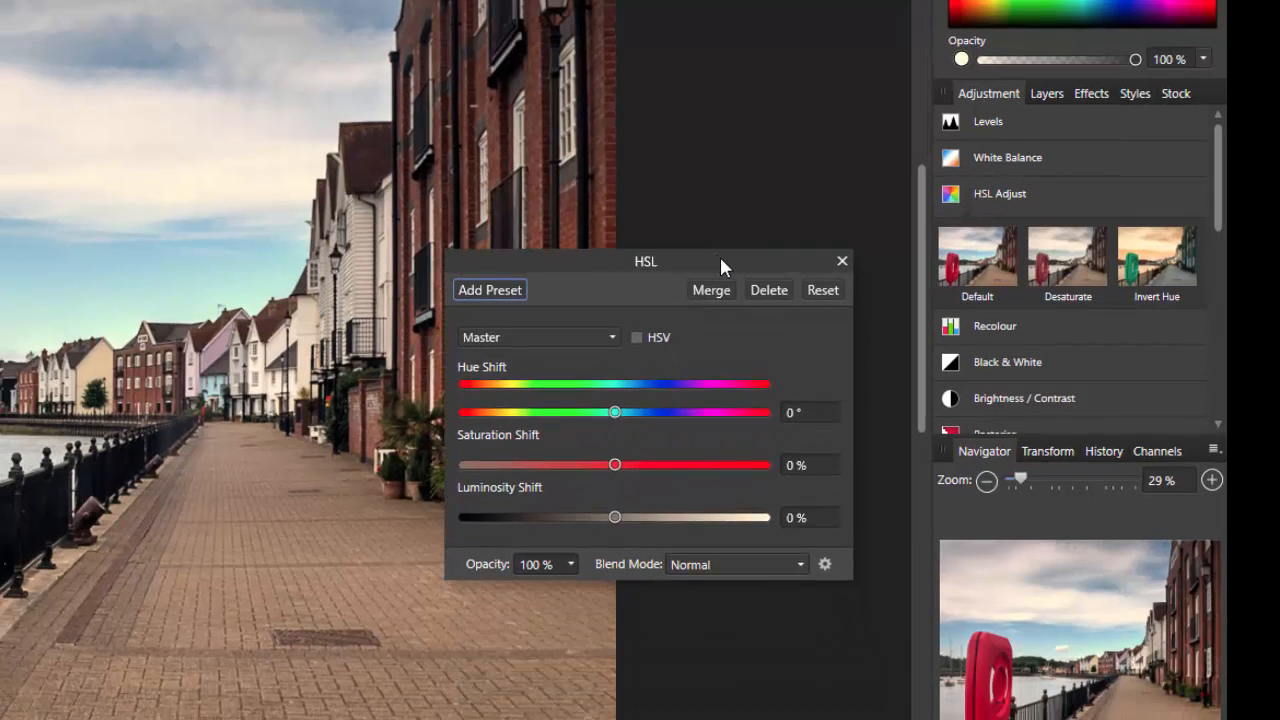
left_click(1046, 93)
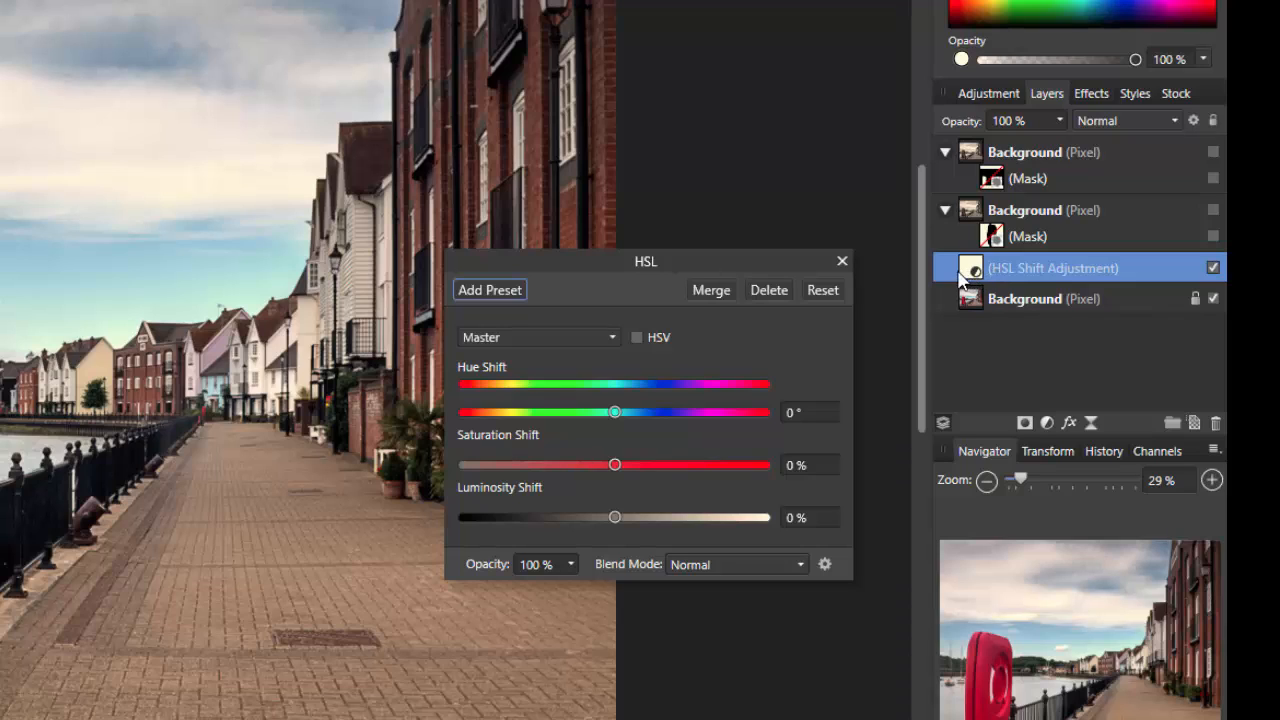
mouse_move(978, 283)
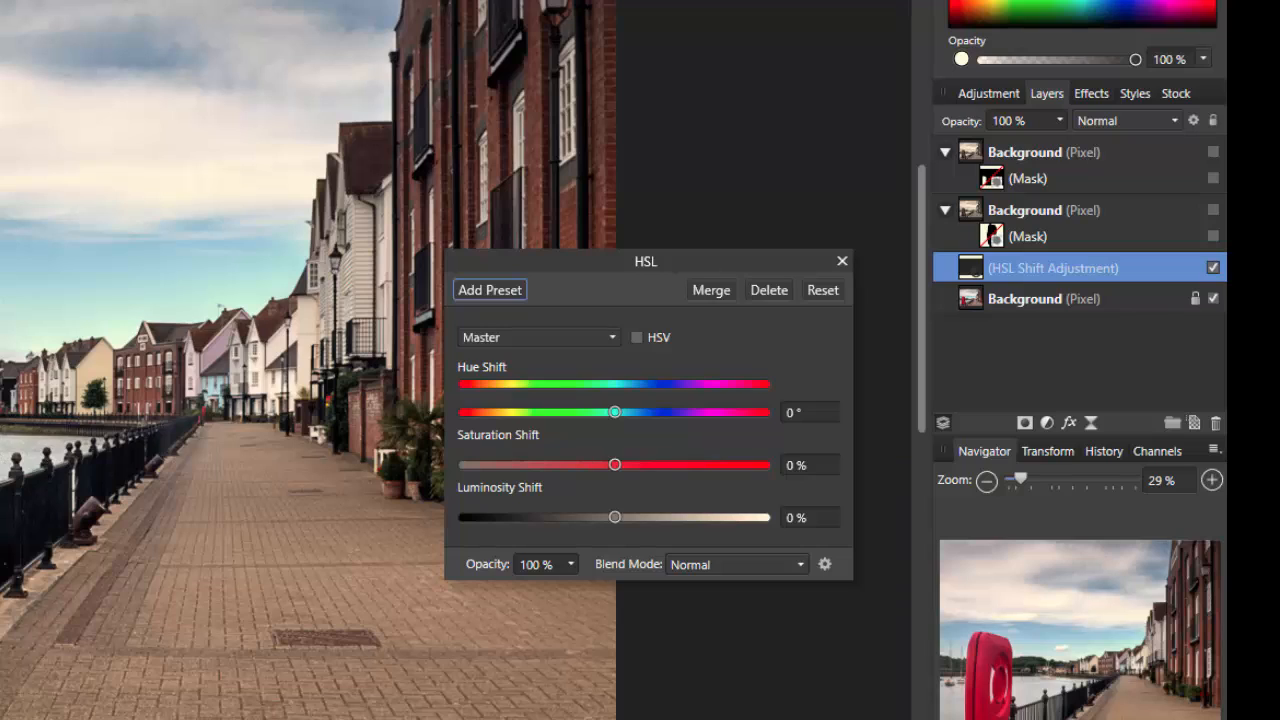
mouse_move(1010, 270)
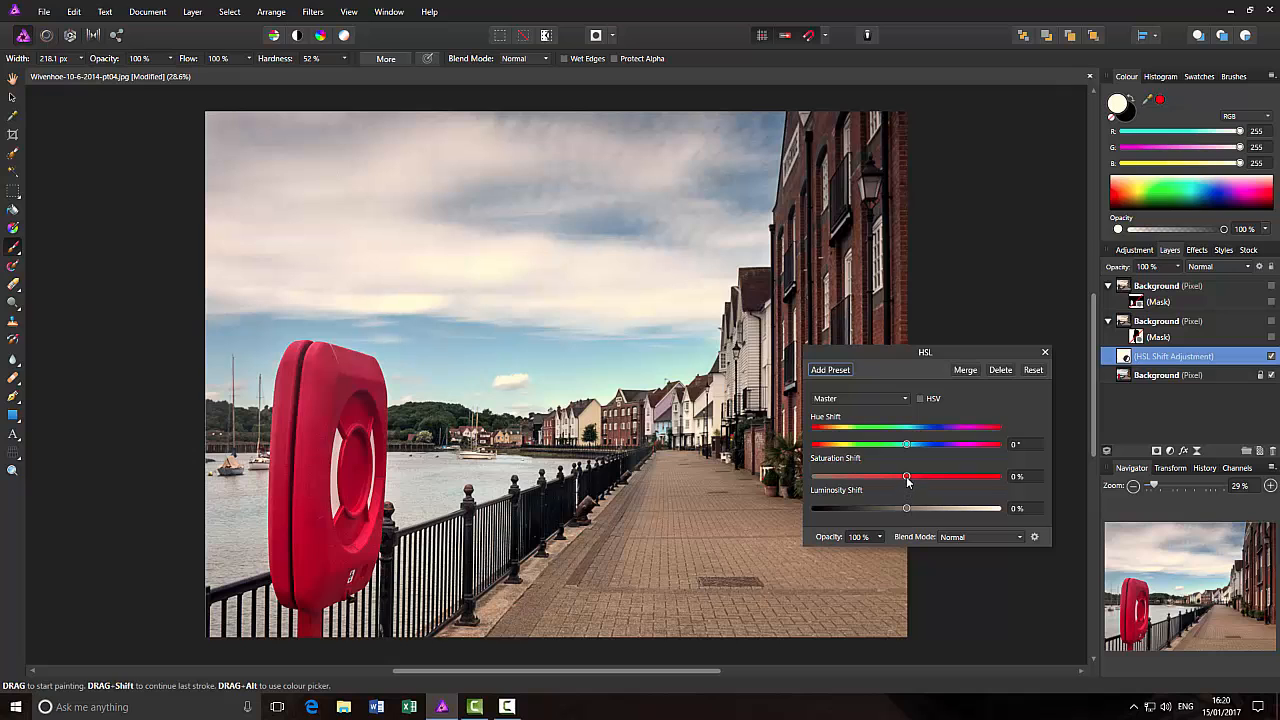
Set the HSL Saturation Shift to about 79% and close the HSL settings
left_click_drag(905, 476, 952, 476)
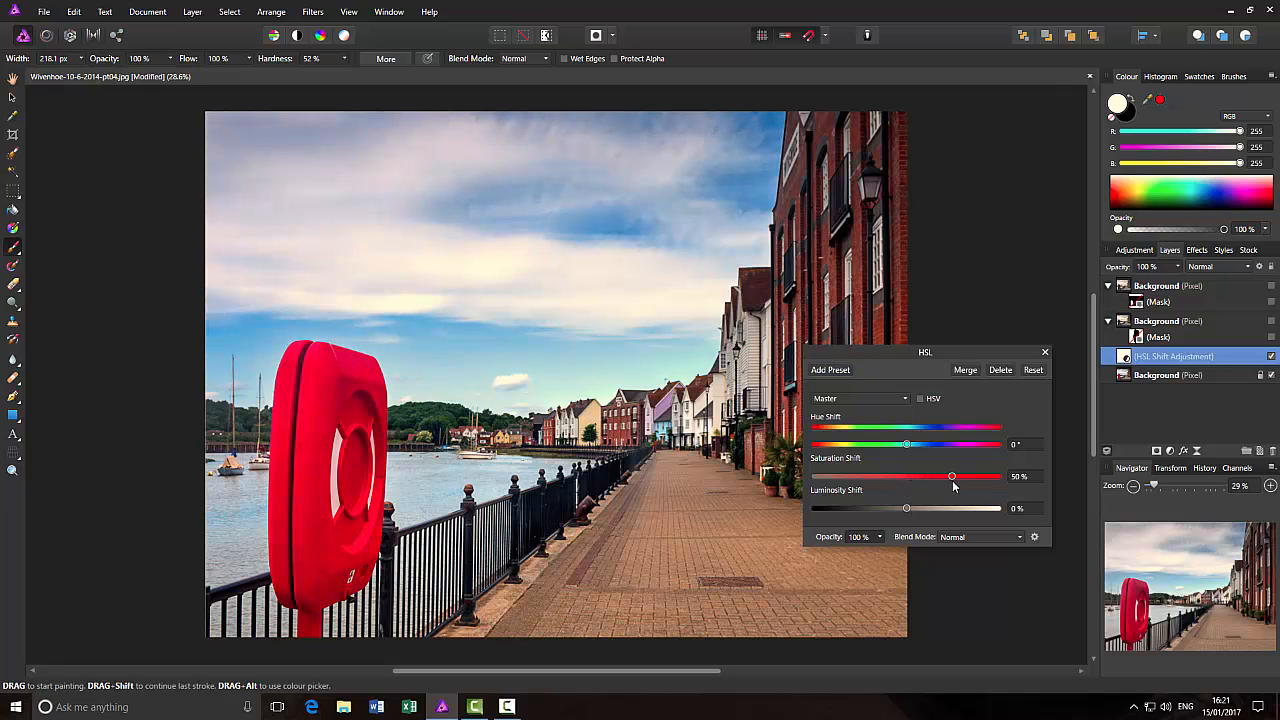
left_click_drag(951, 476, 975, 476)
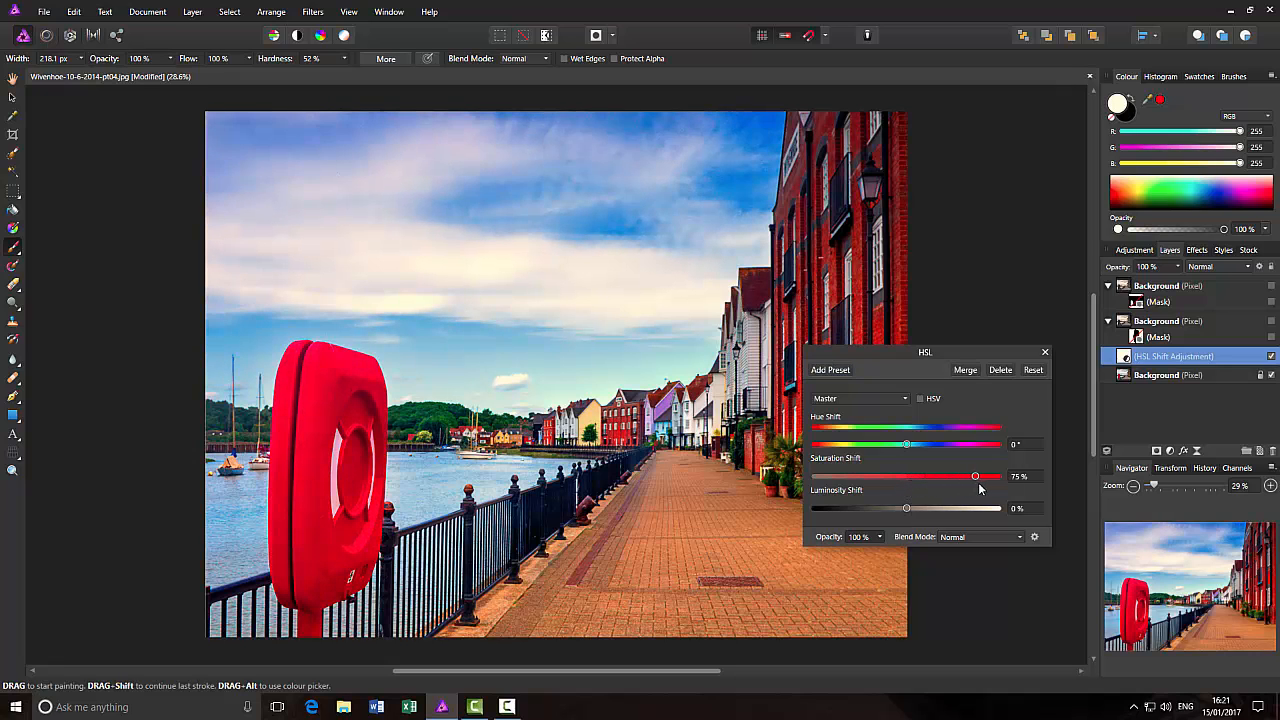
left_click_drag(975, 476, 983, 476)
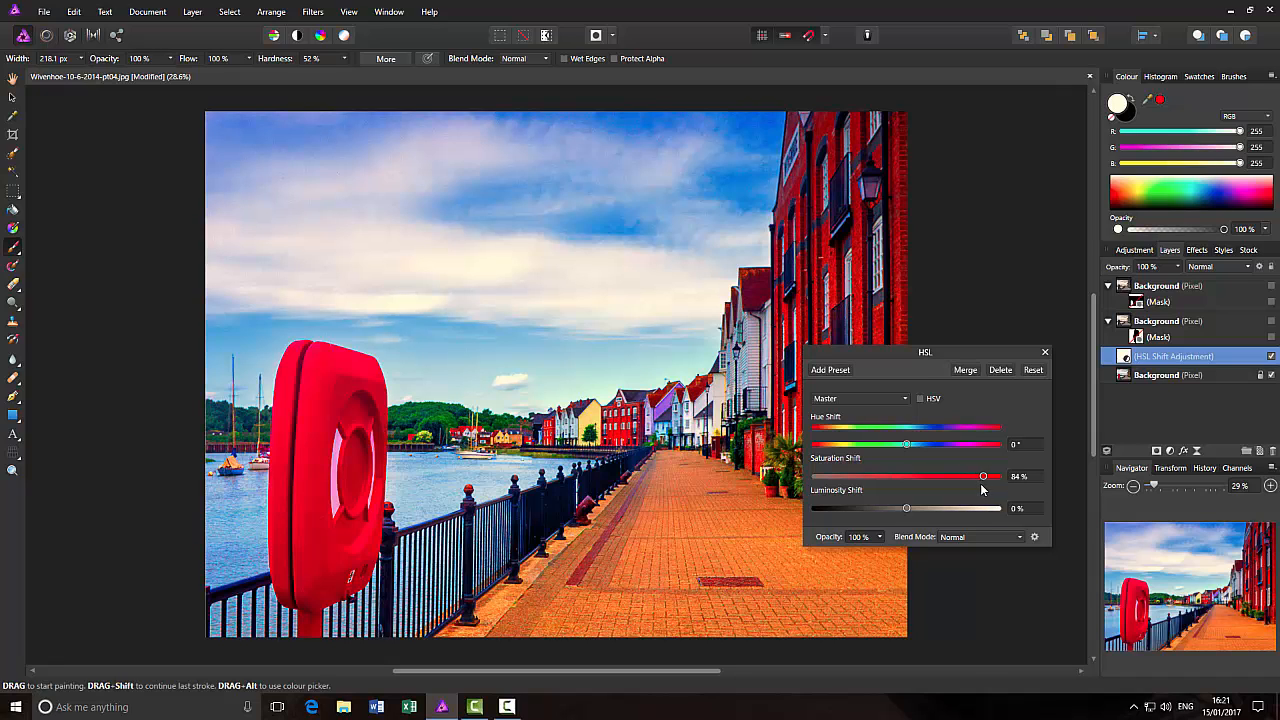
left_click_drag(983, 476, 978, 476)
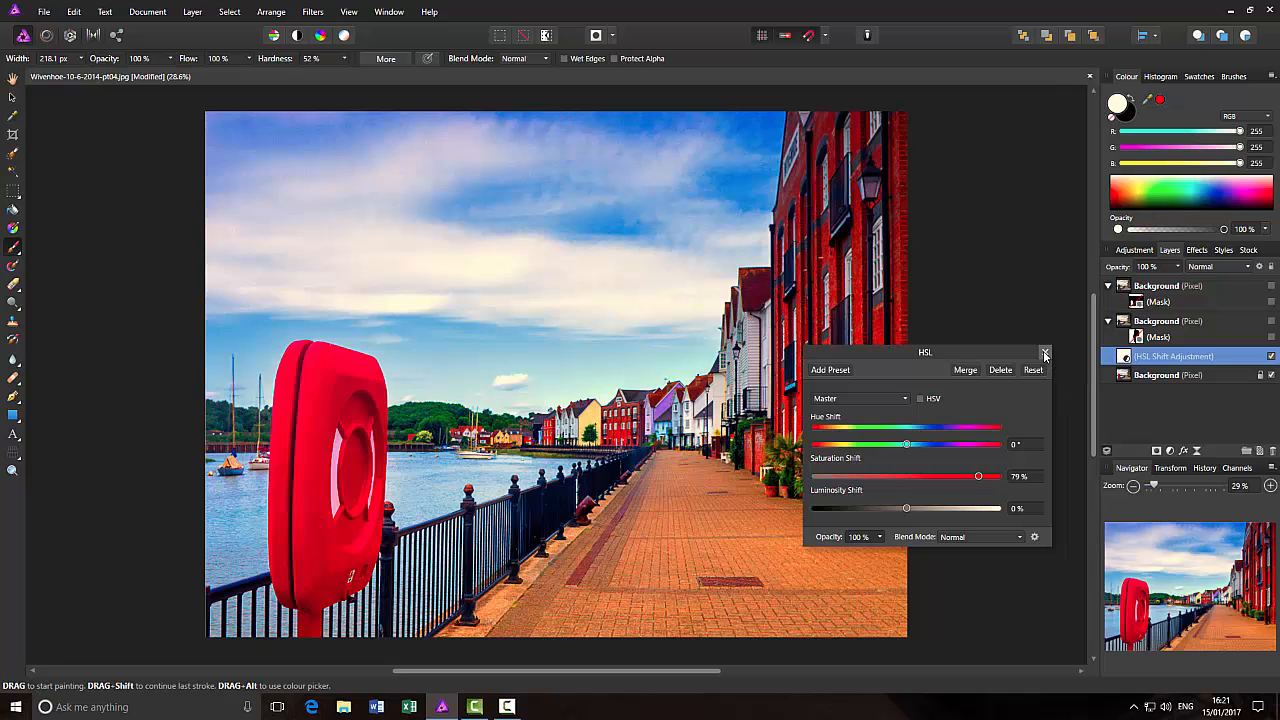
left_click(1045, 352)
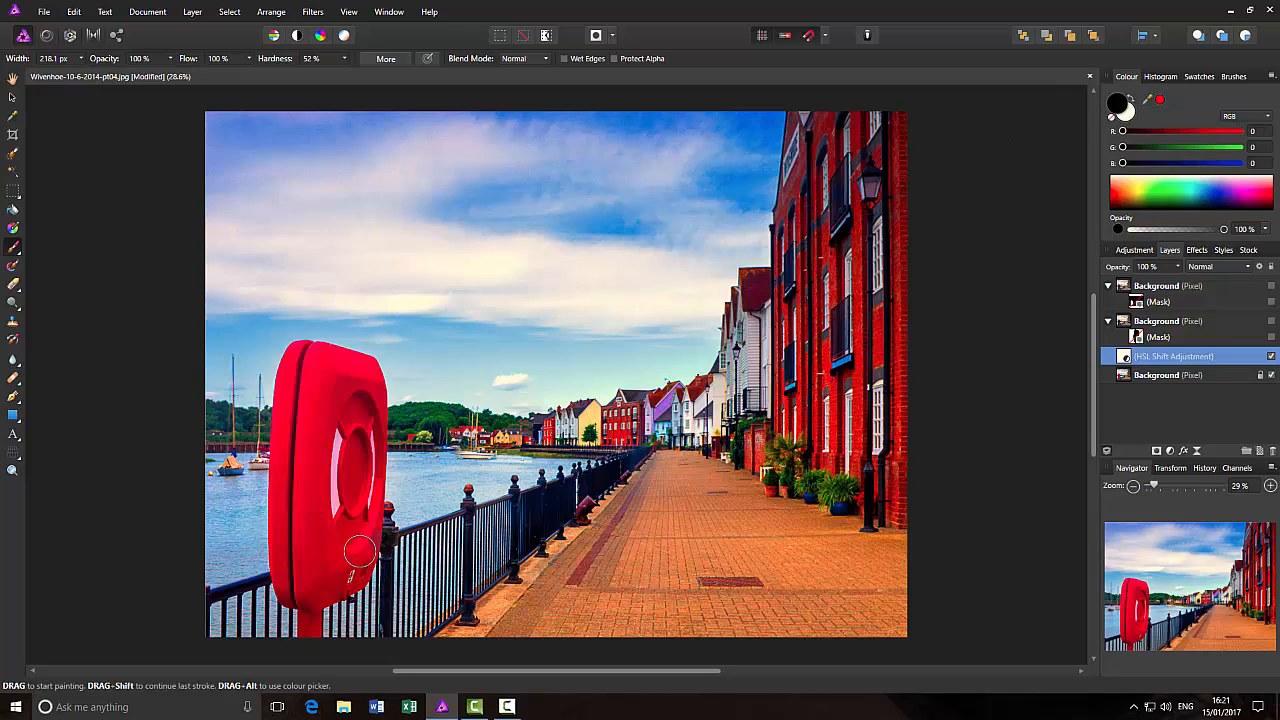
Paint black over the lifebuoy on the HSL layer's mask so it keeps its natural red
left_click_drag(360, 550, 300, 363)
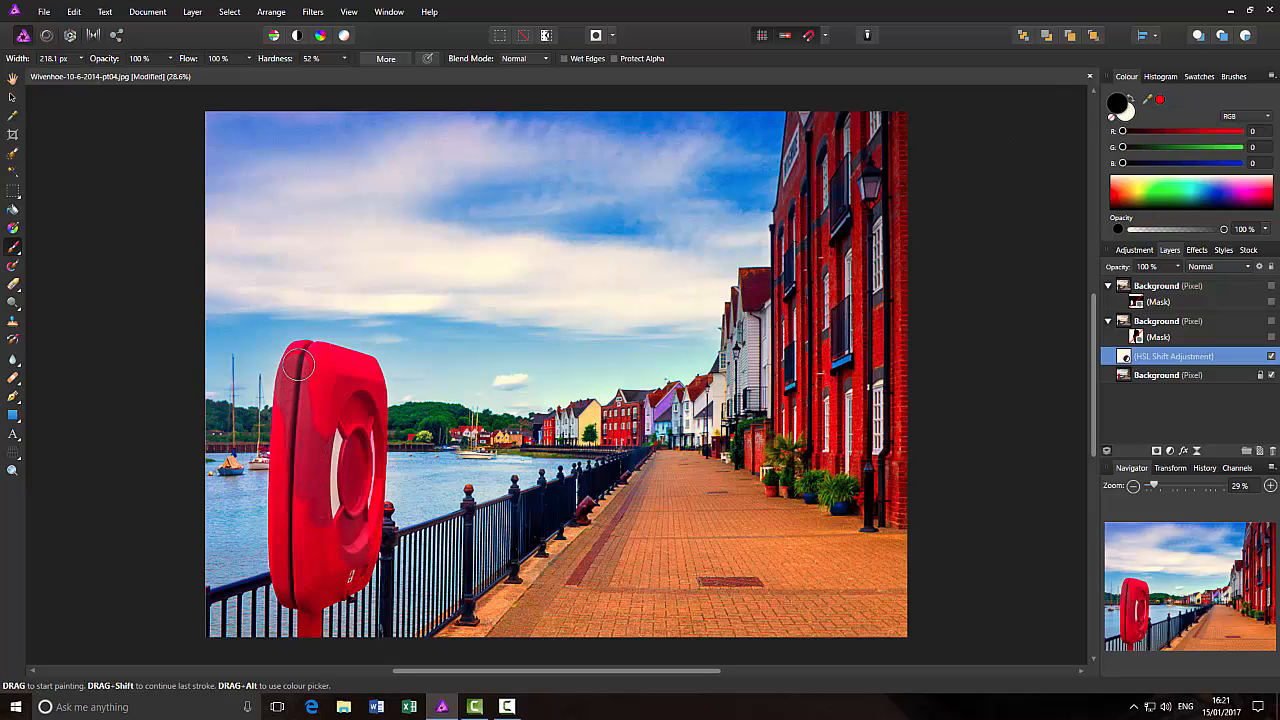
left_click_drag(300, 363, 307, 603)
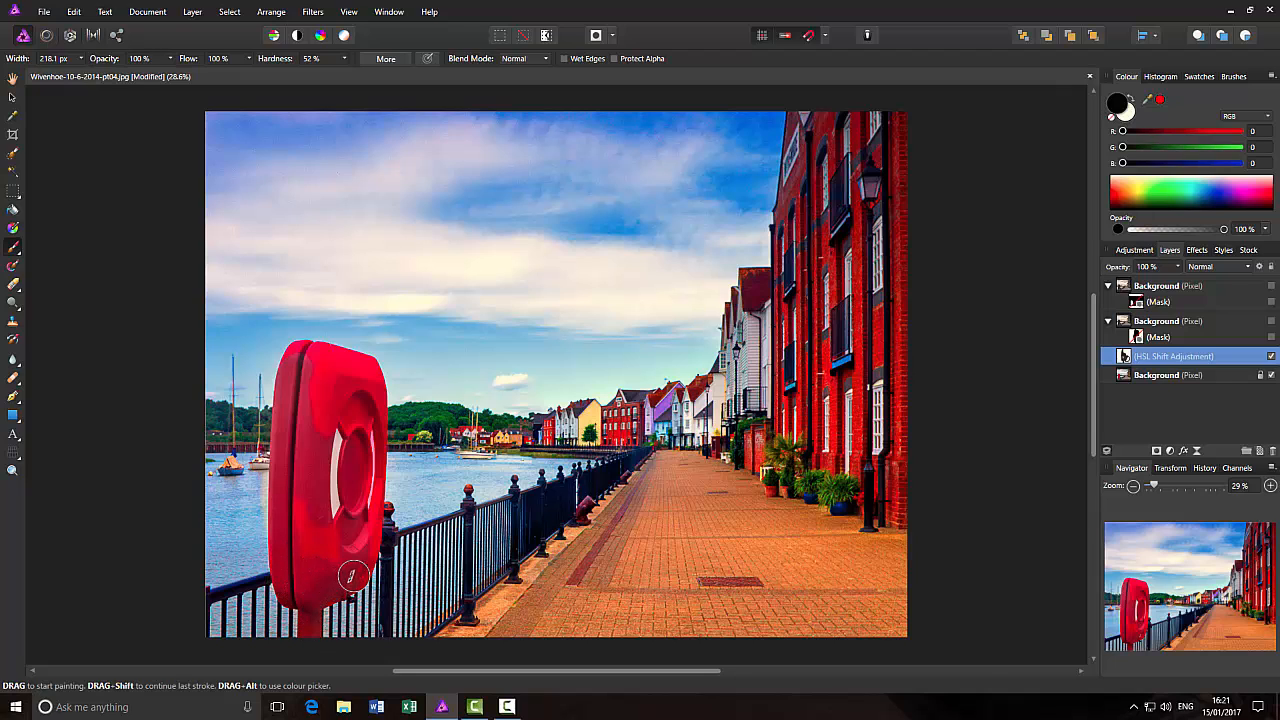
left_click_drag(353, 575, 303, 483)
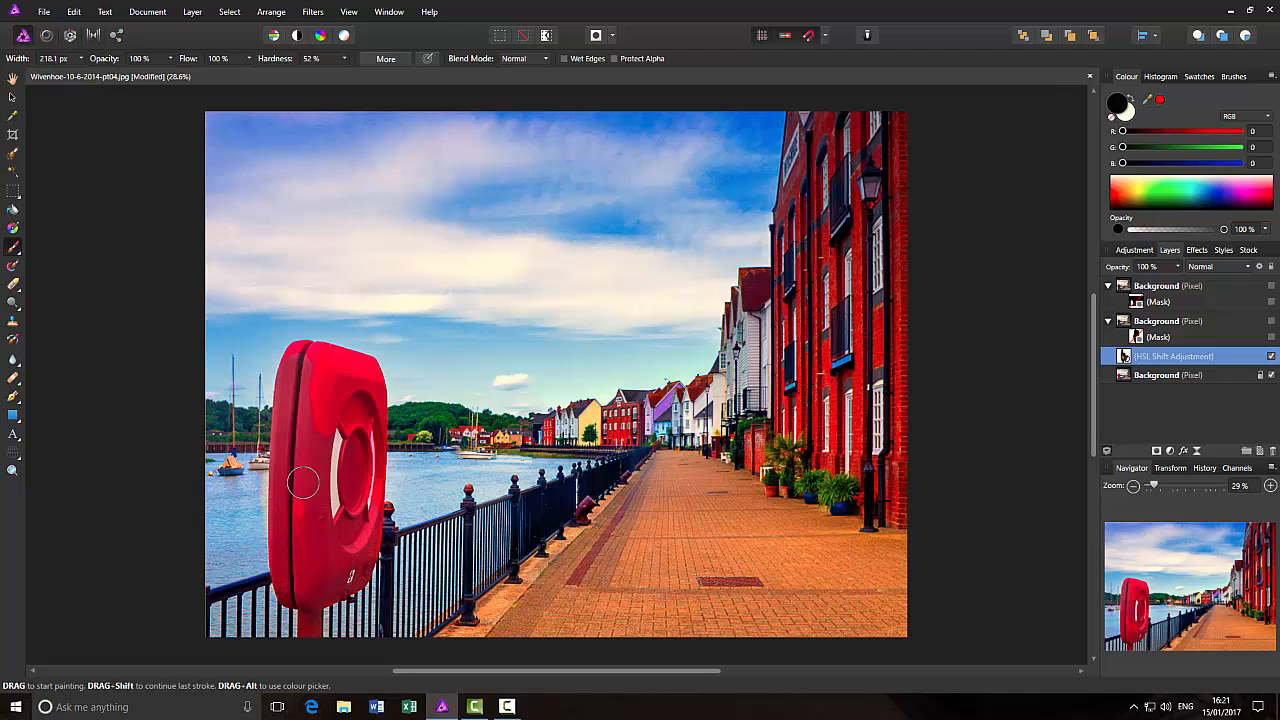
left_click_drag(303, 483, 367, 456)
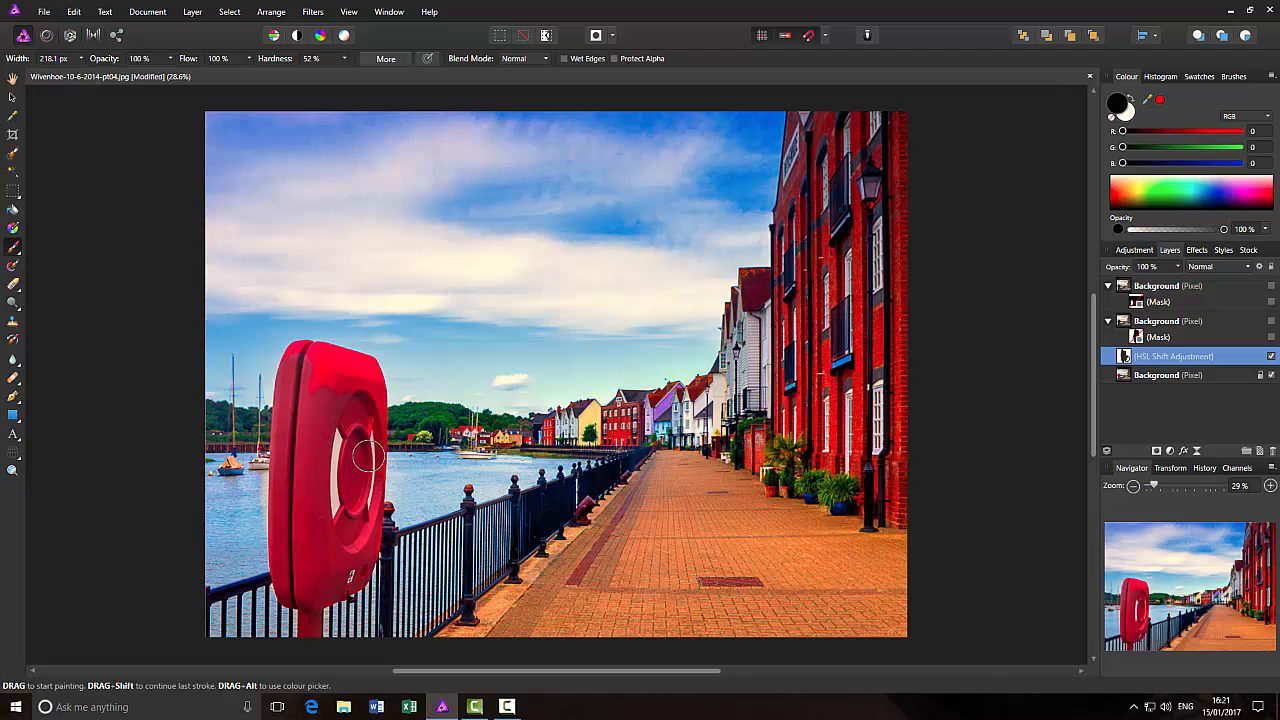
left_click_drag(365, 458, 355, 365)
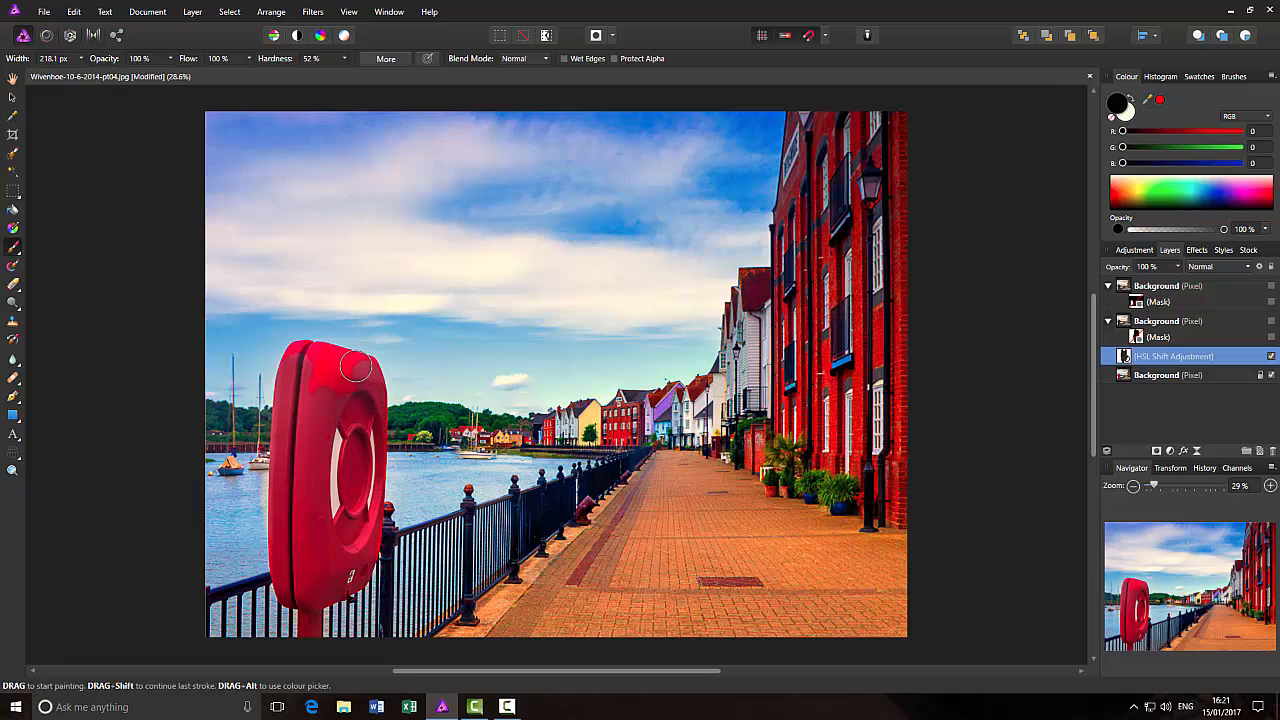
left_click_drag(355, 365, 345, 393)
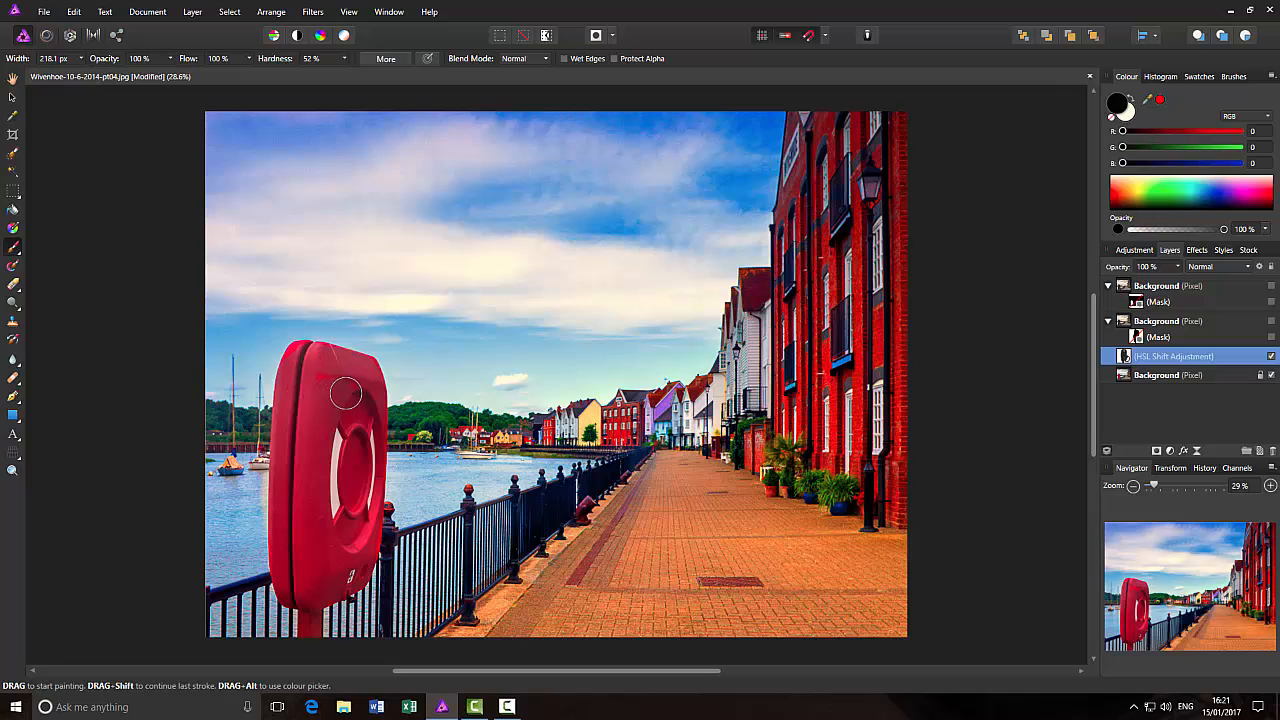
left_click_drag(345, 393, 345, 583)
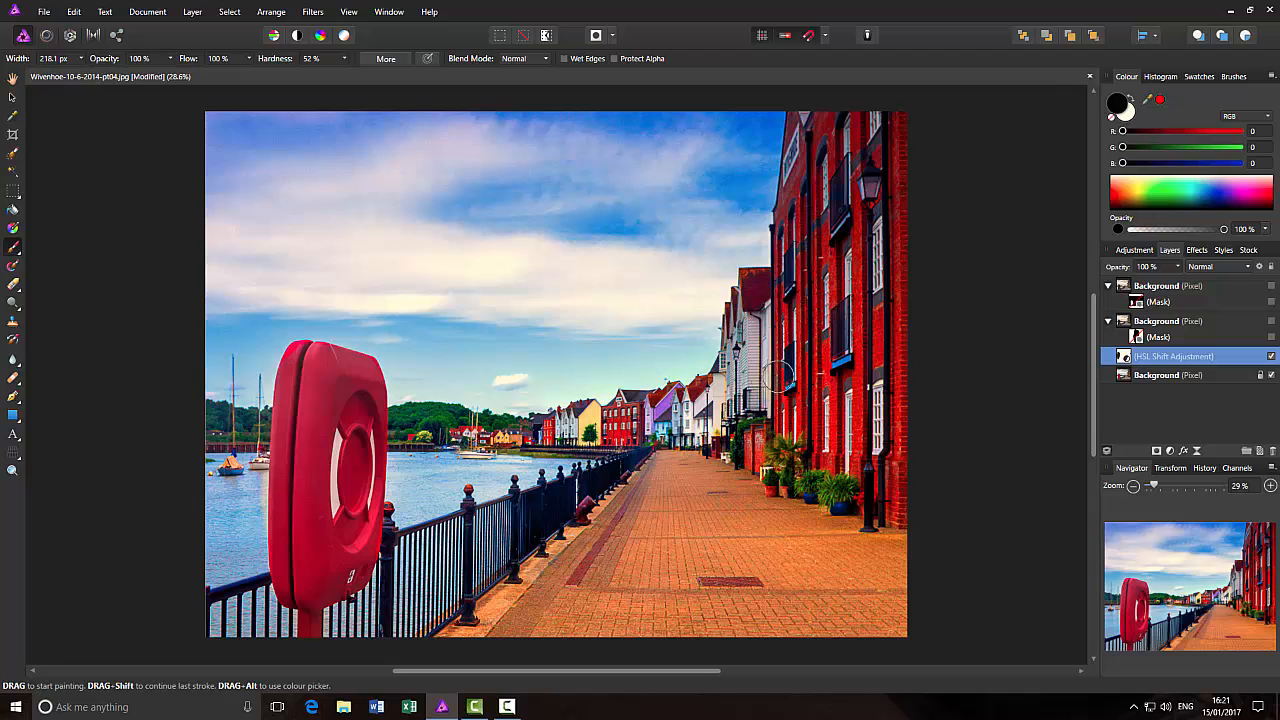
mouse_move(247, 148)
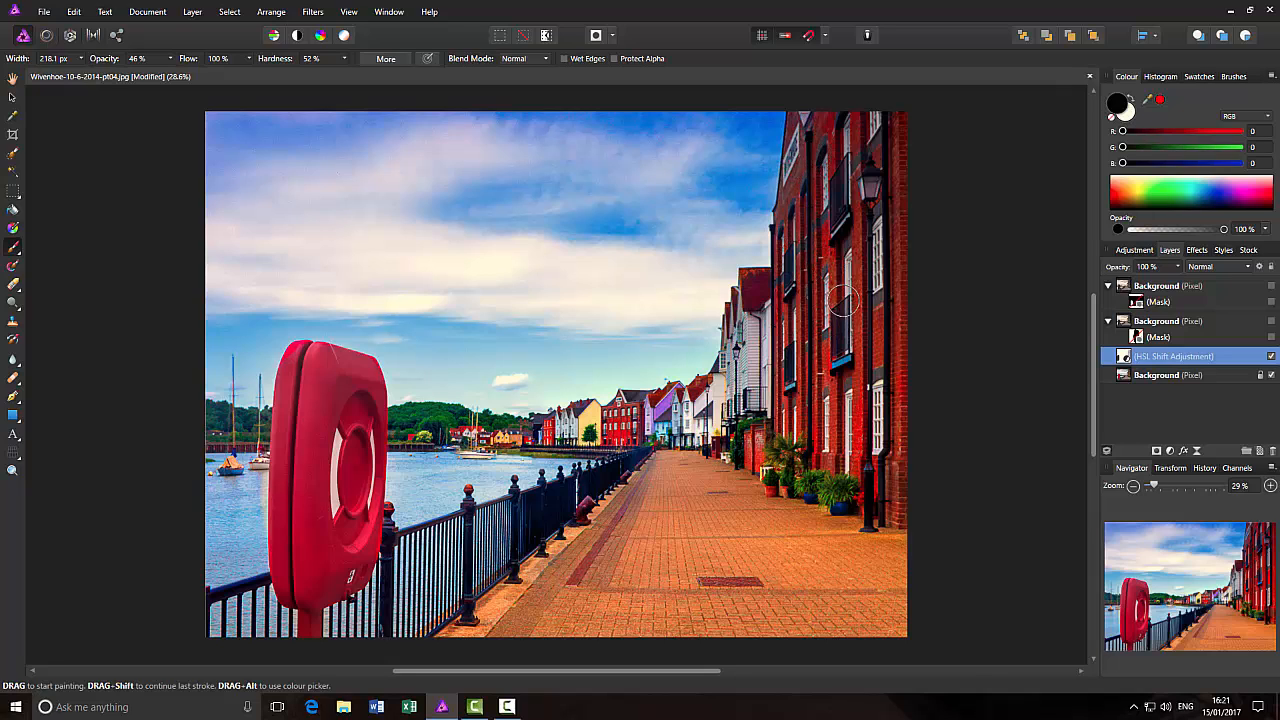
mouse_move(853, 272)
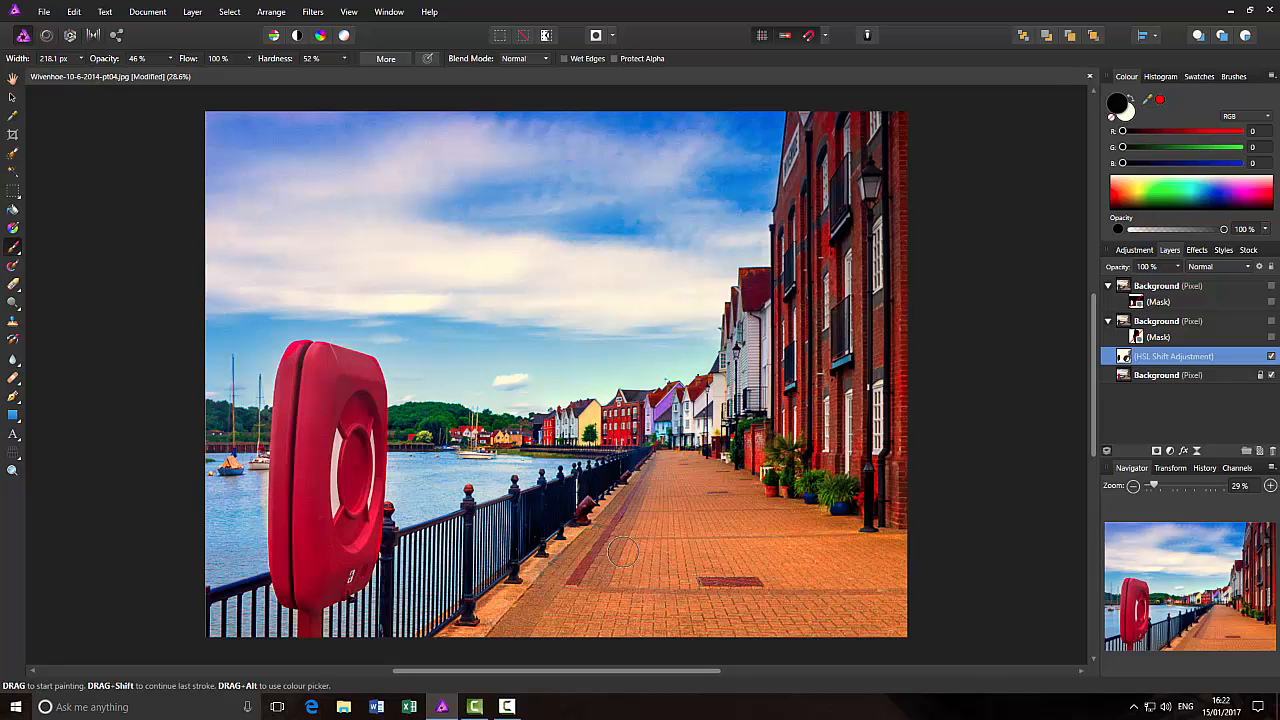
mouse_move(670, 567)
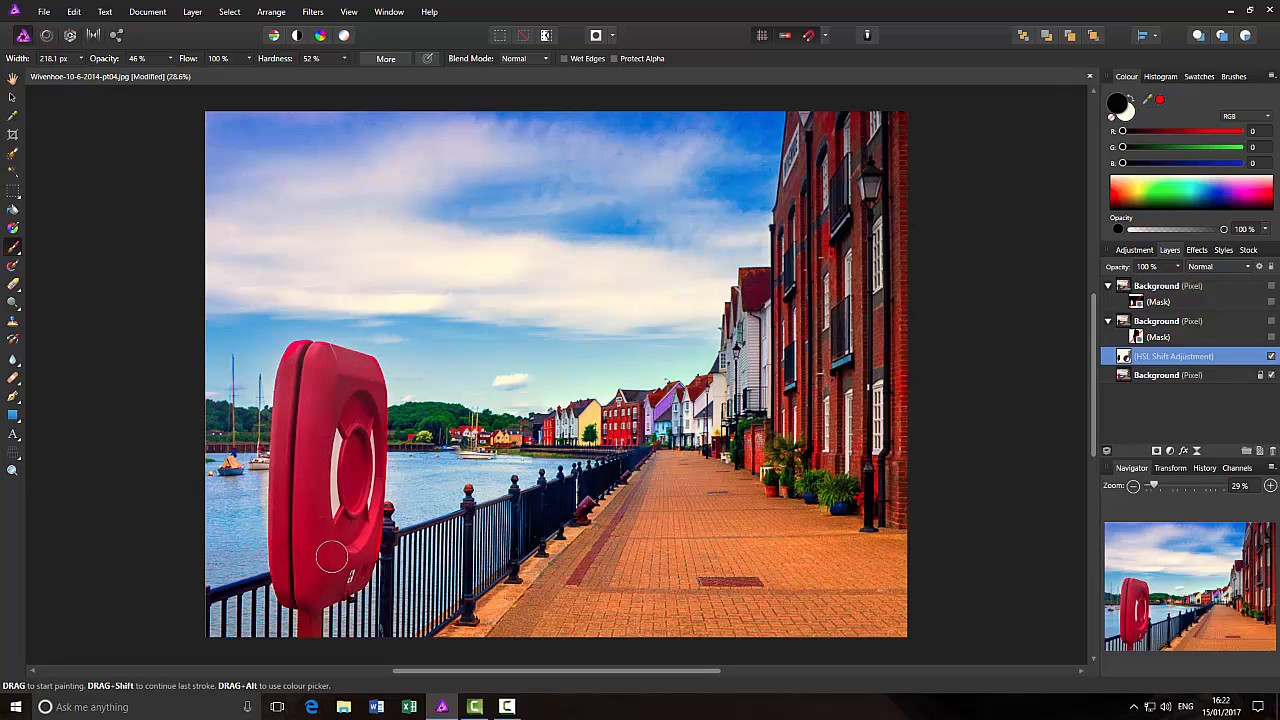
mouse_move(1083, 357)
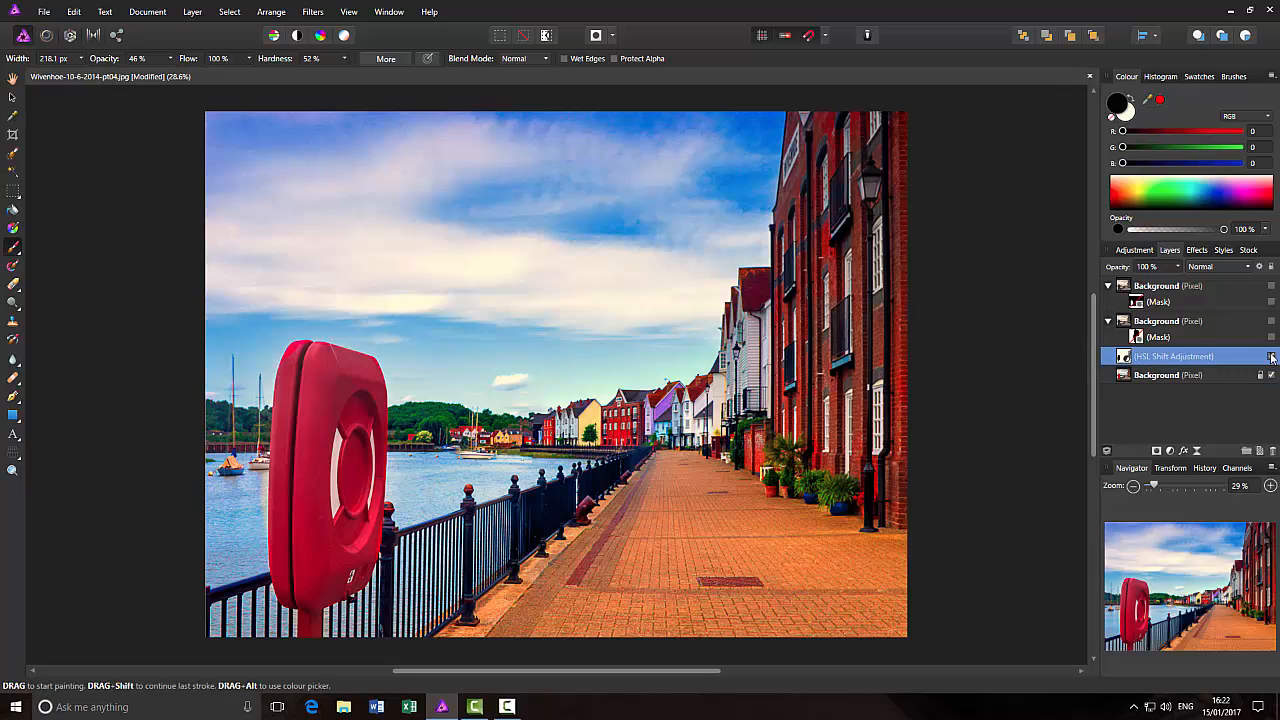
left_click(1271, 356)
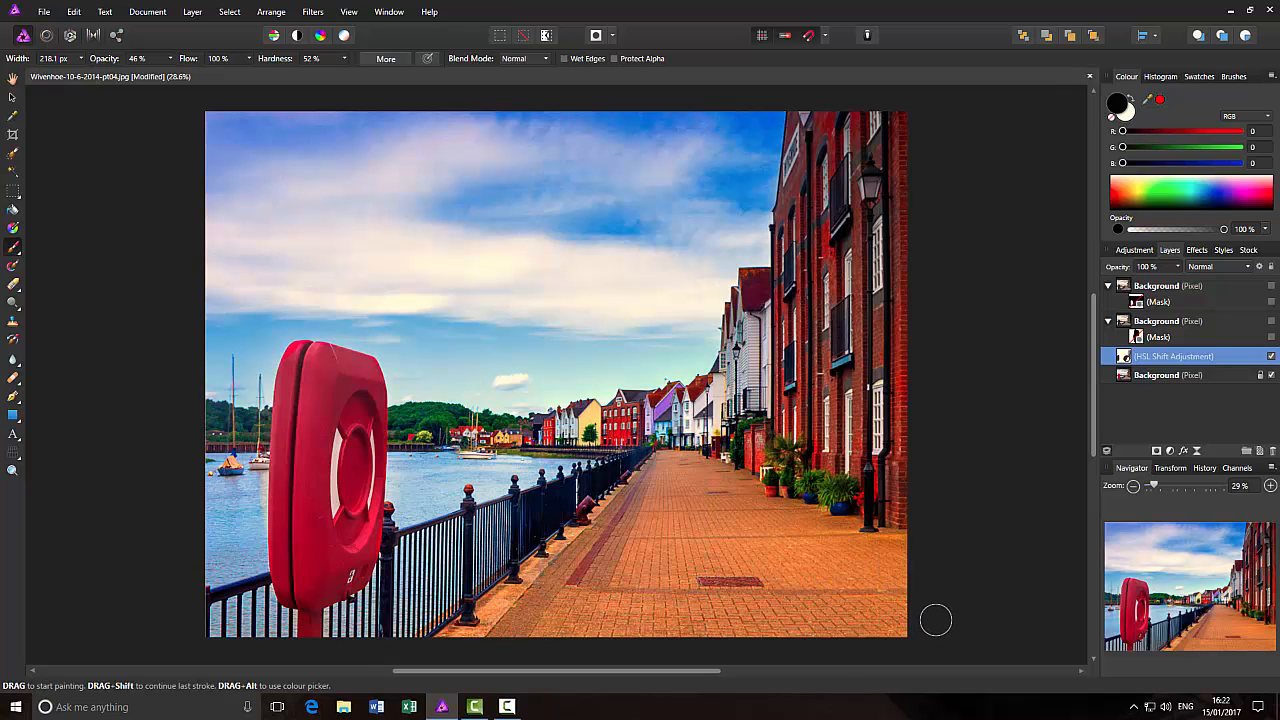
mouse_move(988, 588)
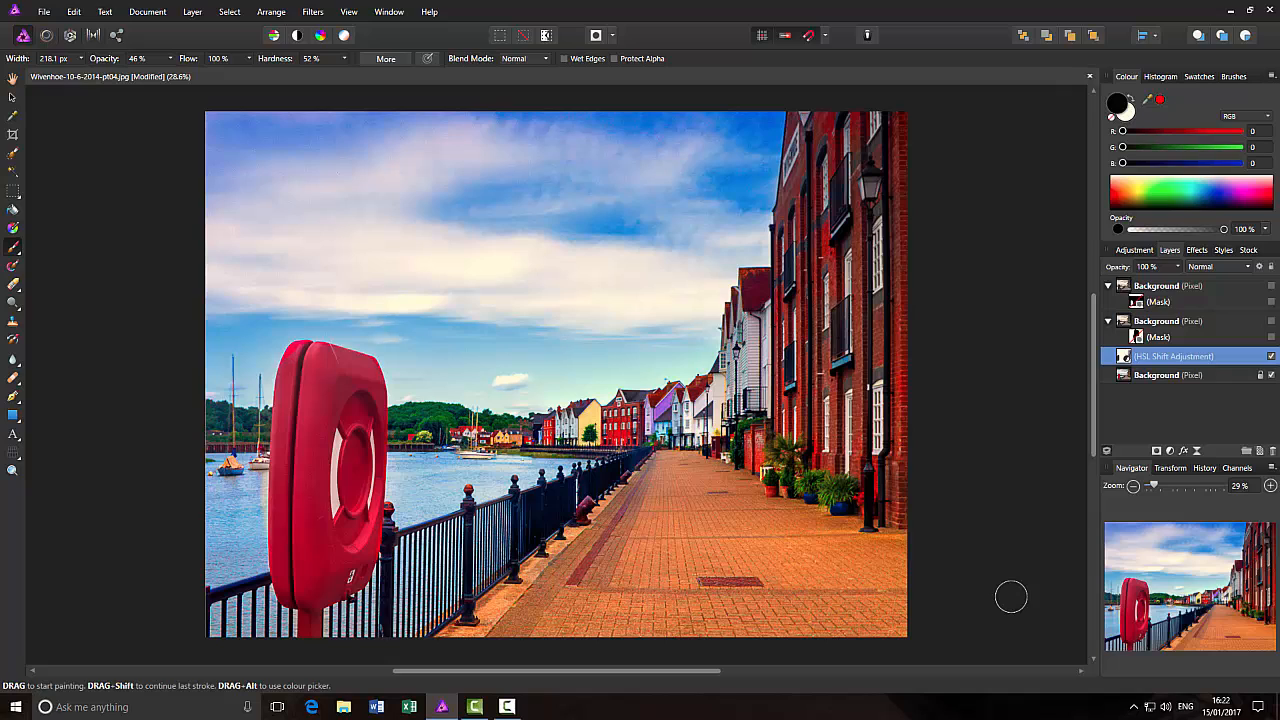
mouse_move(996, 581)
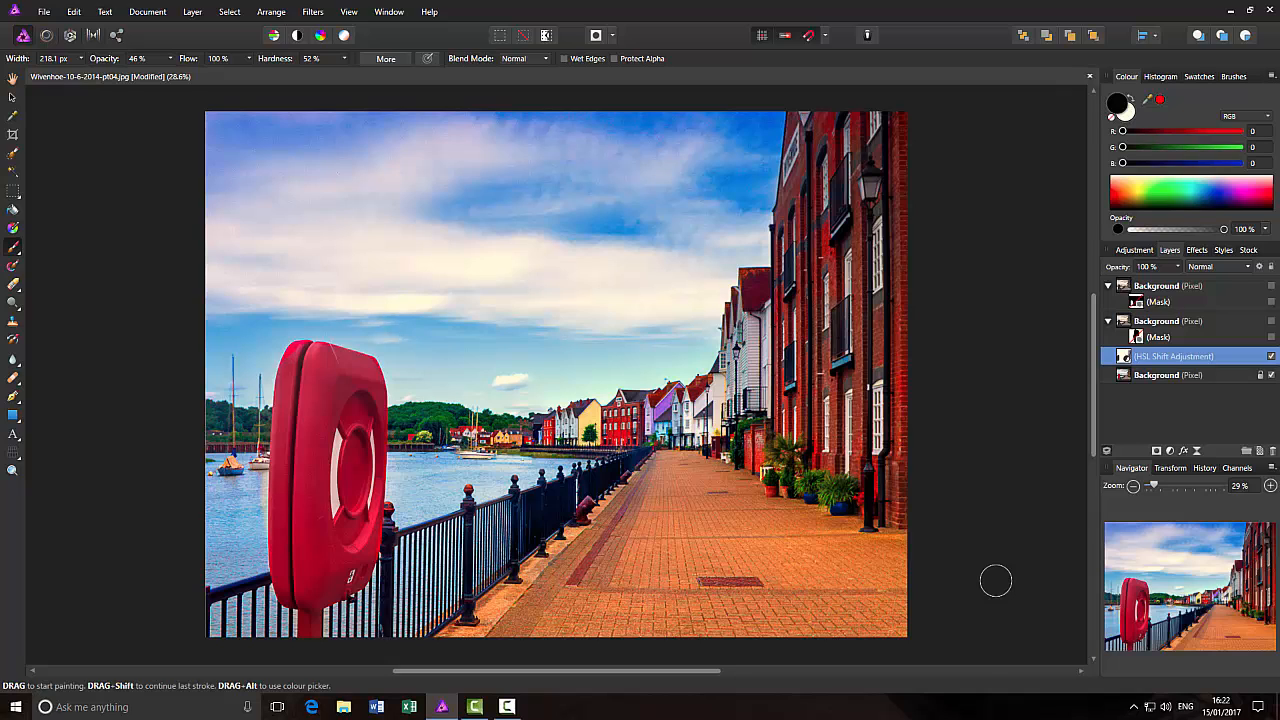
mouse_move(1024, 233)
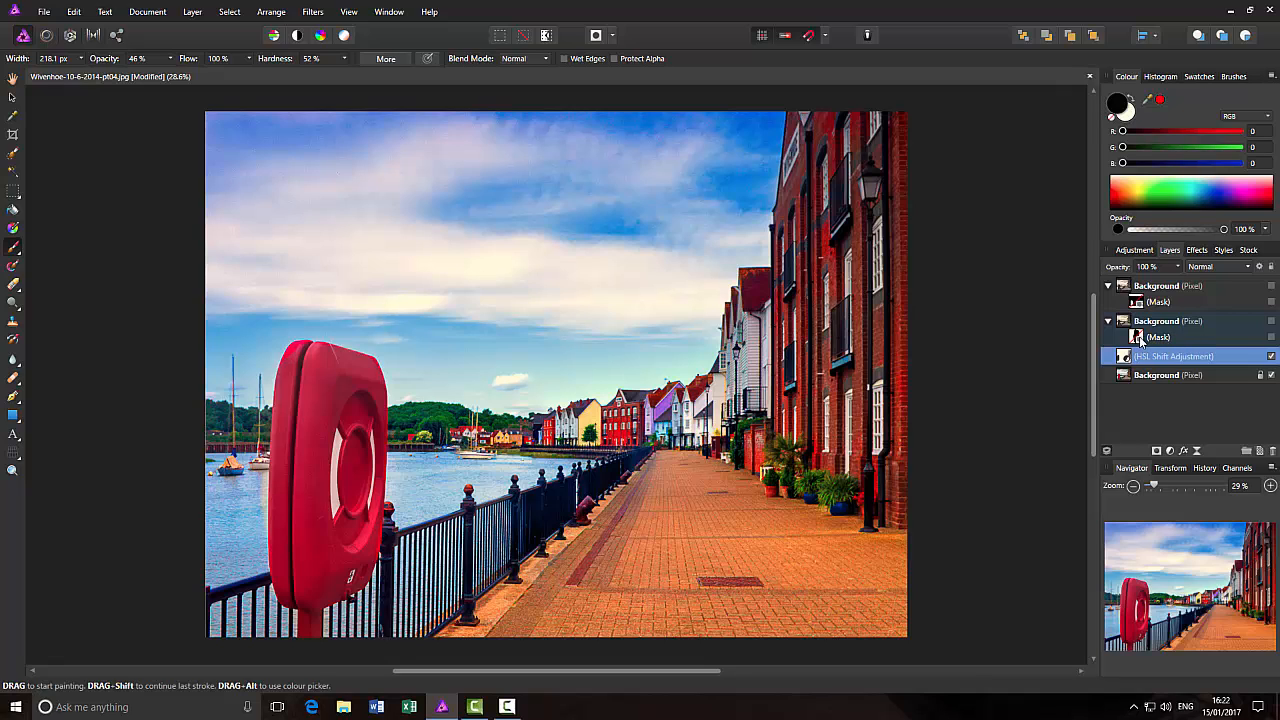
mouse_move(1150, 330)
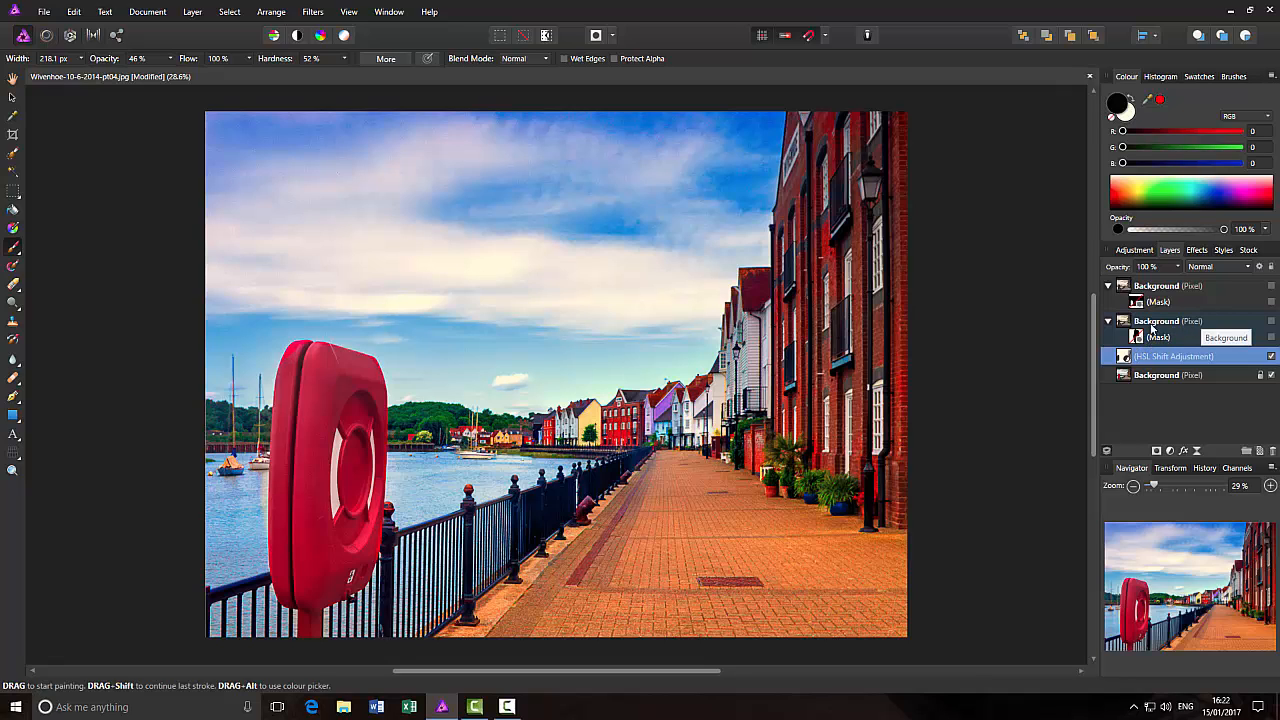
mouse_move(1023, 439)
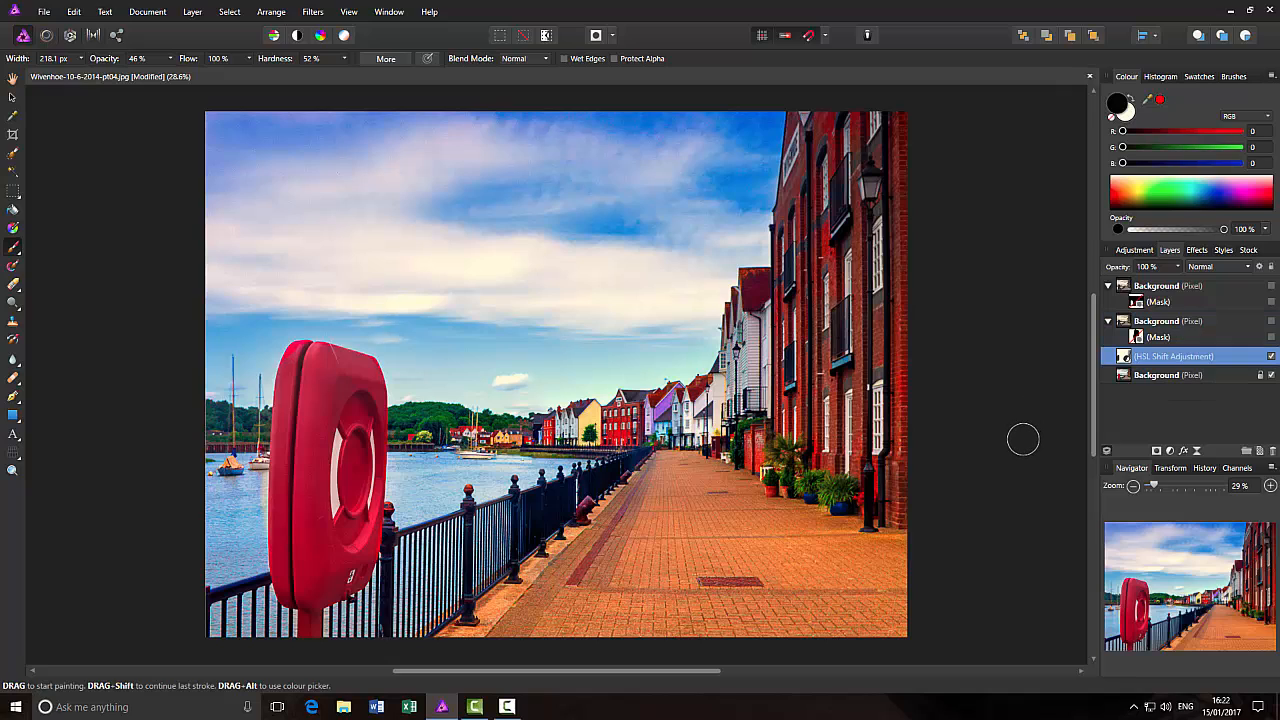